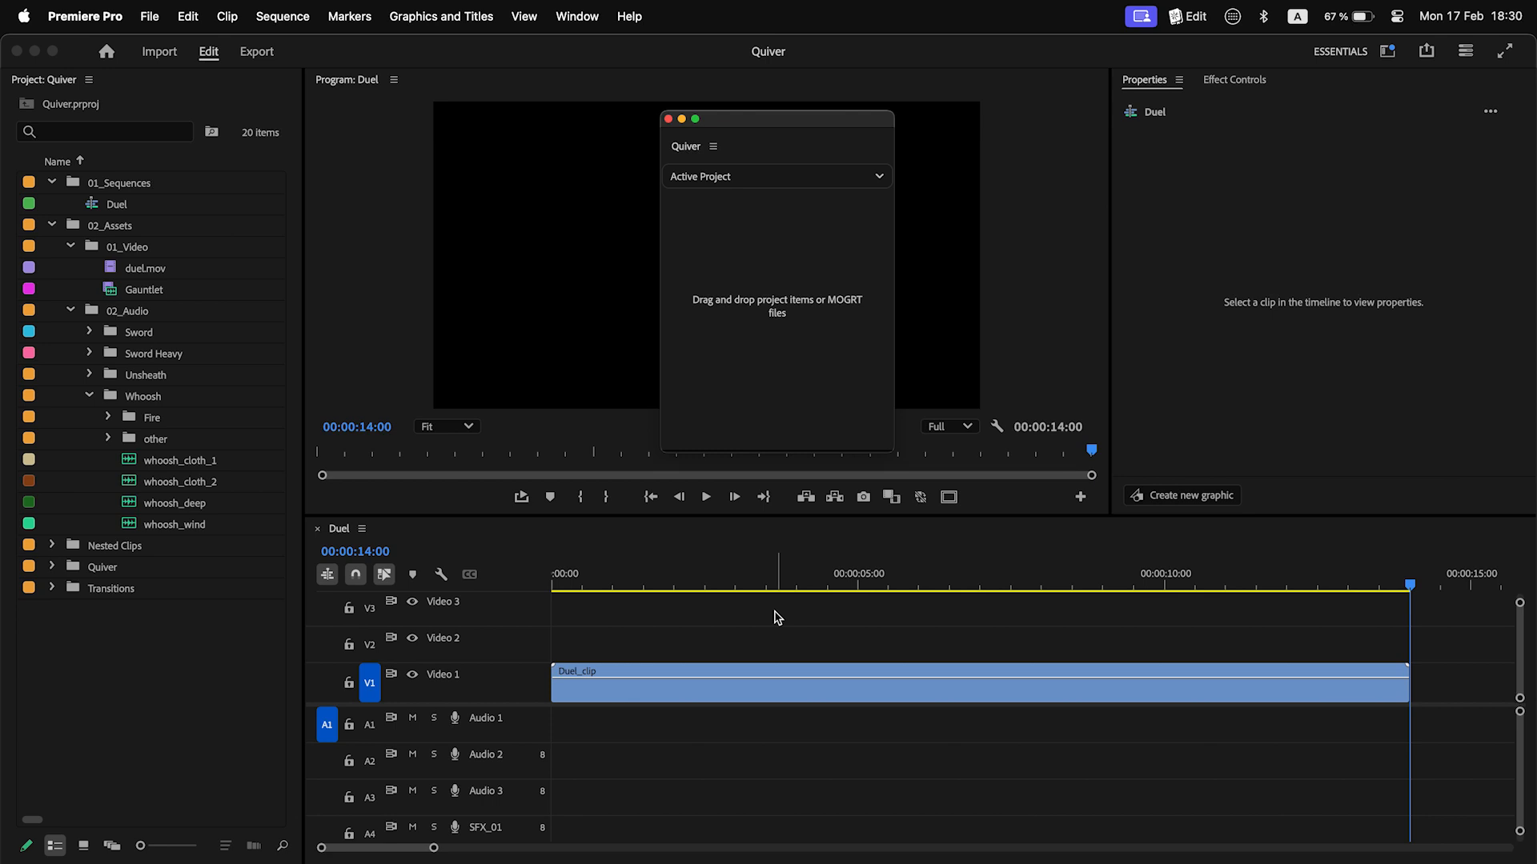
pyautogui.moveTo(361, 469)
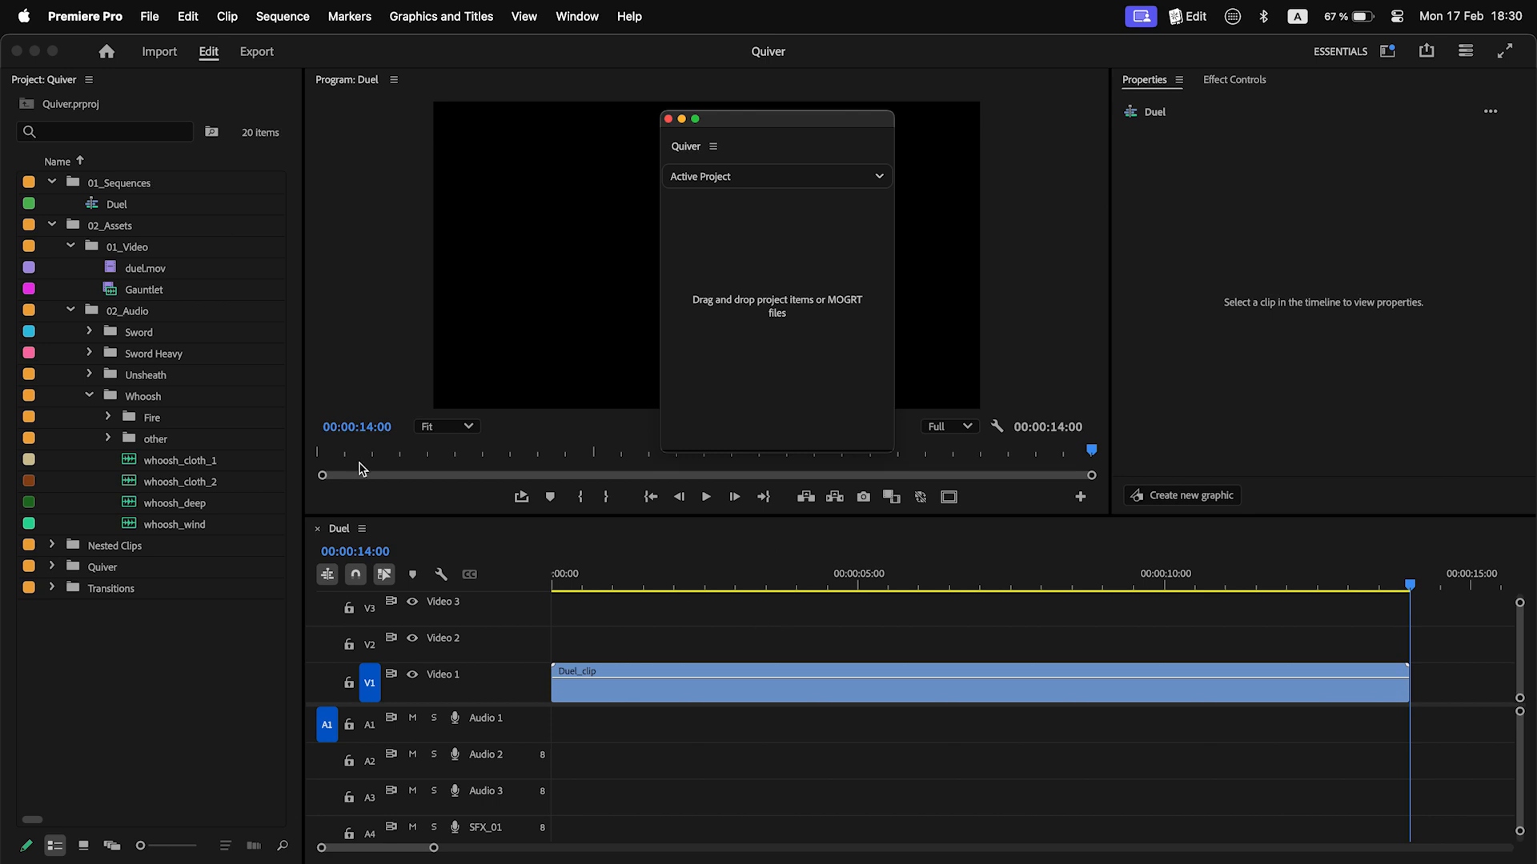
# Step: Load Gauntlet and the four whoosh sounds into the Quiver panel and expand the Quiver bin
pyautogui.click(142, 290)
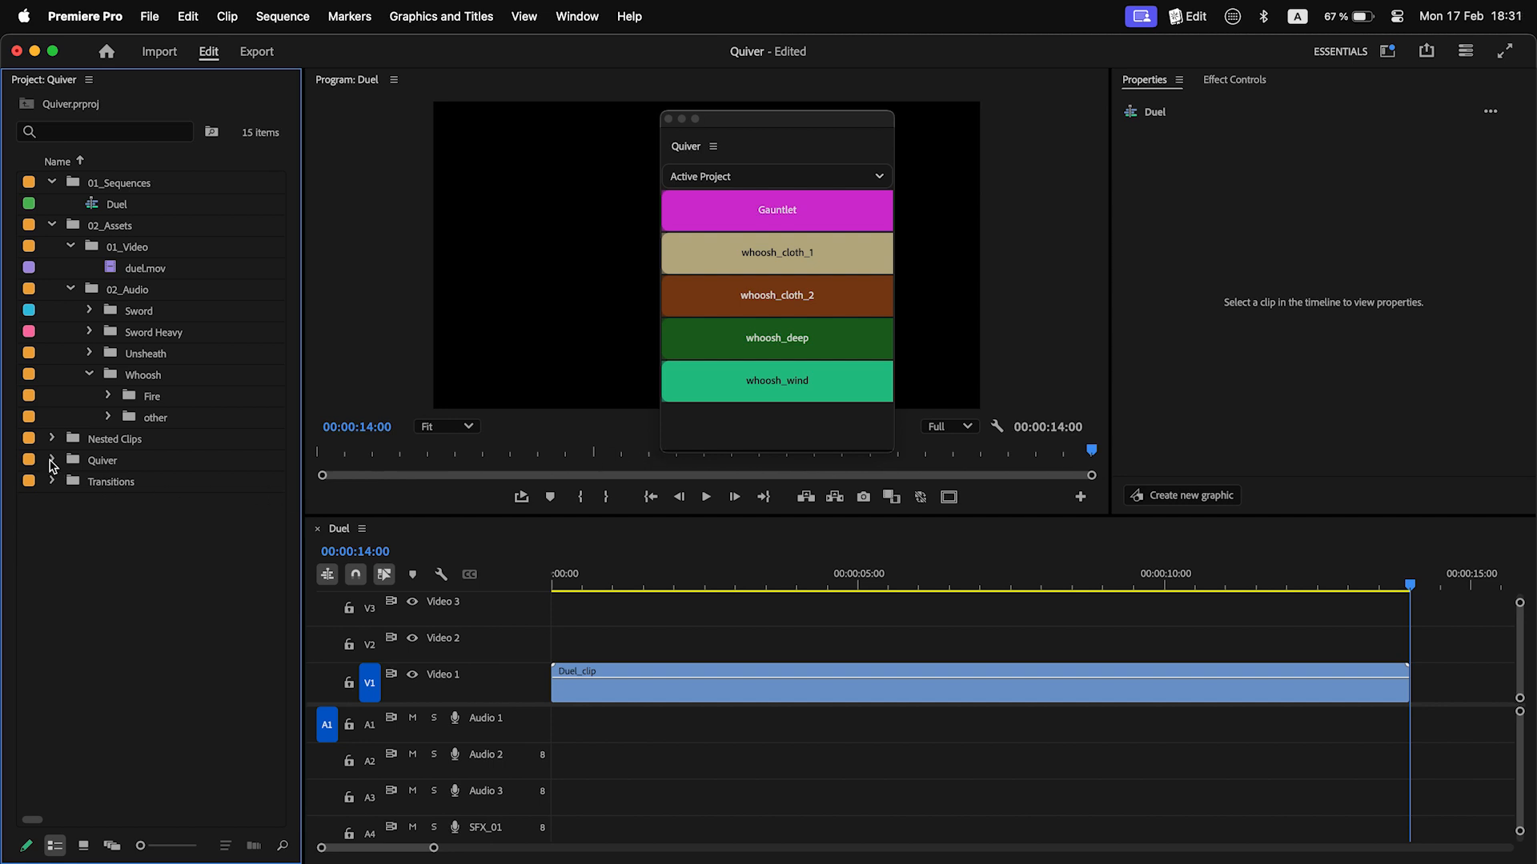
pyautogui.click(51, 461)
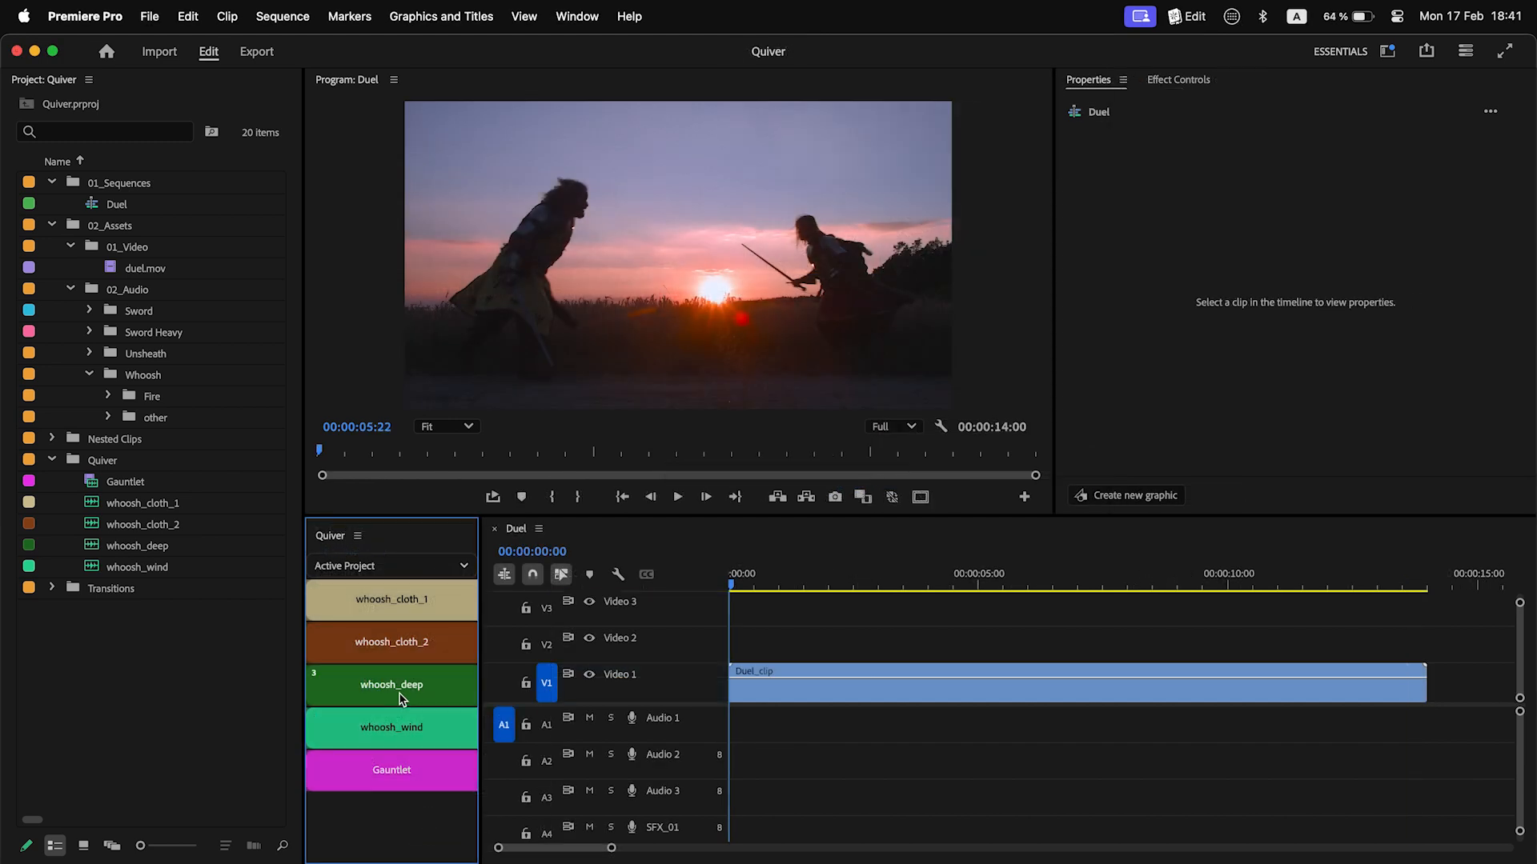
# Step: Place whoosh_deep at the start of Audio 1, play the duel and drop a cloth whoosh at the playhead
pyautogui.moveTo(390, 683); pyautogui.dragTo(767, 724)
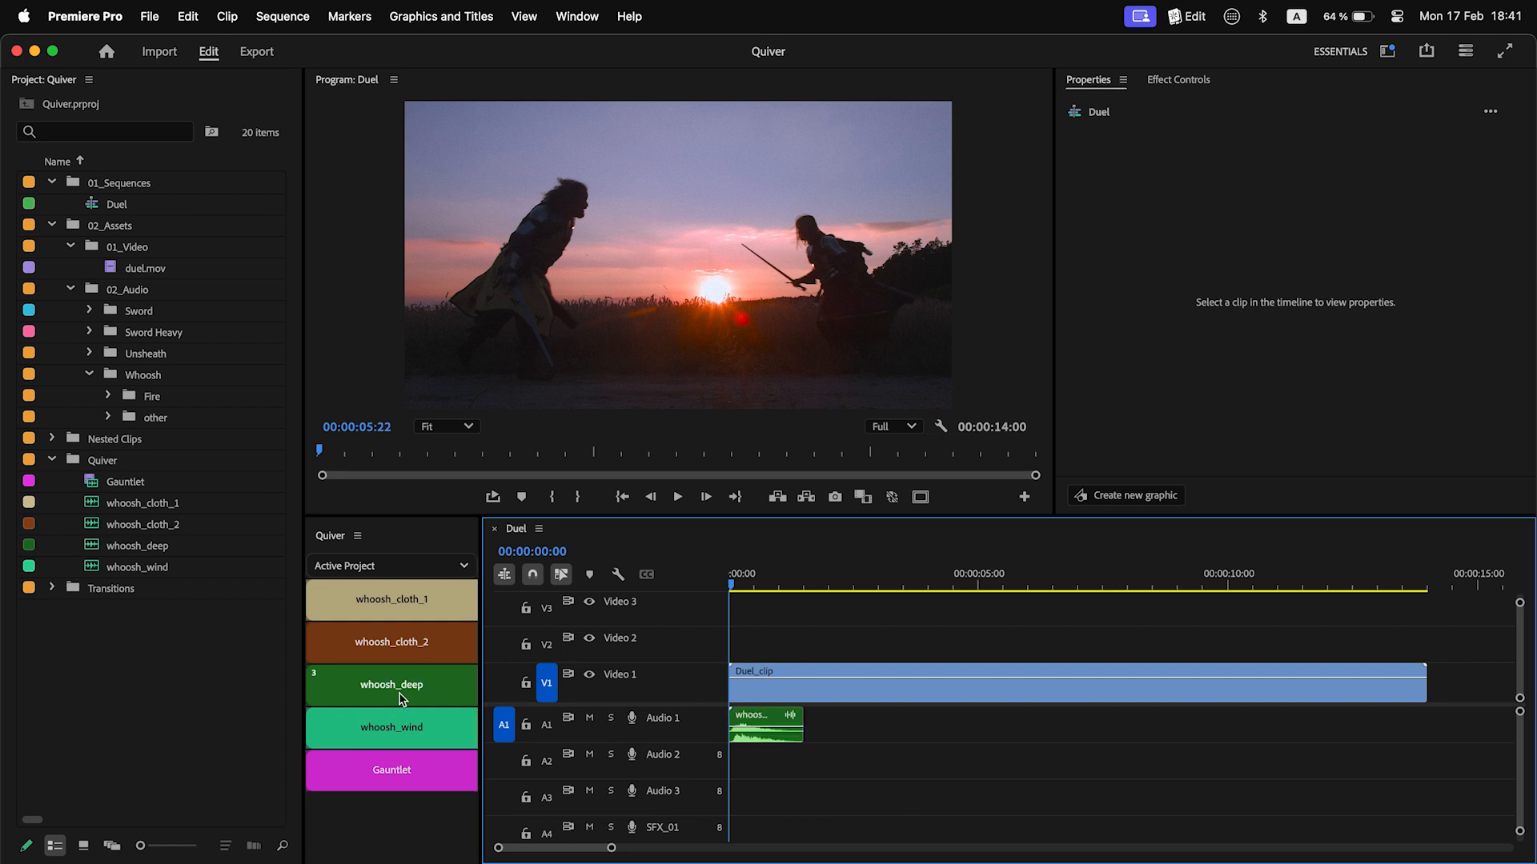
pyautogui.press('space')
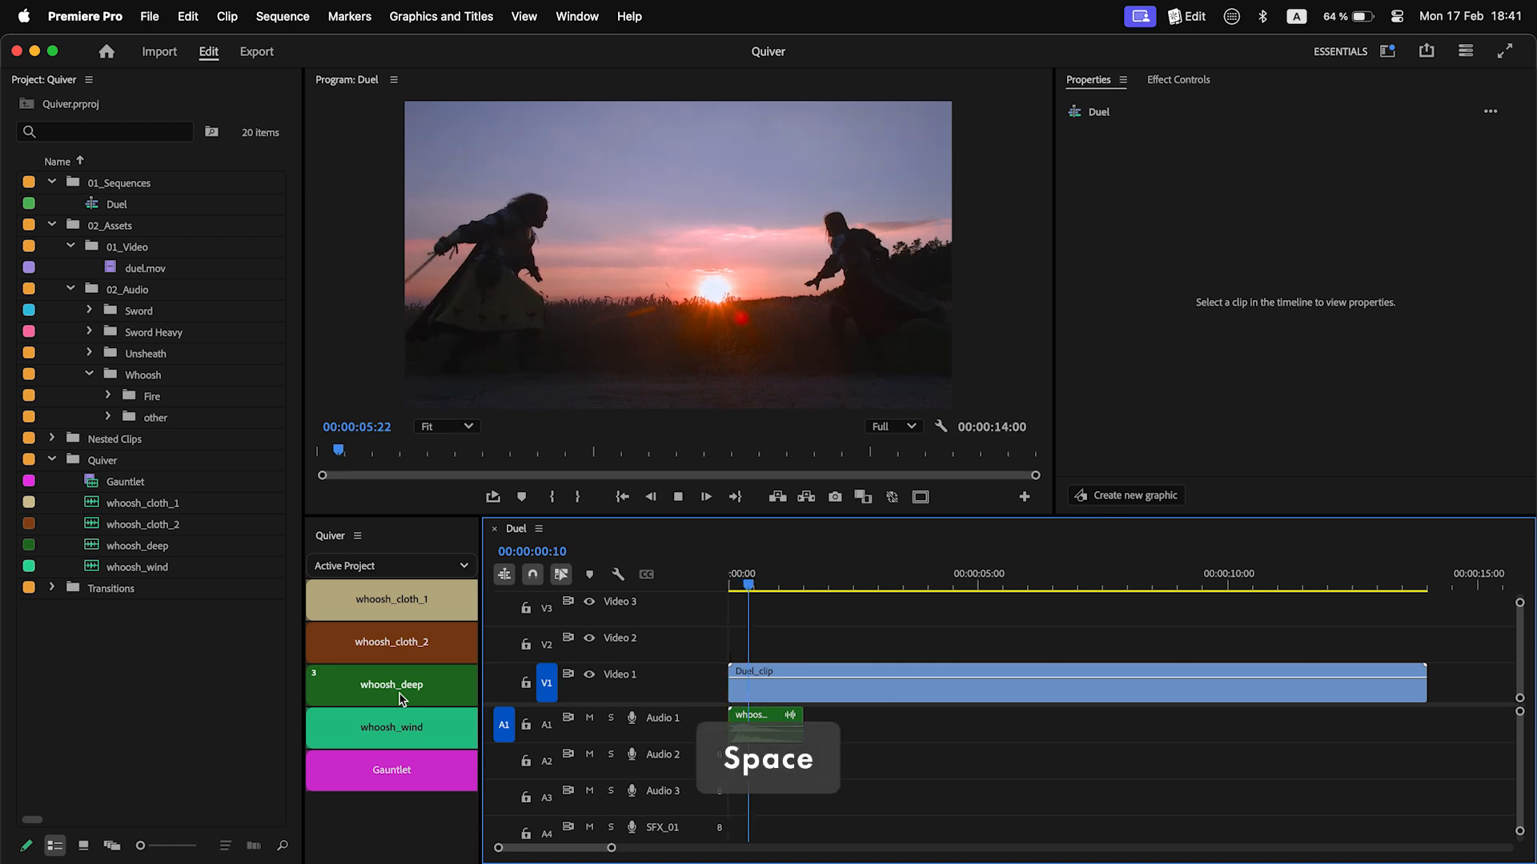
pyautogui.press('space')
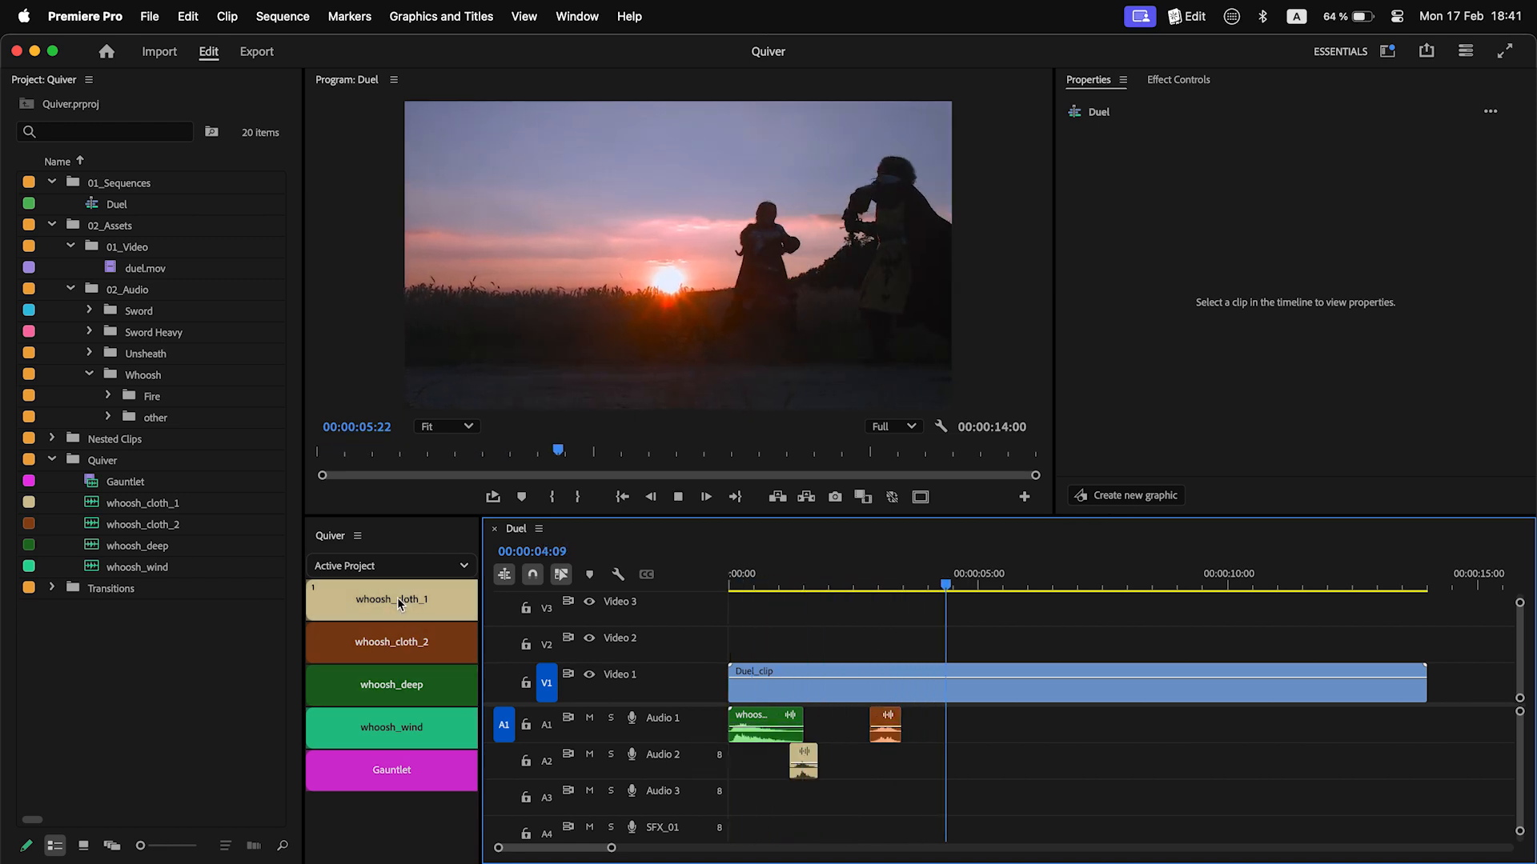
pyautogui.click(677, 496)
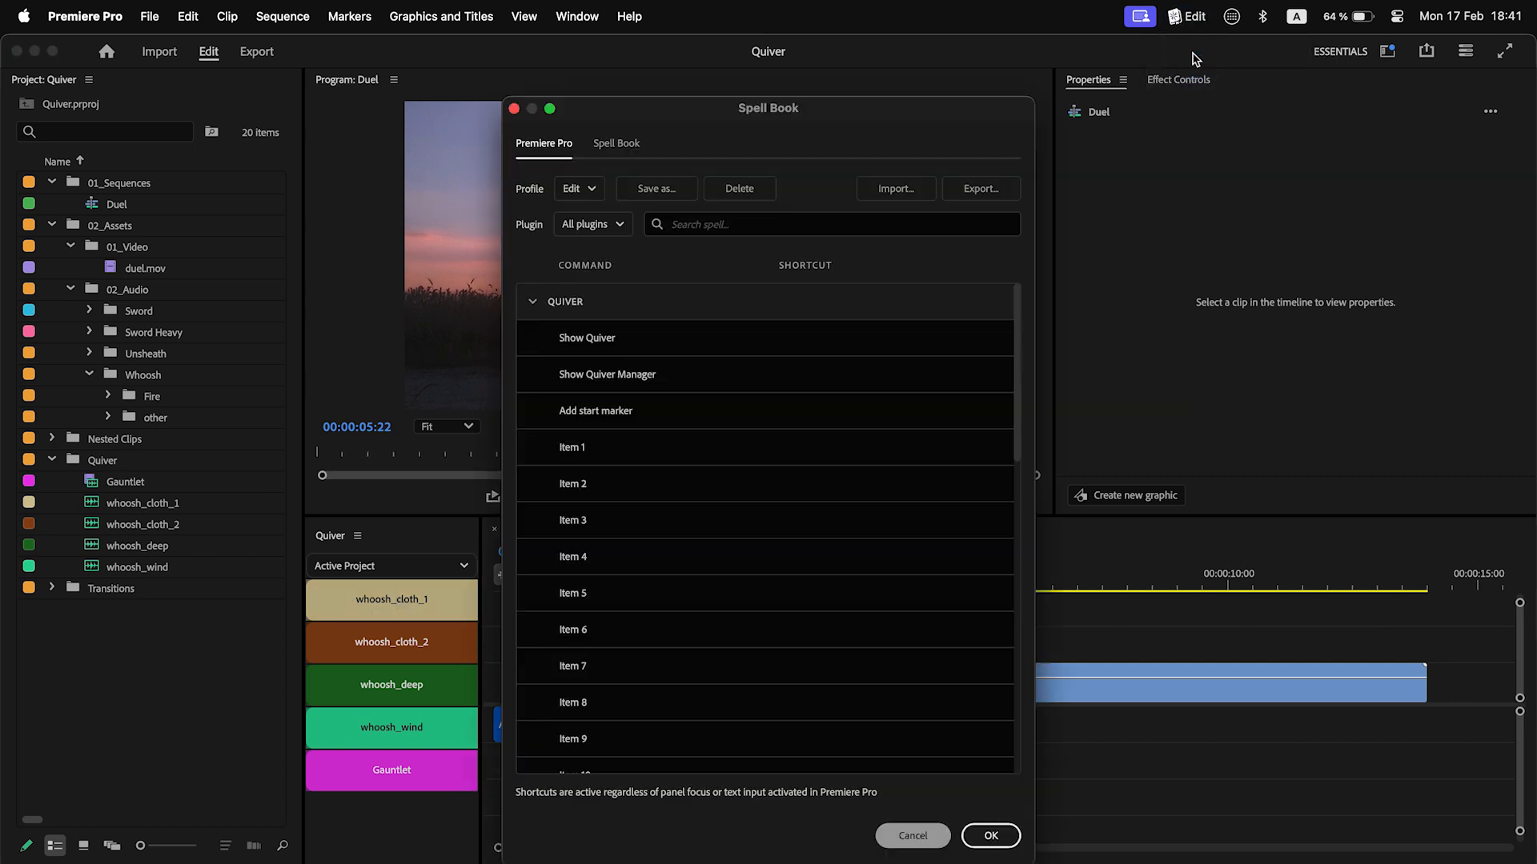
# Step: Map Quiver Items 1–3 to Option+Cmd+1/2/3 in Spell Book's Premiere Pro tab and save
pyautogui.click(882, 447)
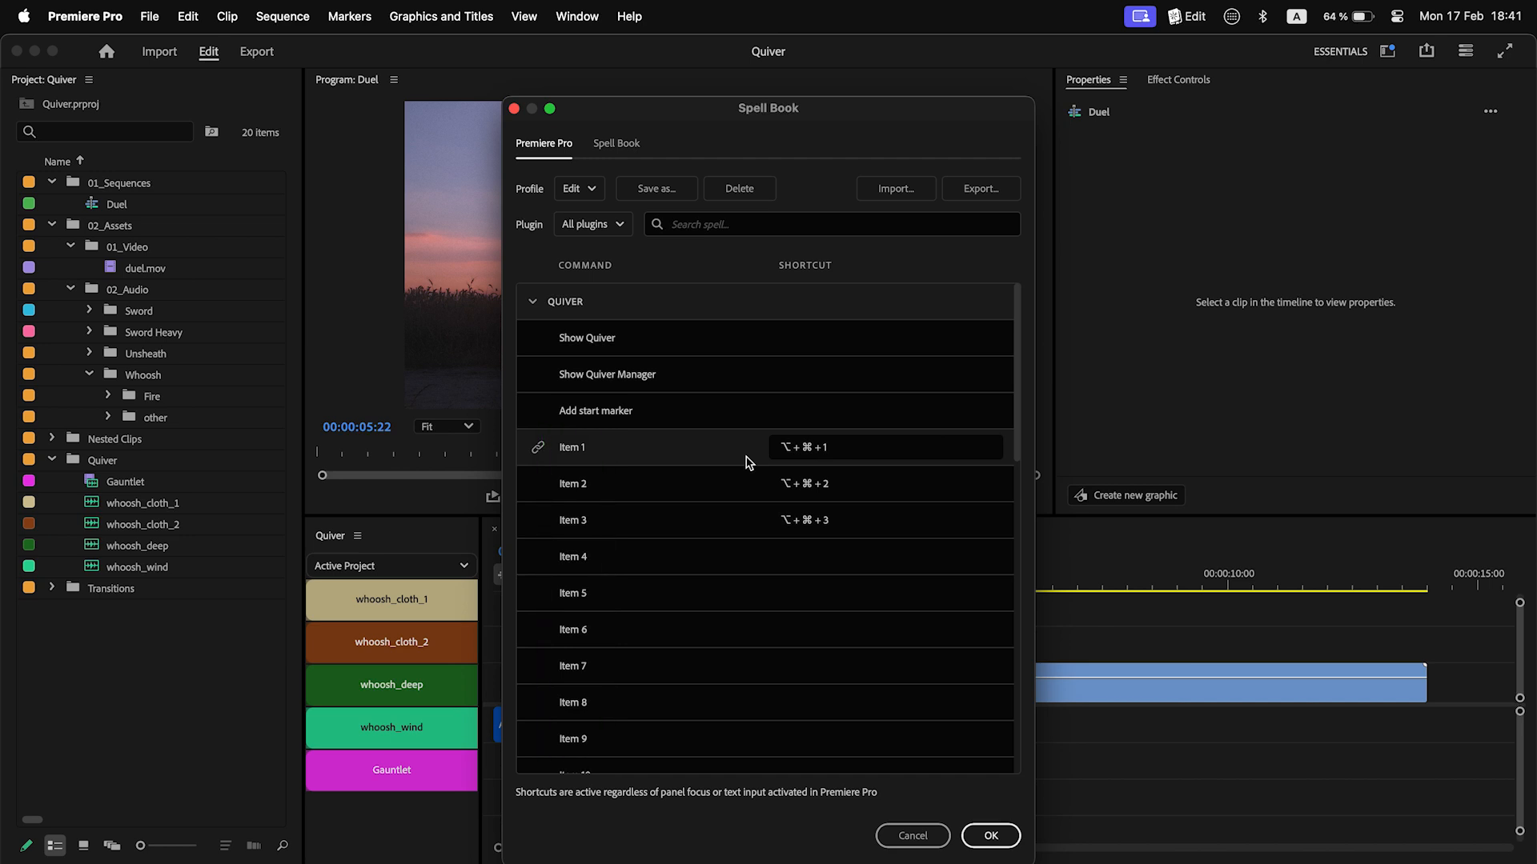
pyautogui.click(391, 642)
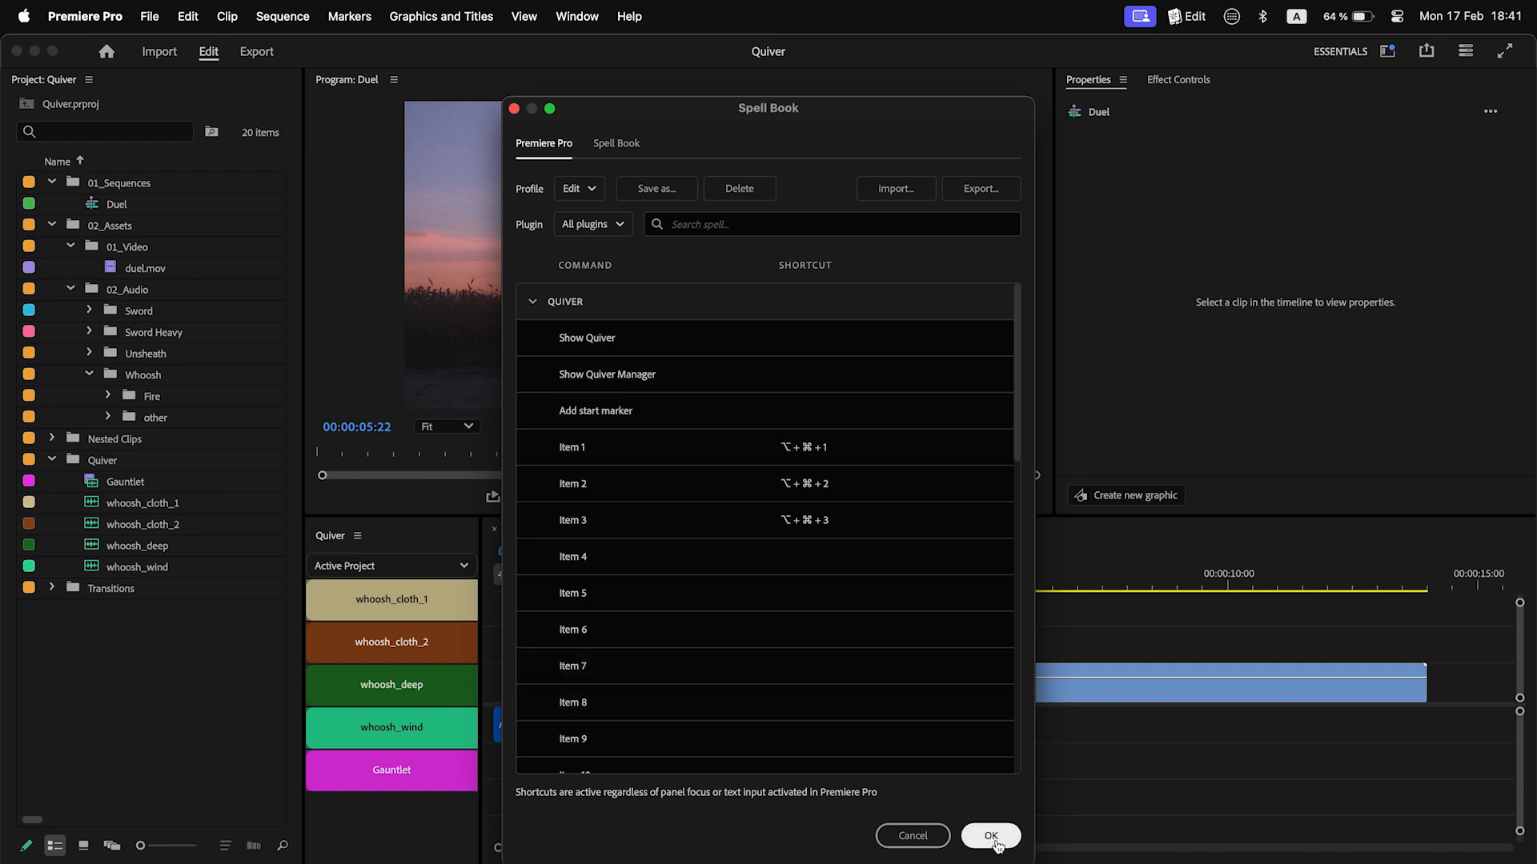
pyautogui.click(989, 835)
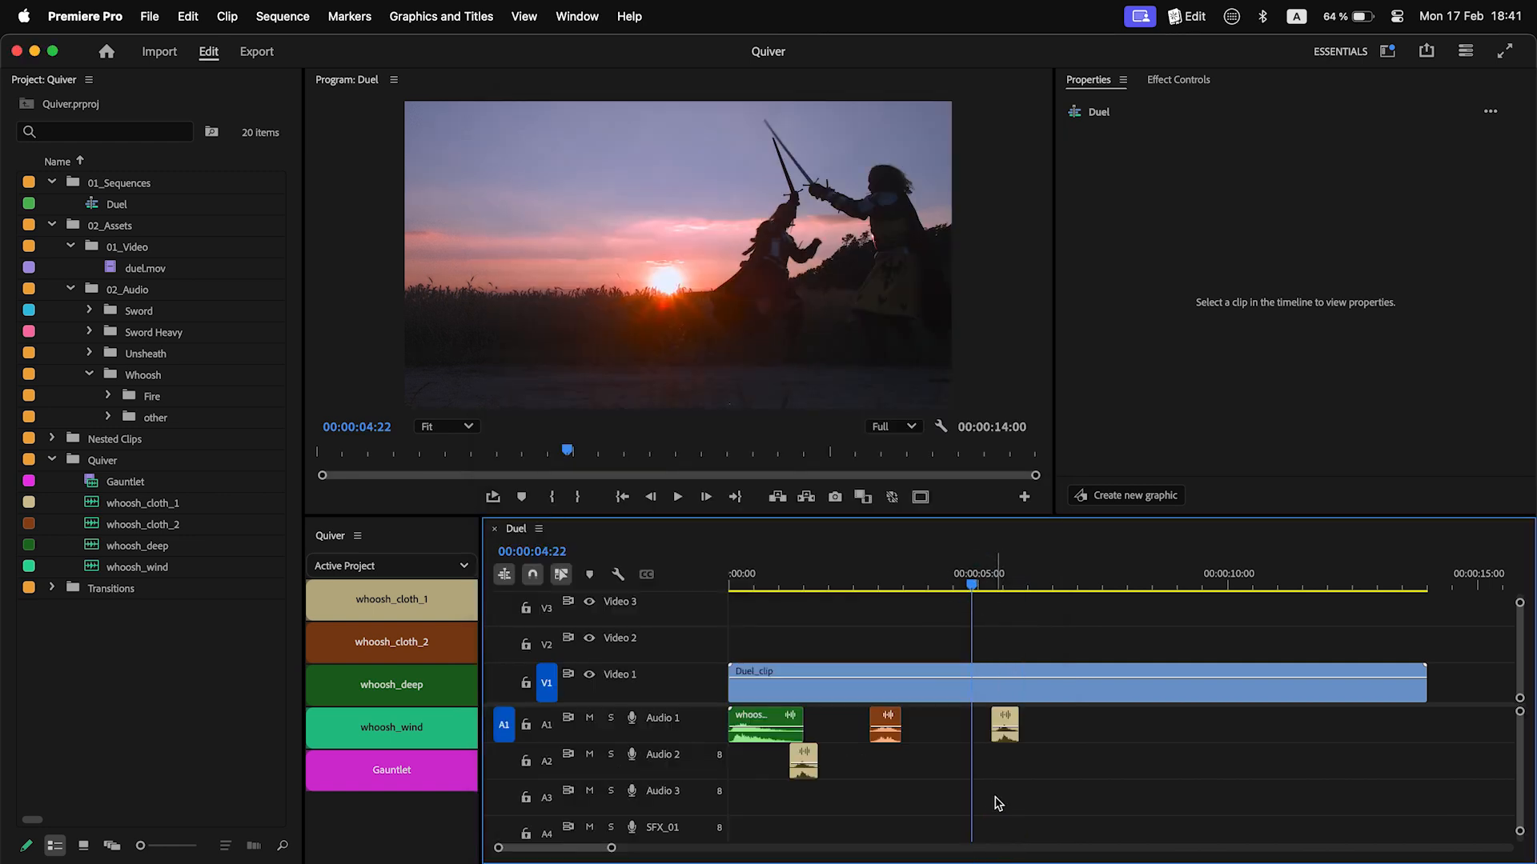
# Step: Drop another cloth whoosh late in the duel and add the Gauntlet title at 00:00:13:13
pyautogui.click(677, 496)
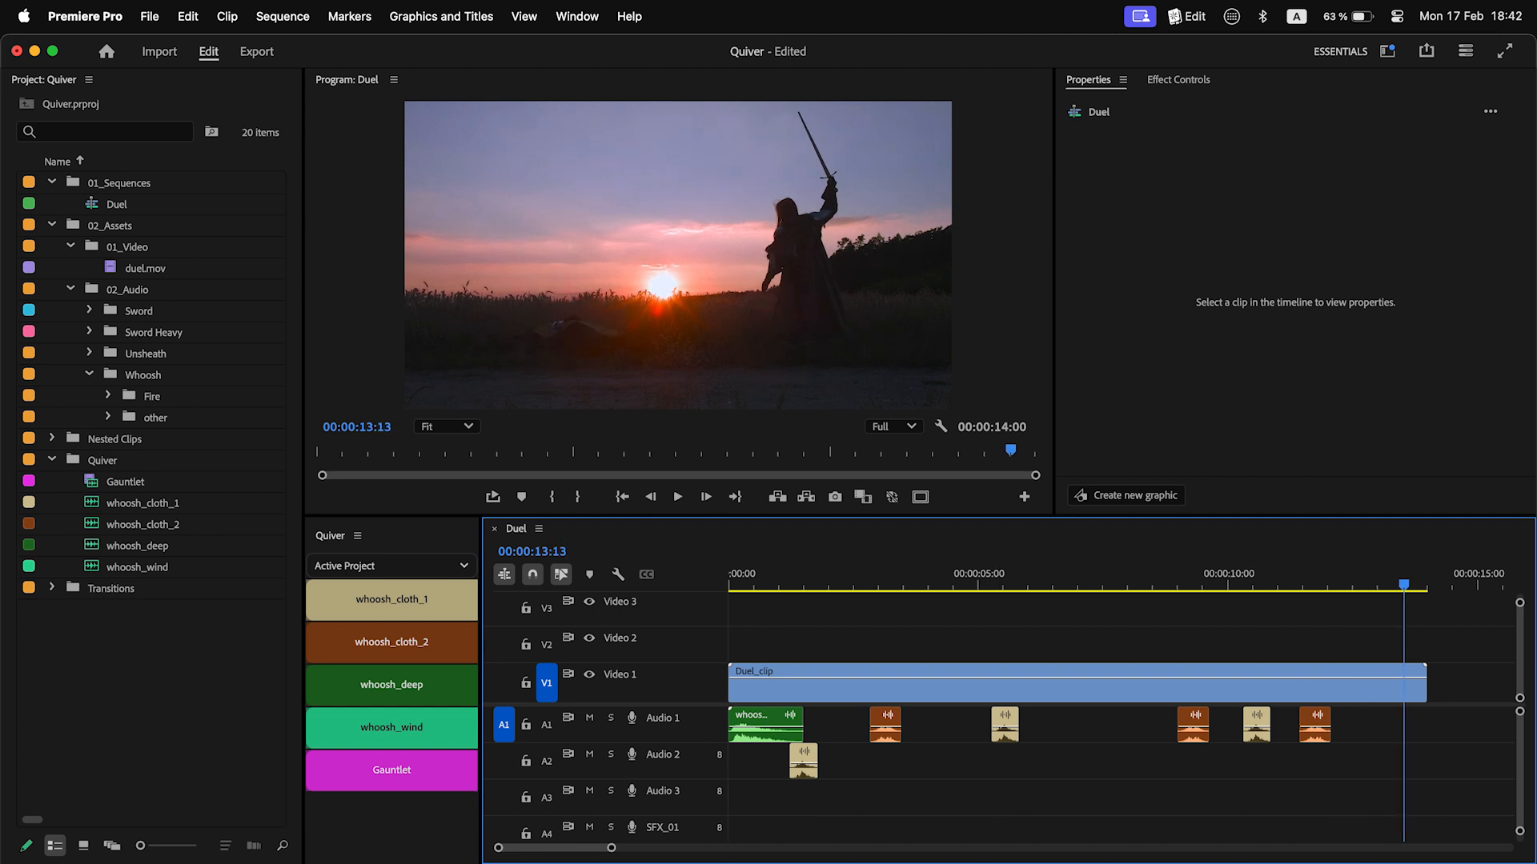
pyautogui.click(390, 769)
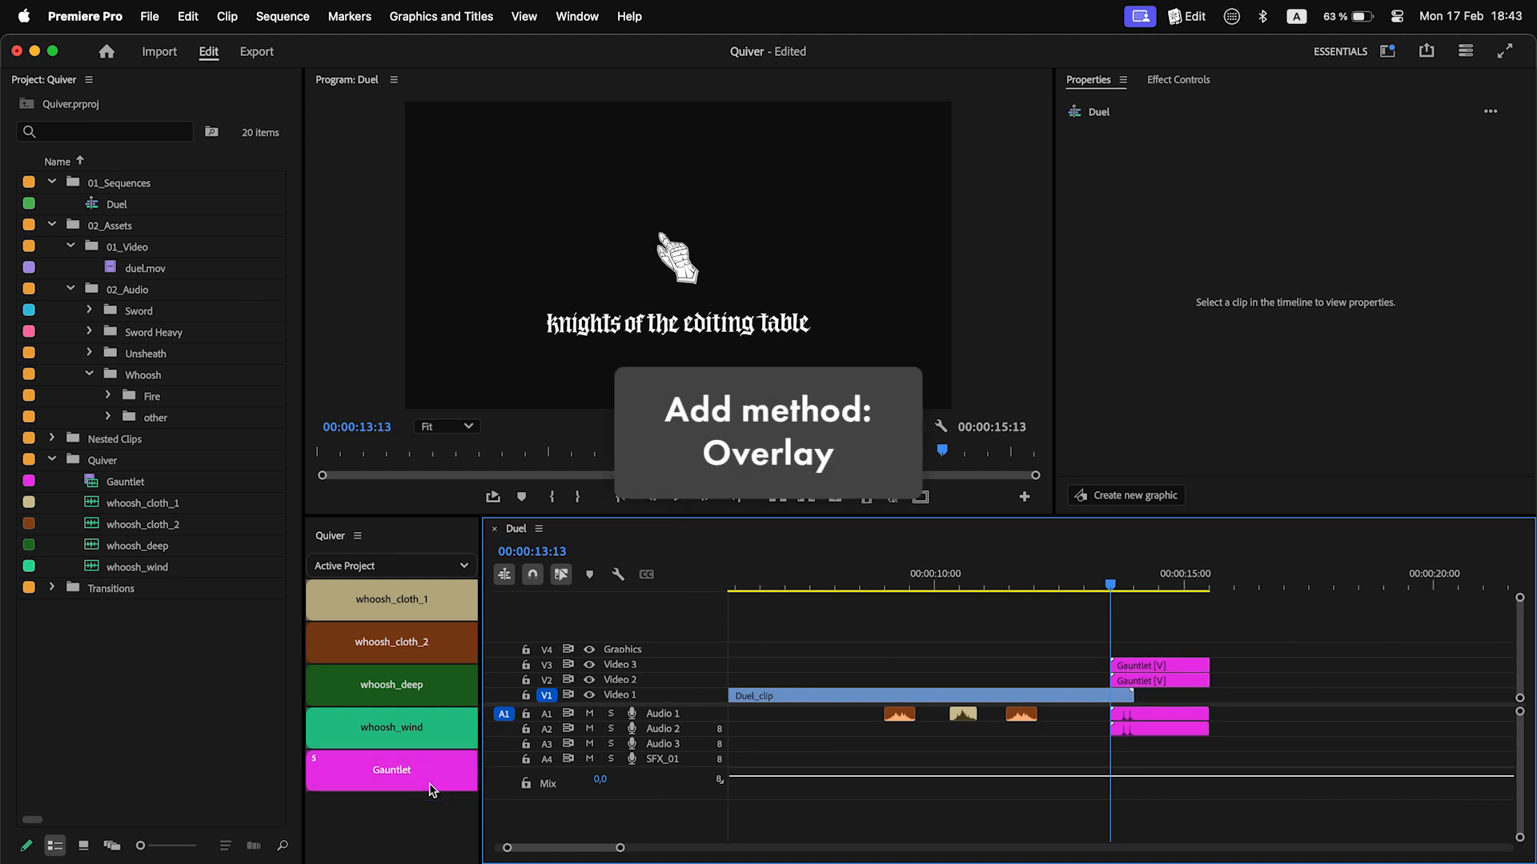
# Step: Set Gauntlet's method to Overwrite, place it over Duel_clip's tail, and review the cloth whoosh options
pyautogui.rightClick(391, 770)
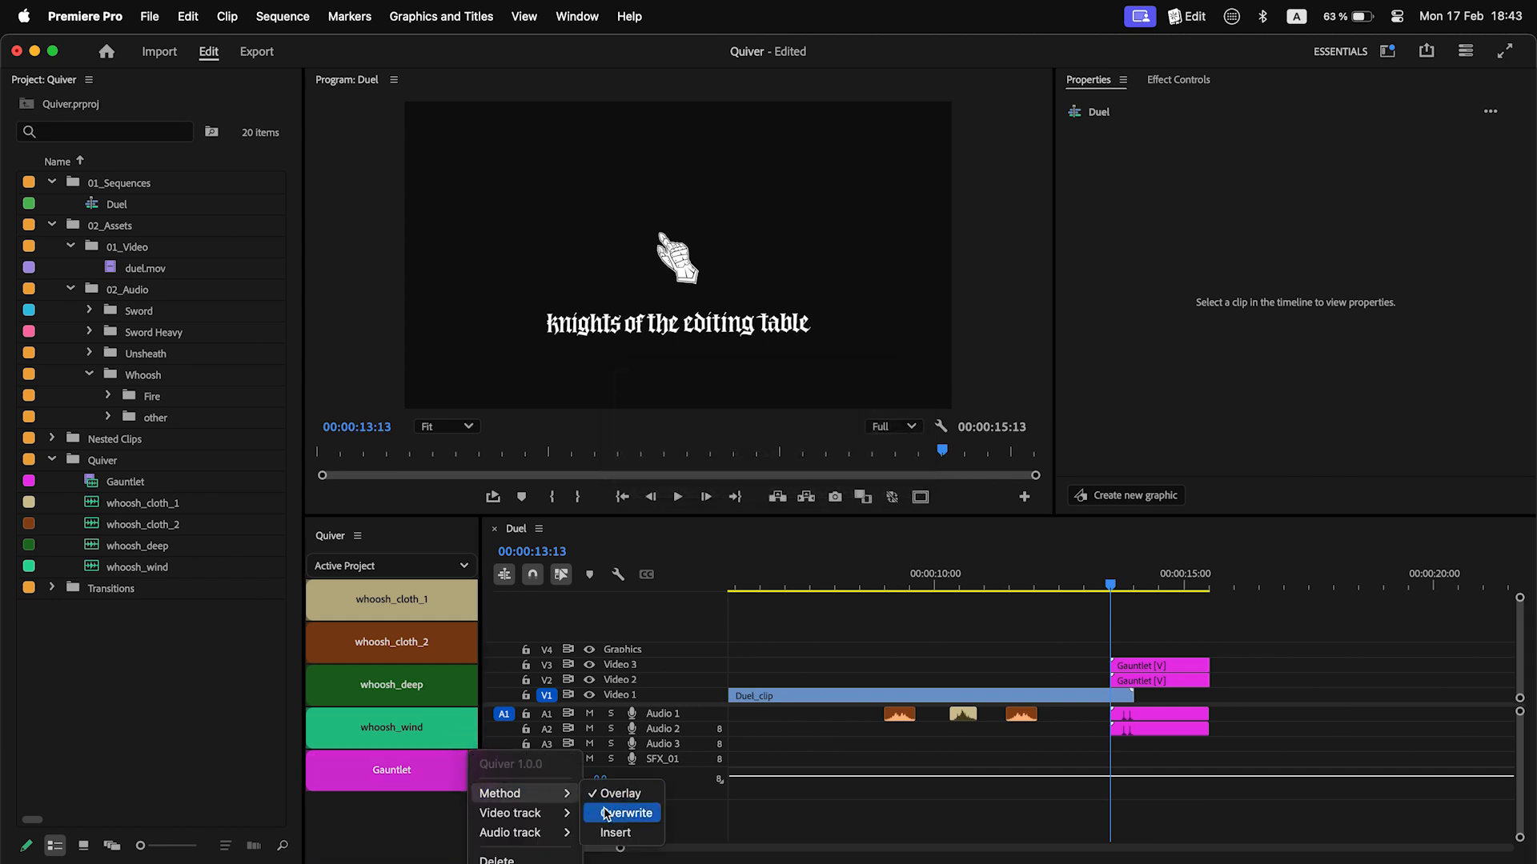
pyautogui.click(627, 813)
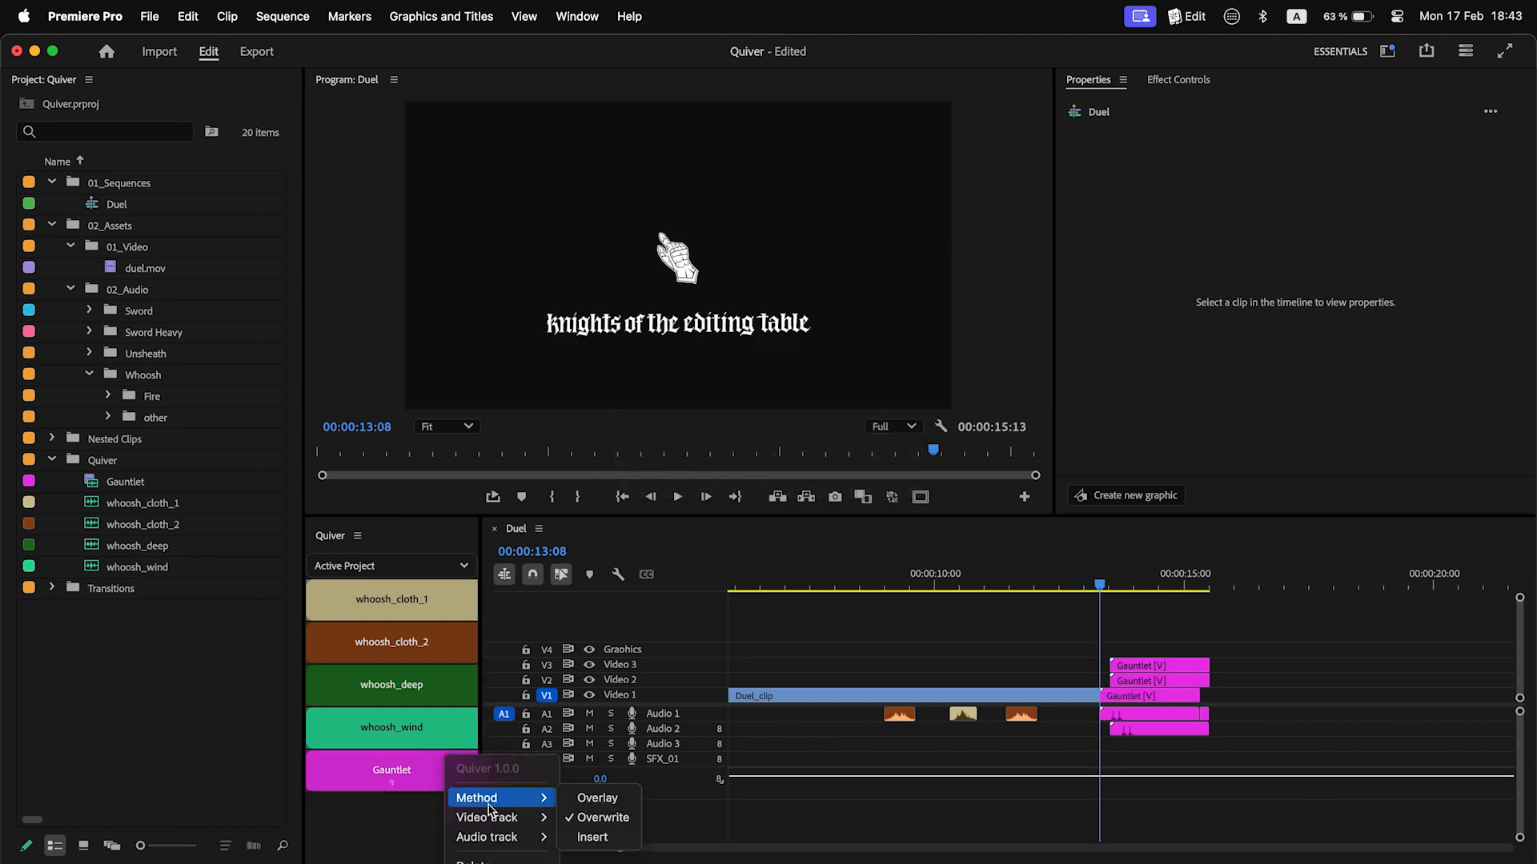
pyautogui.click(591, 837)
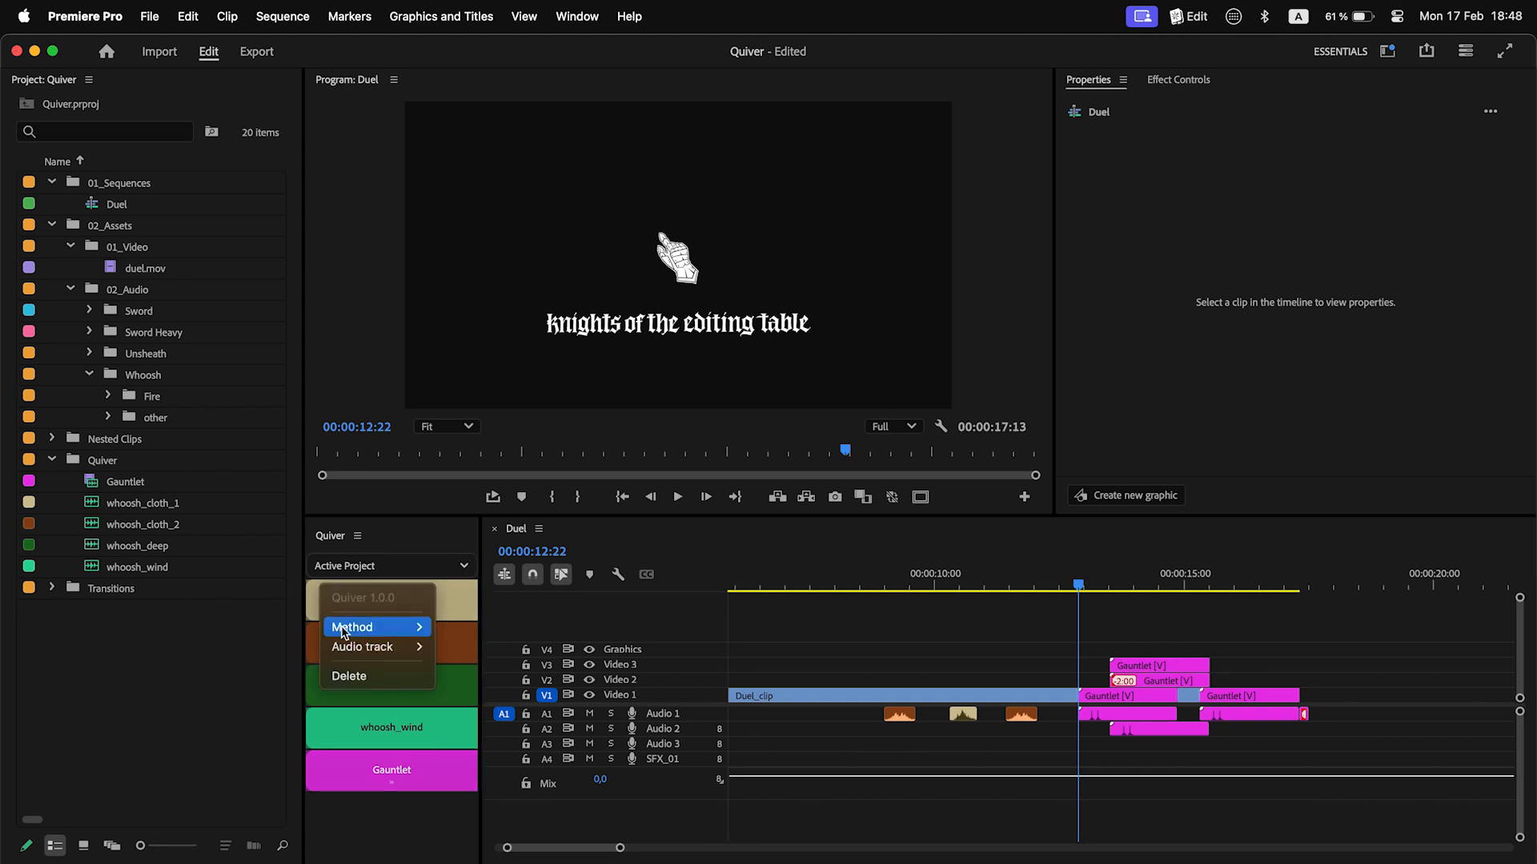
pyautogui.click(364, 646)
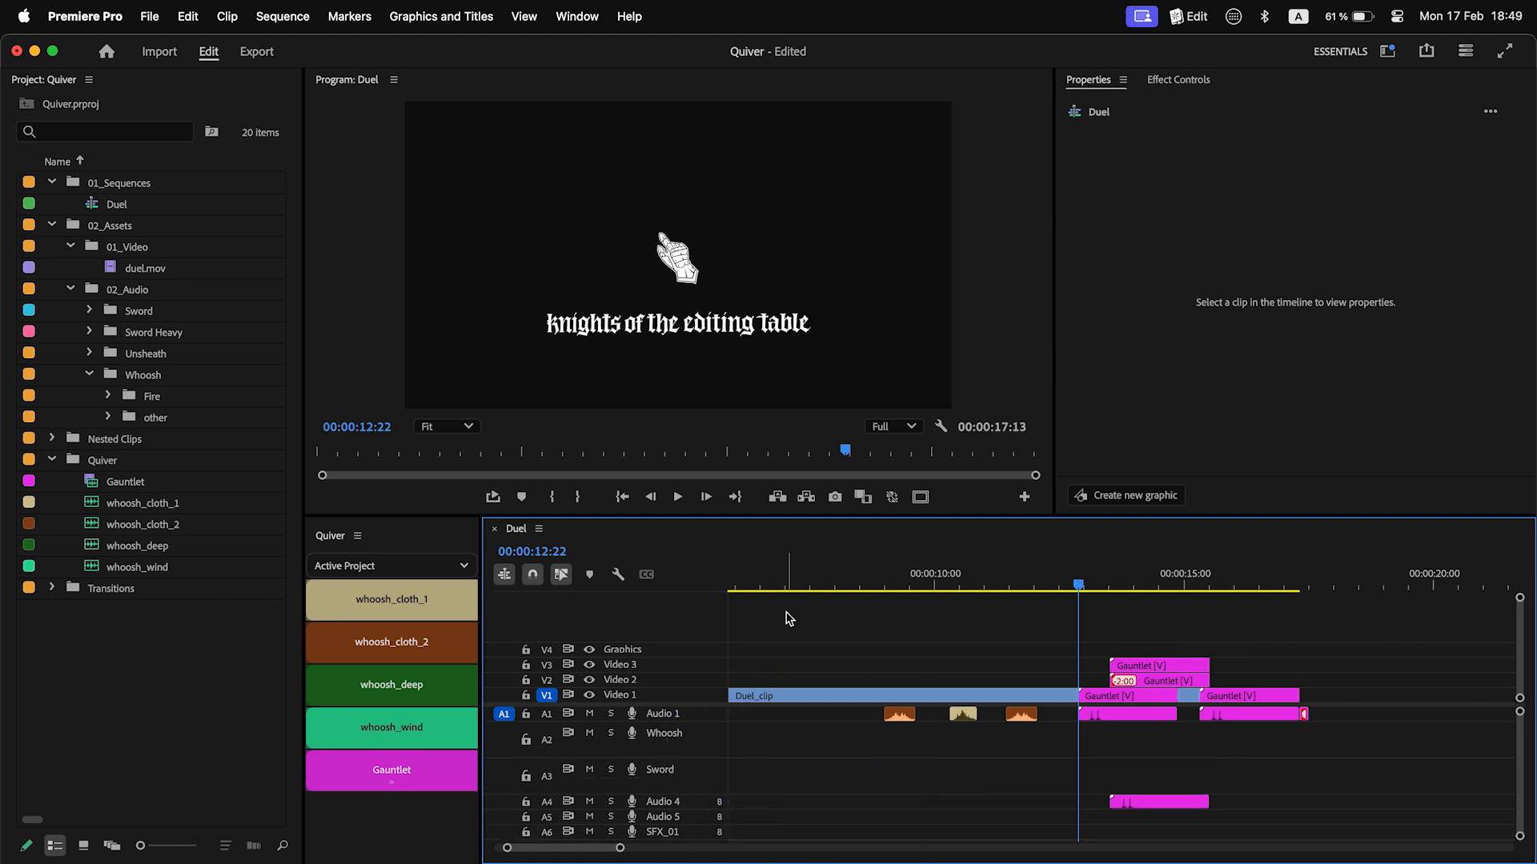
# Step: Route whoosh_wind to the Whoosh audio track and place it onto the new Whoosh 2 track
pyautogui.click(391, 727)
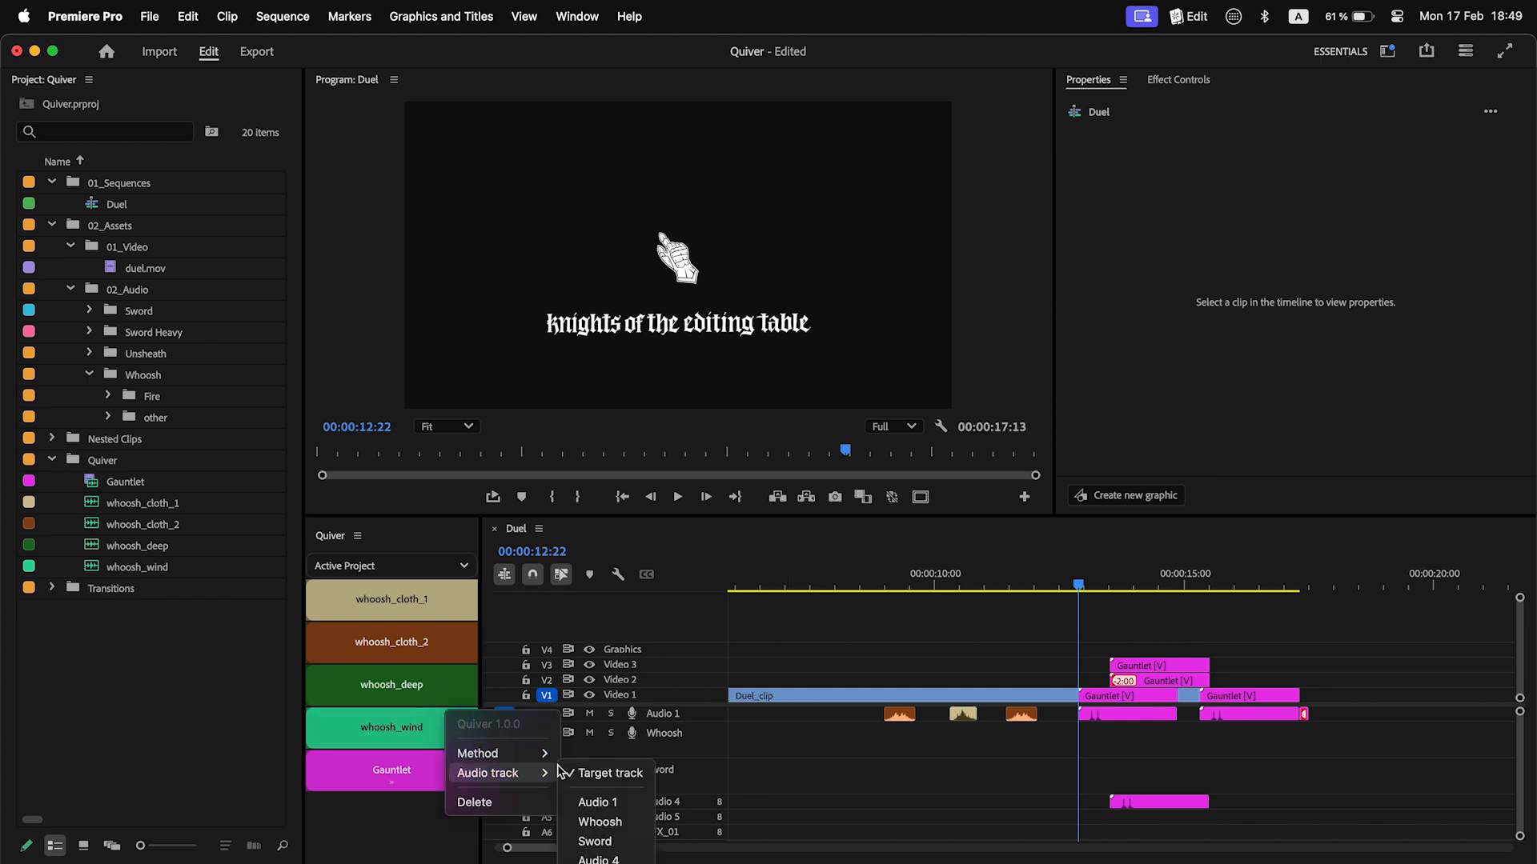
pyautogui.click(600, 821)
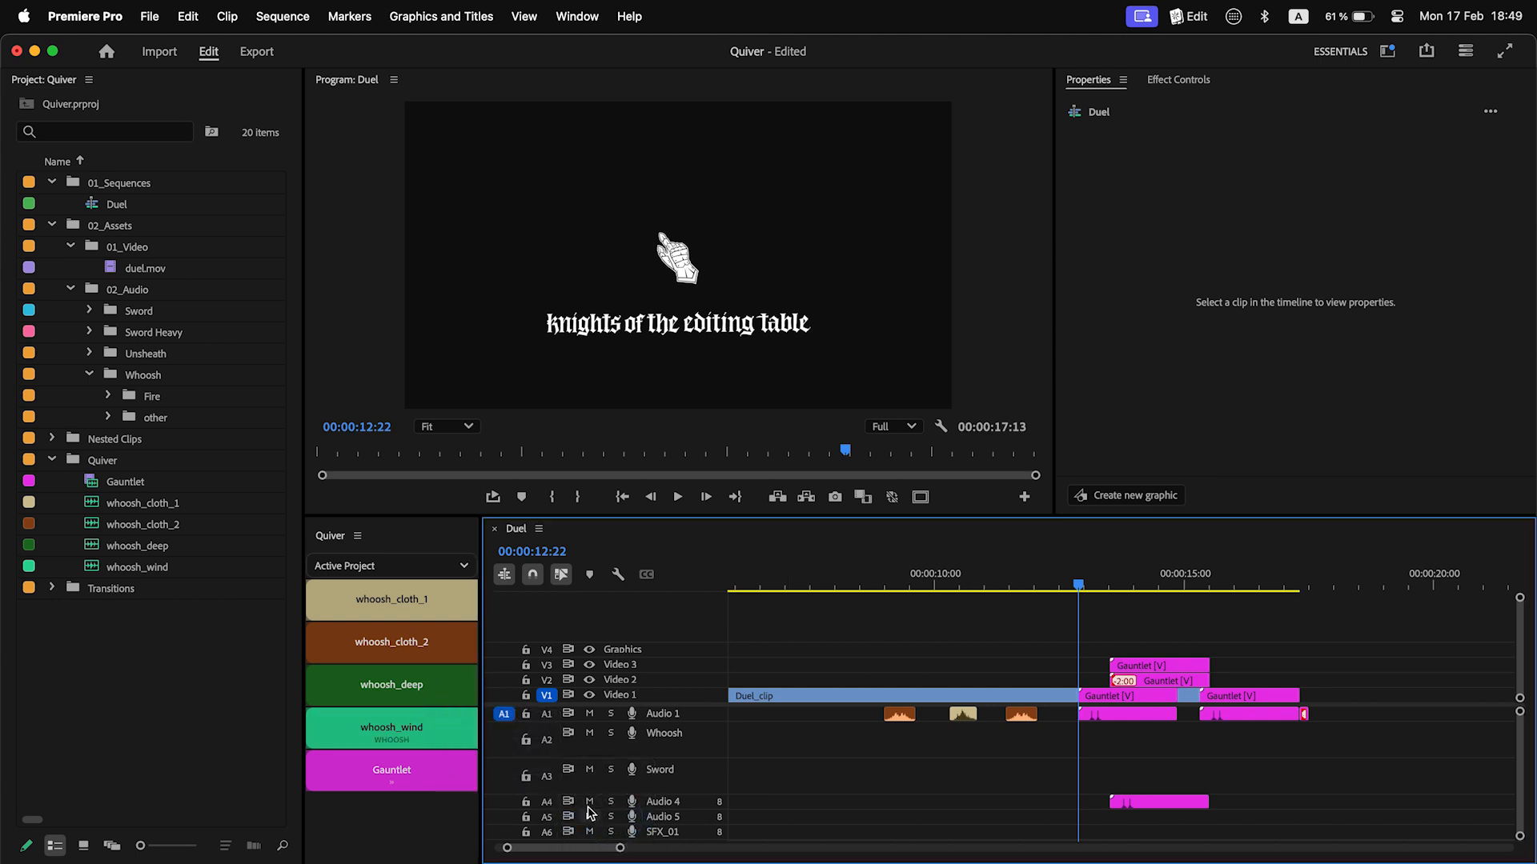
pyautogui.moveTo(391, 727); pyautogui.dragTo(1111, 739)
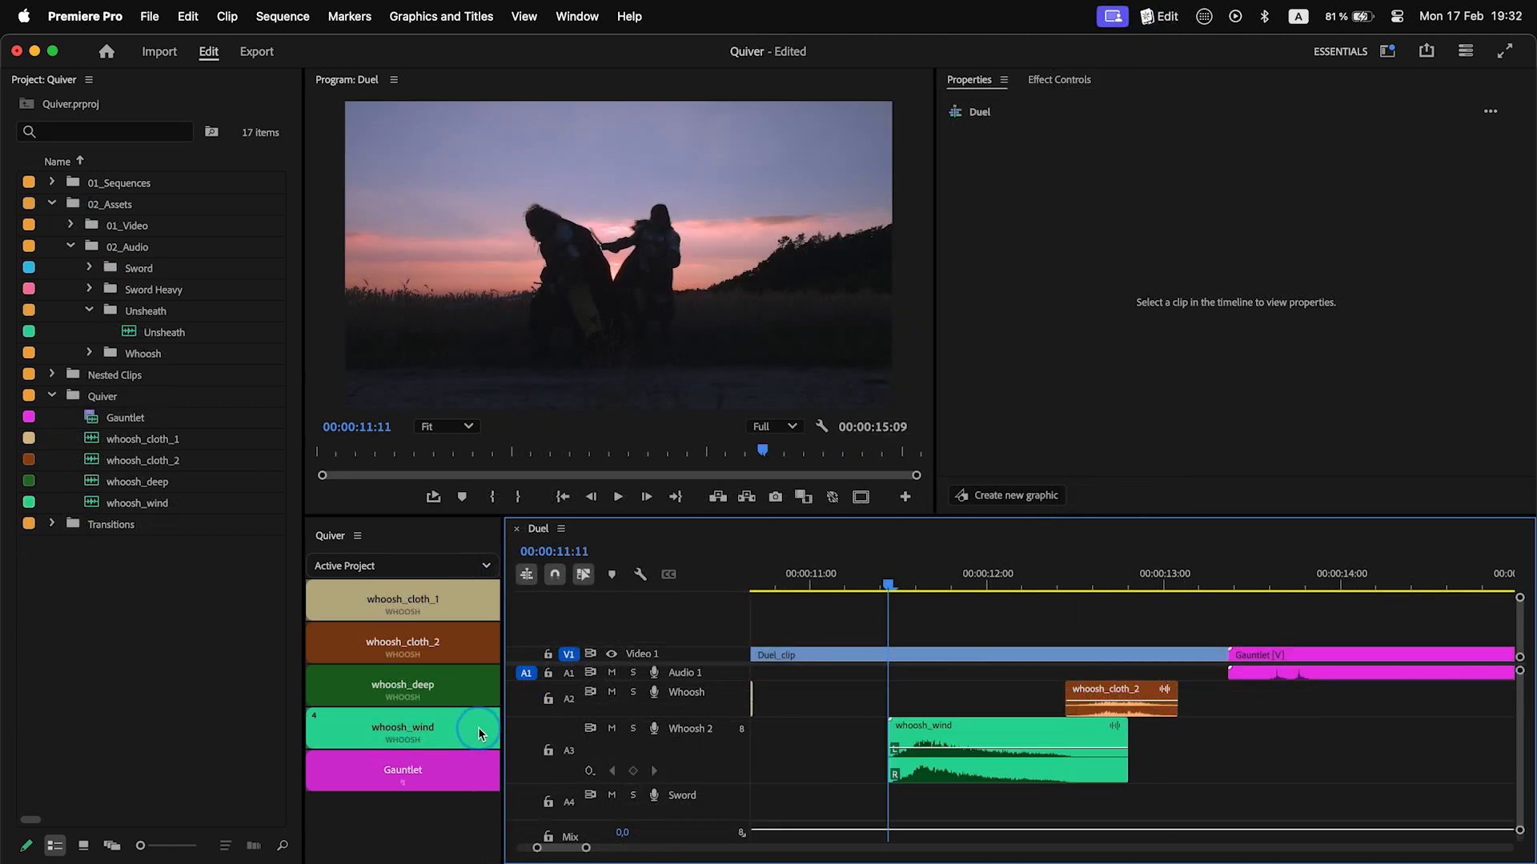
# Step: Add whoosh_wind at the playhead and scrub around eleven seconds to find the hit moment
pyautogui.click(980, 750)
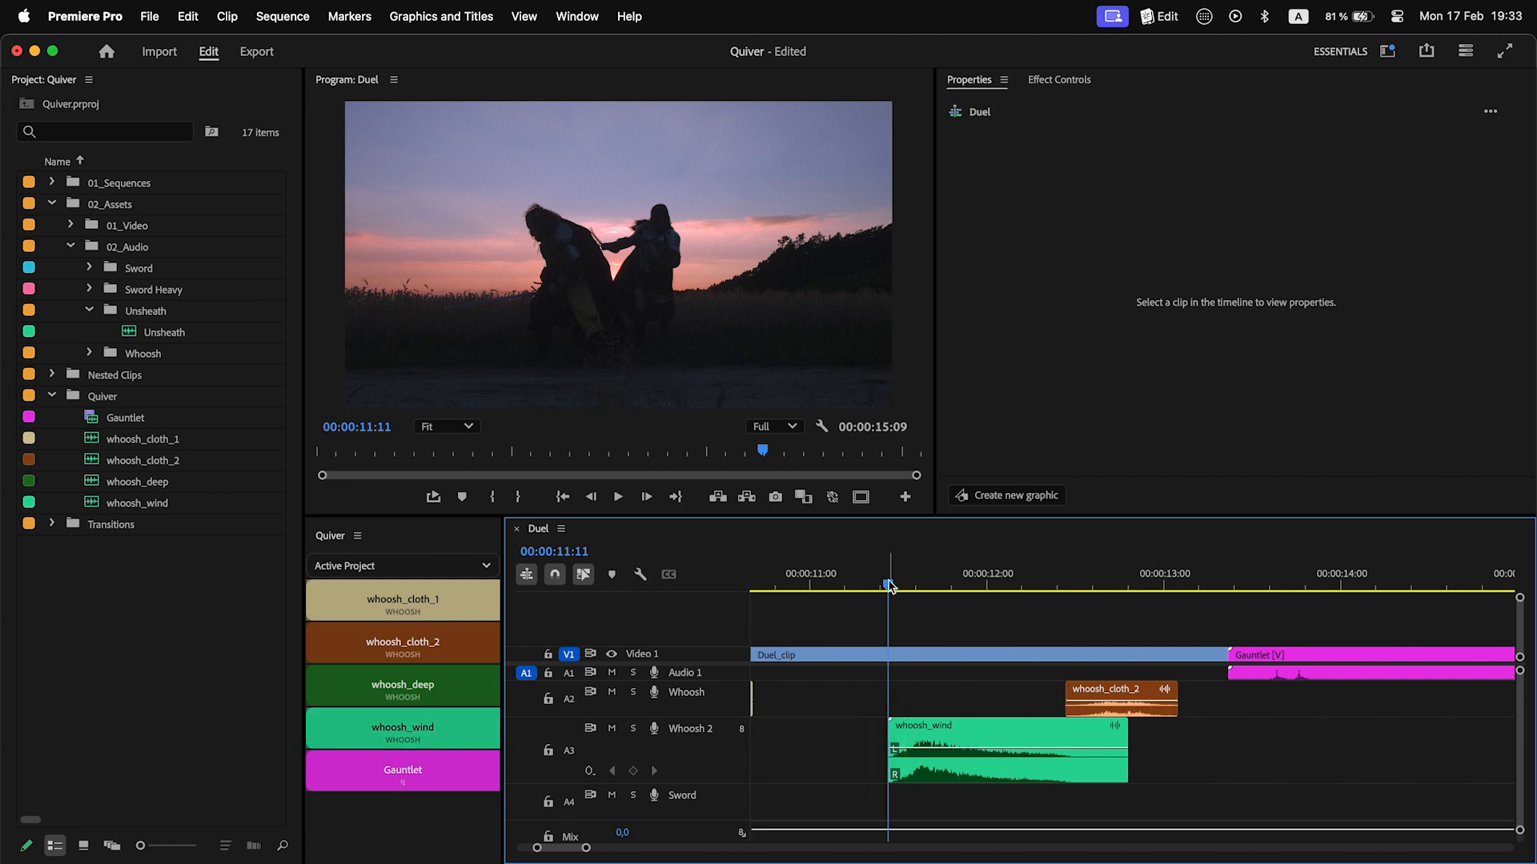
pyautogui.moveTo(890, 586); pyautogui.dragTo(922, 586)
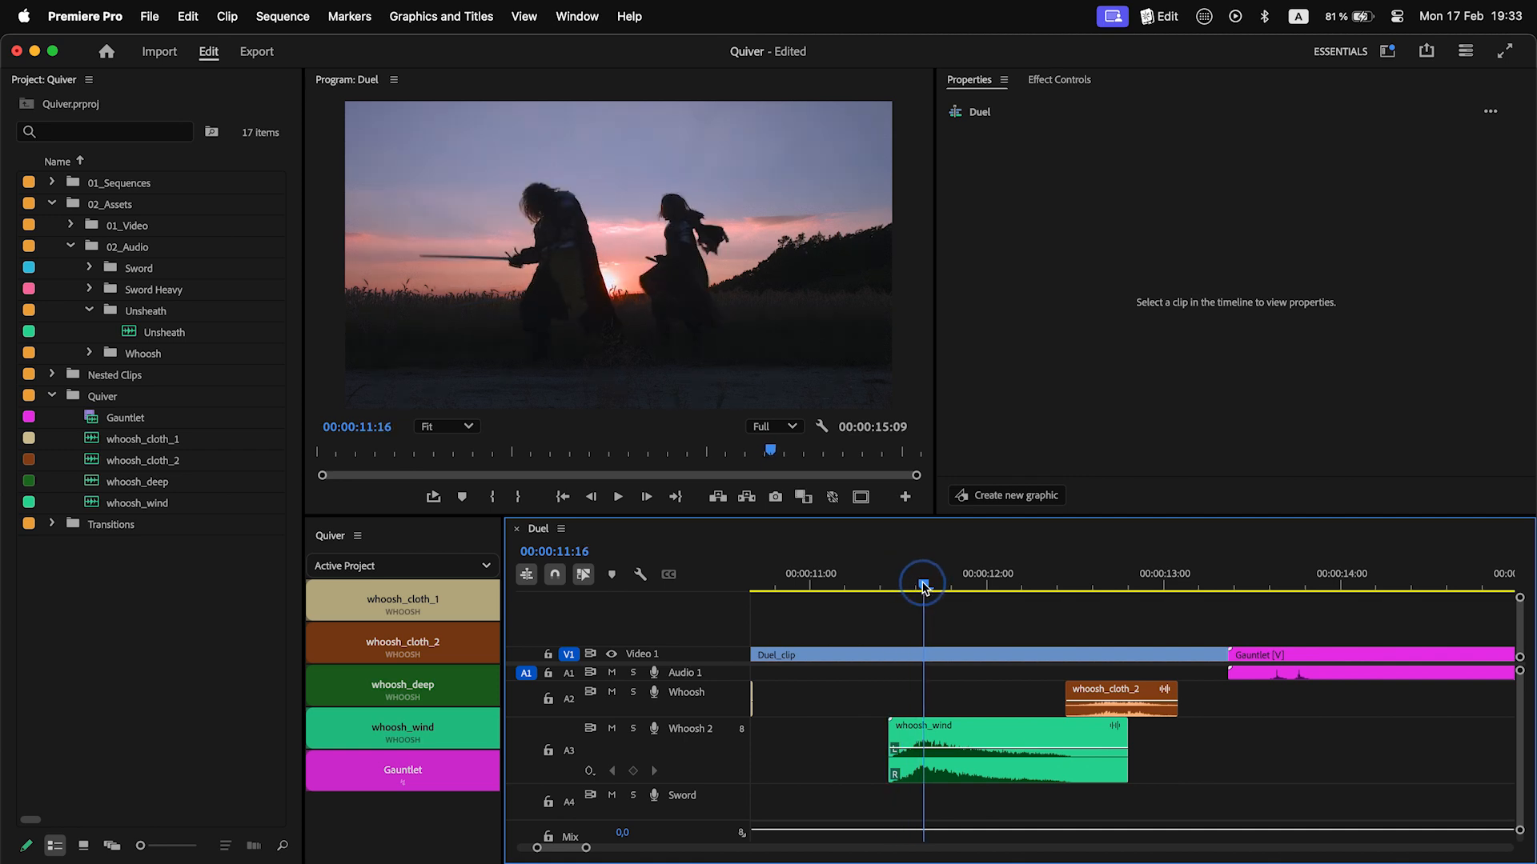
pyautogui.moveTo(922, 586); pyautogui.dragTo(887, 586)
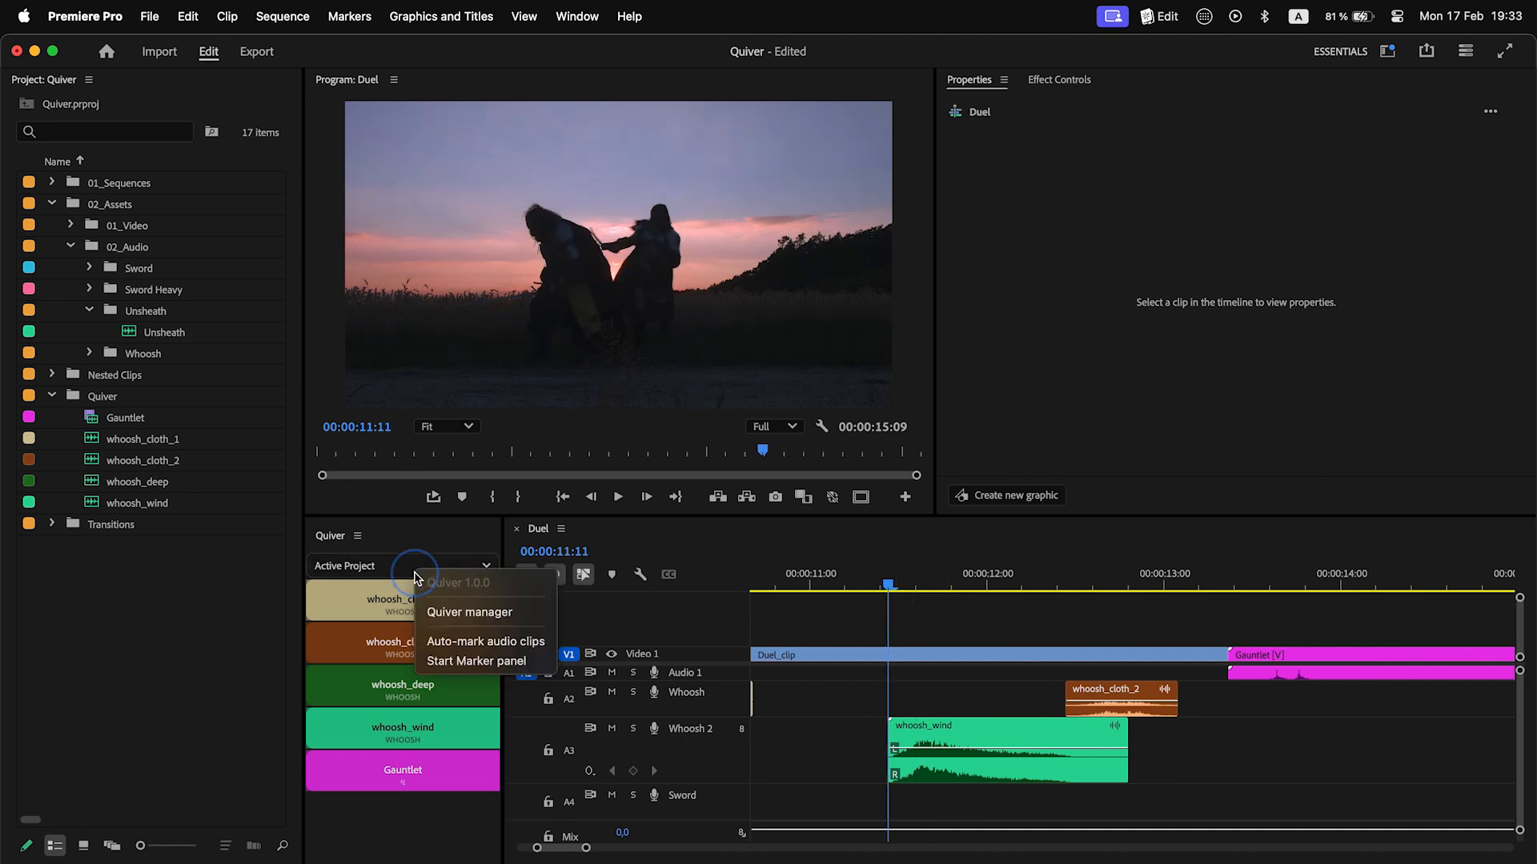
# Step: Bring up the Start Marker panel, load whoosh_wind in Source and remove the misaligned clip
pyautogui.click(476, 660)
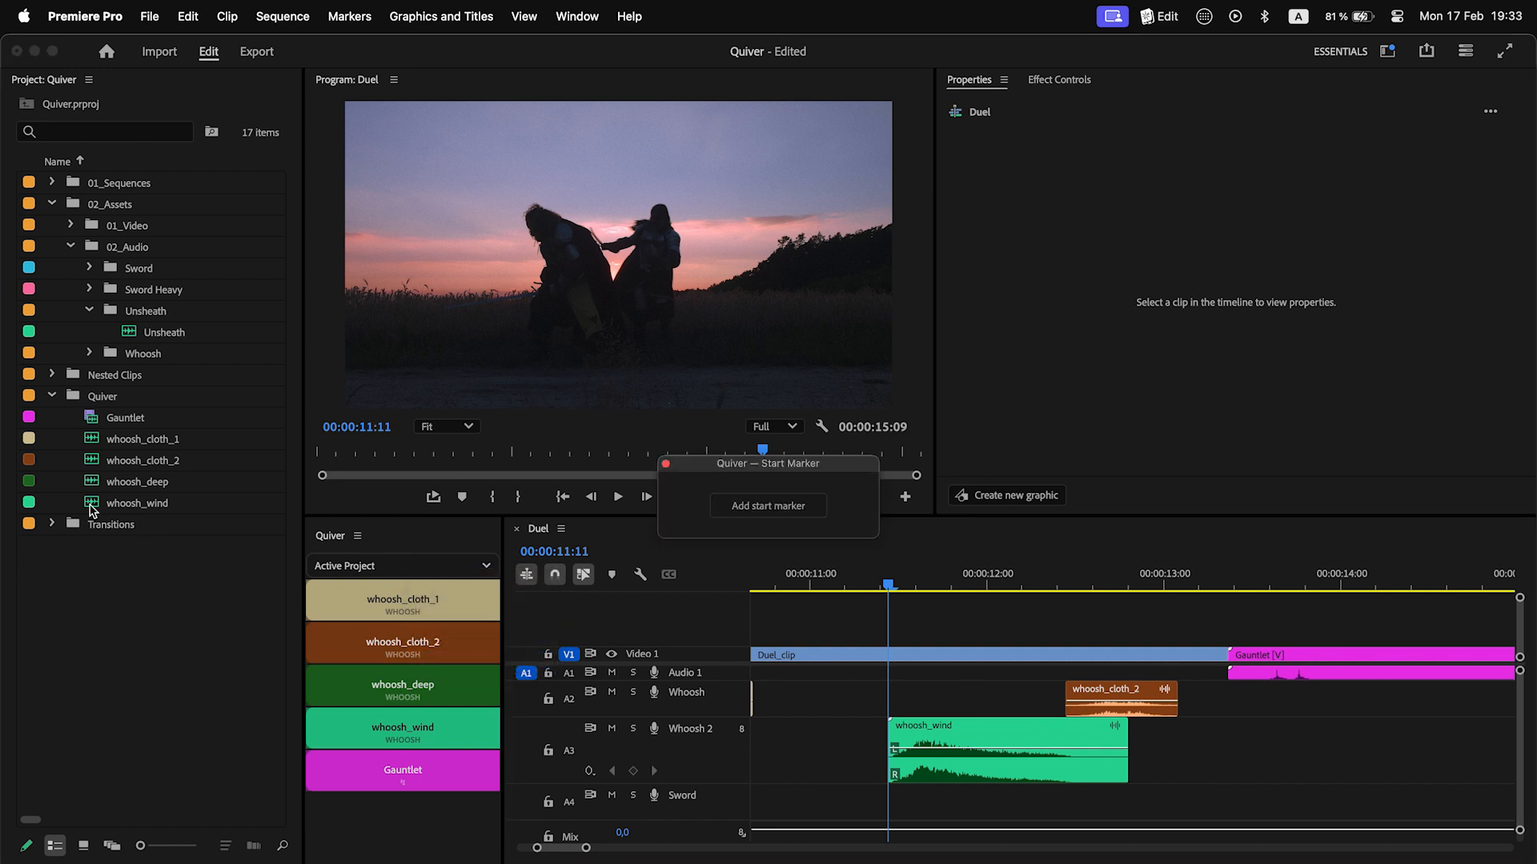
pyautogui.doubleClick(138, 503)
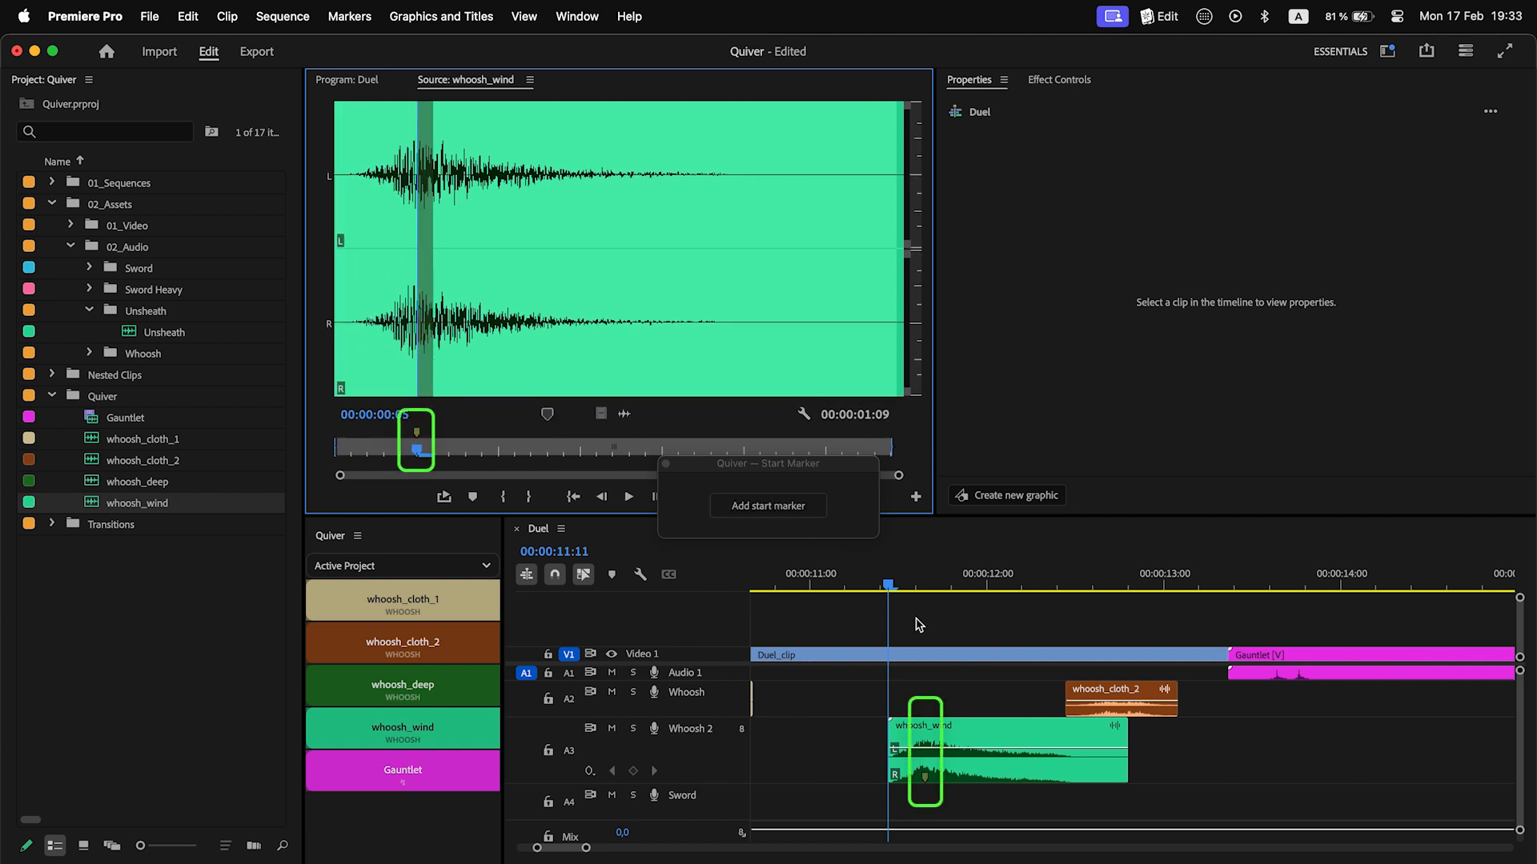
pyautogui.press('delete')
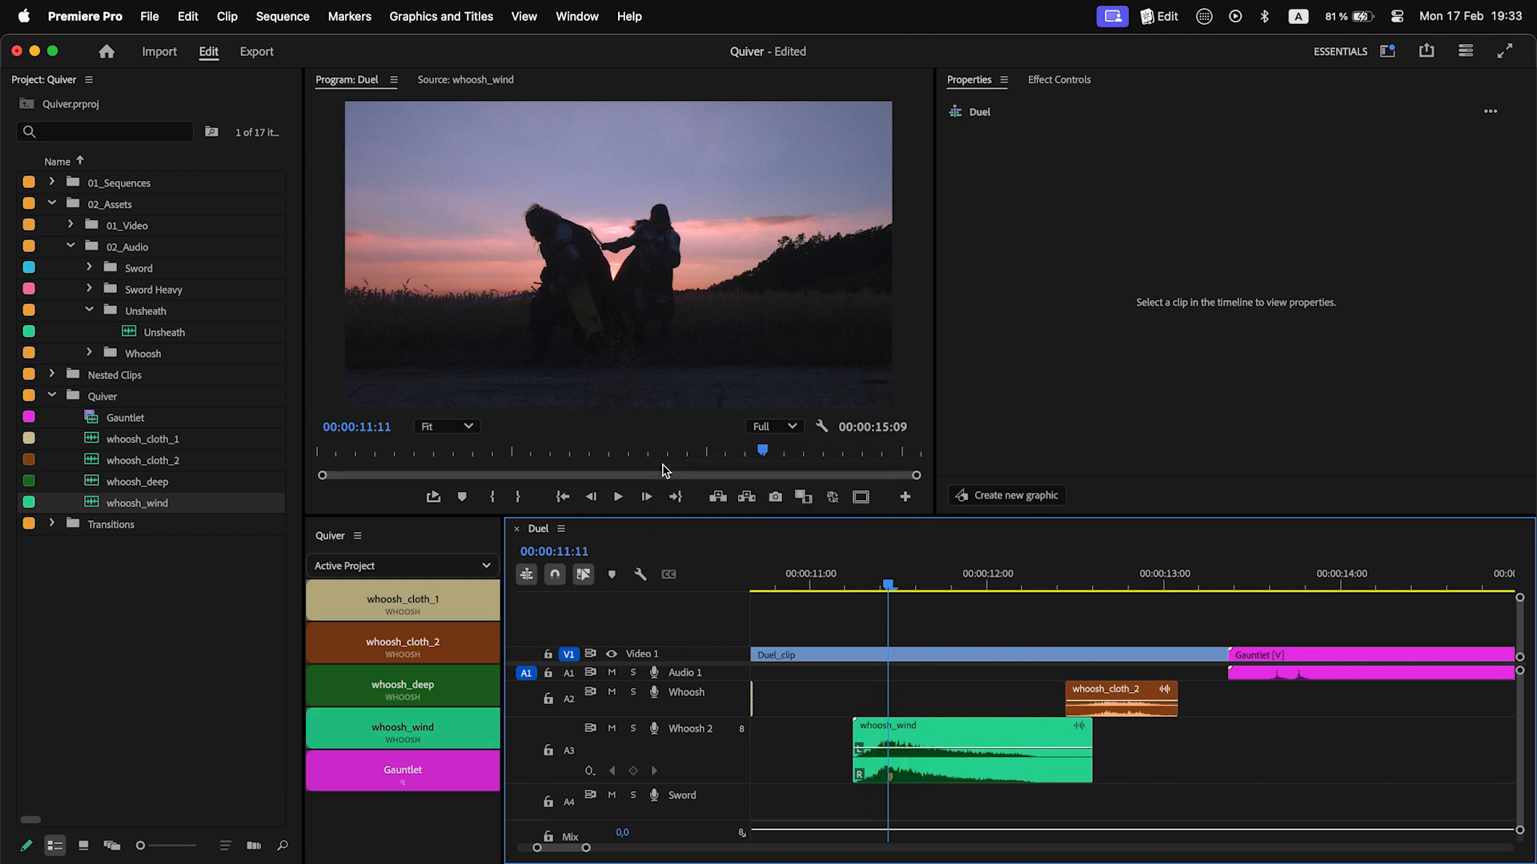
pyautogui.click(1159, 16)
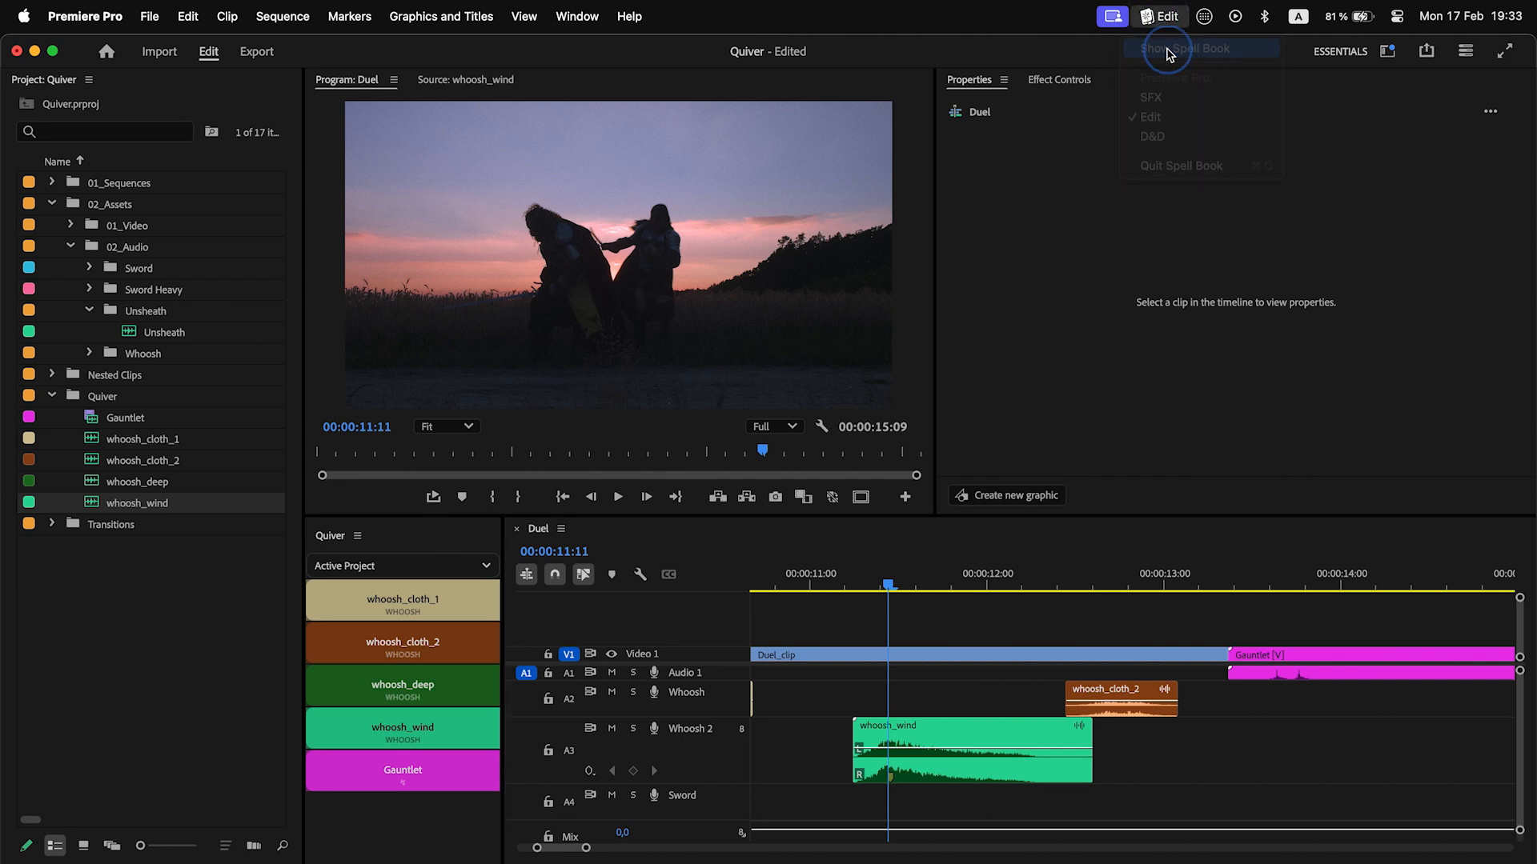
pyautogui.click(1181, 48)
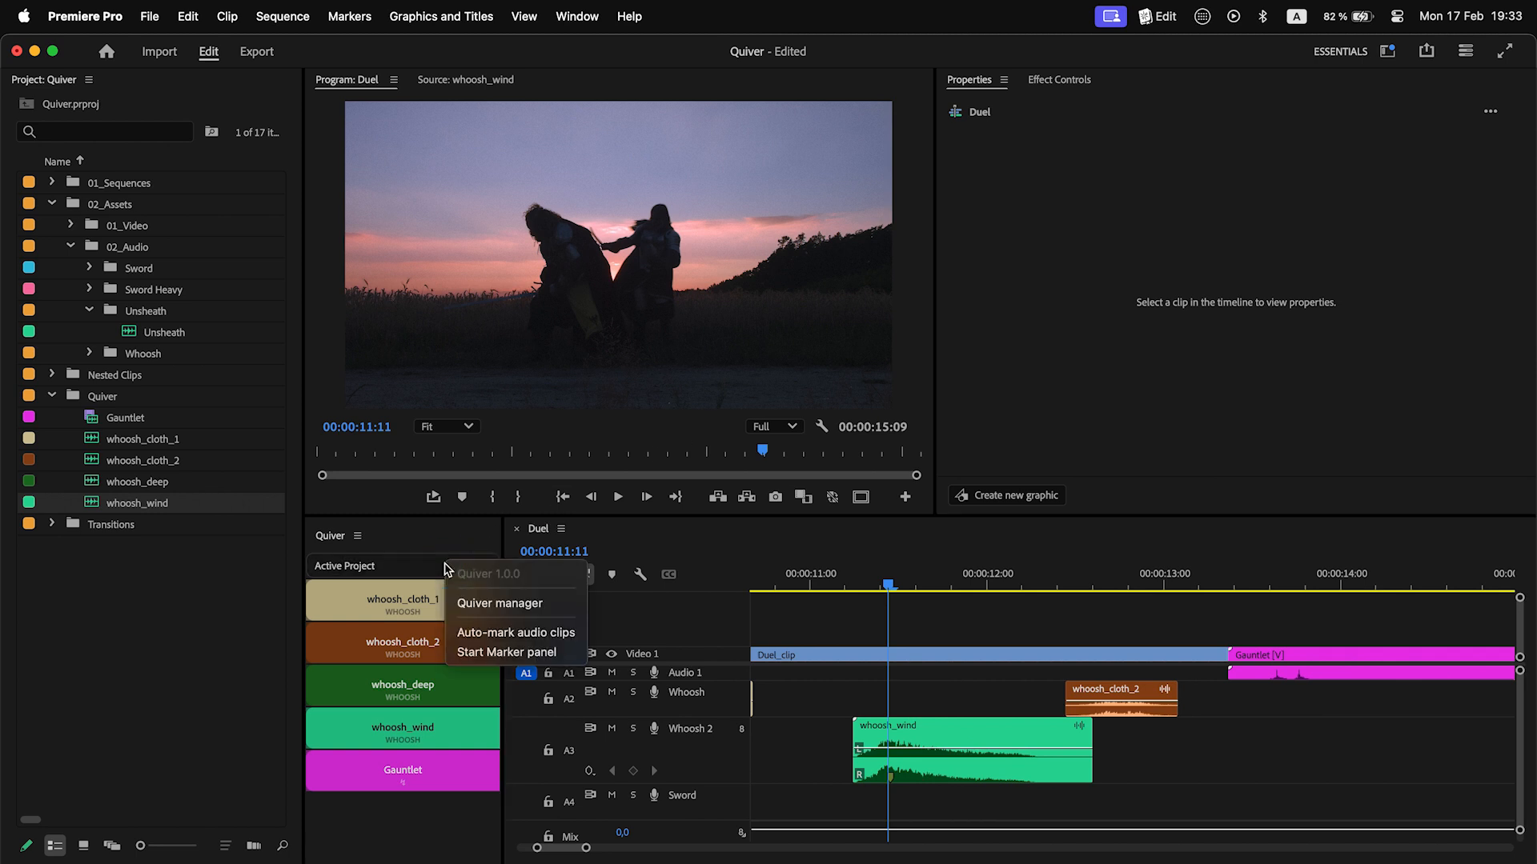
pyautogui.moveTo(514, 633)
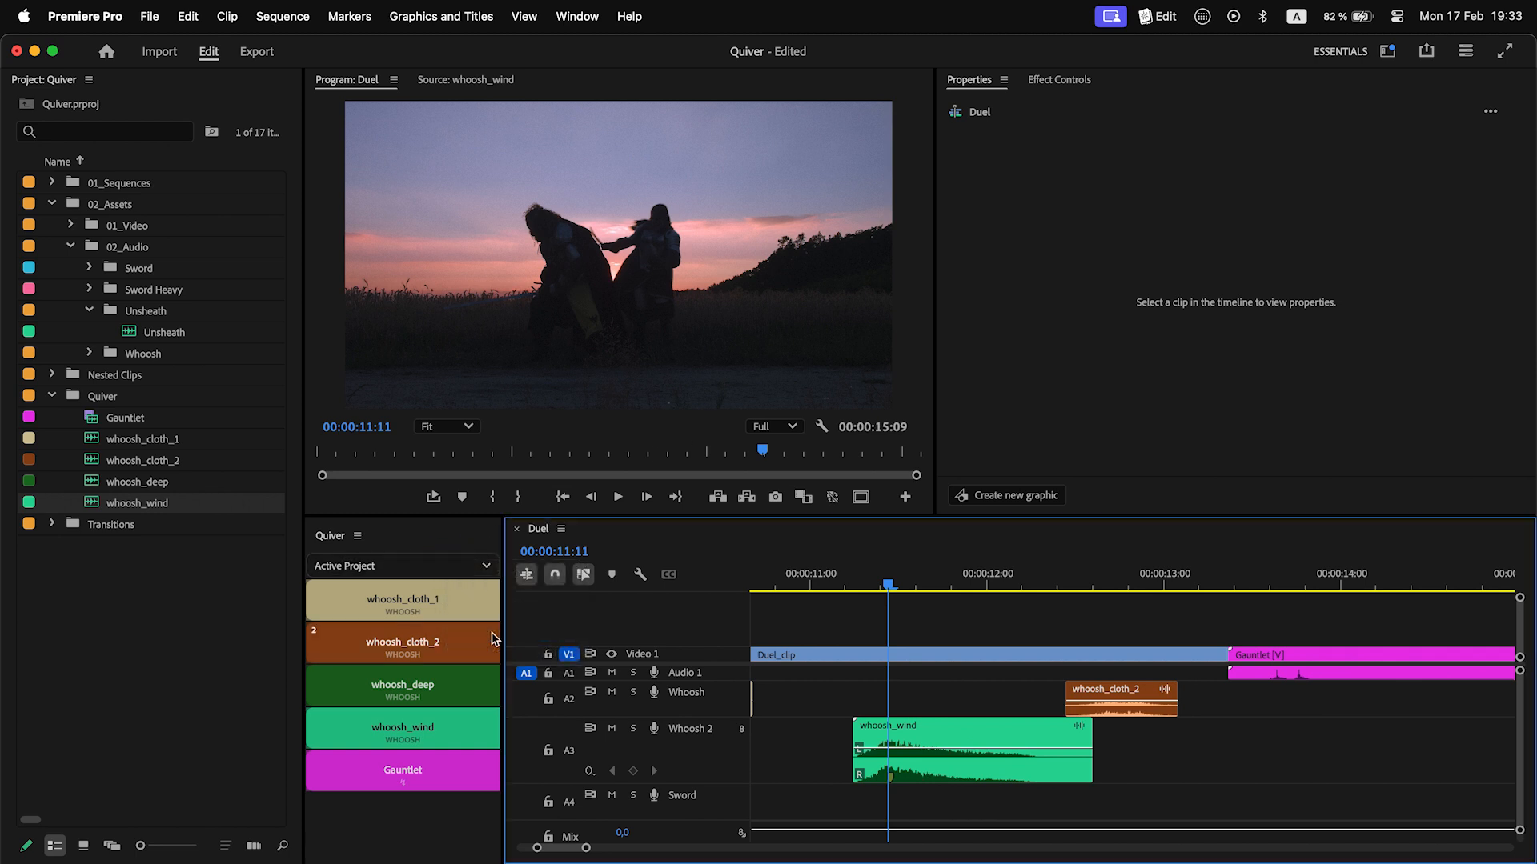
pyautogui.doubleClick(165, 333)
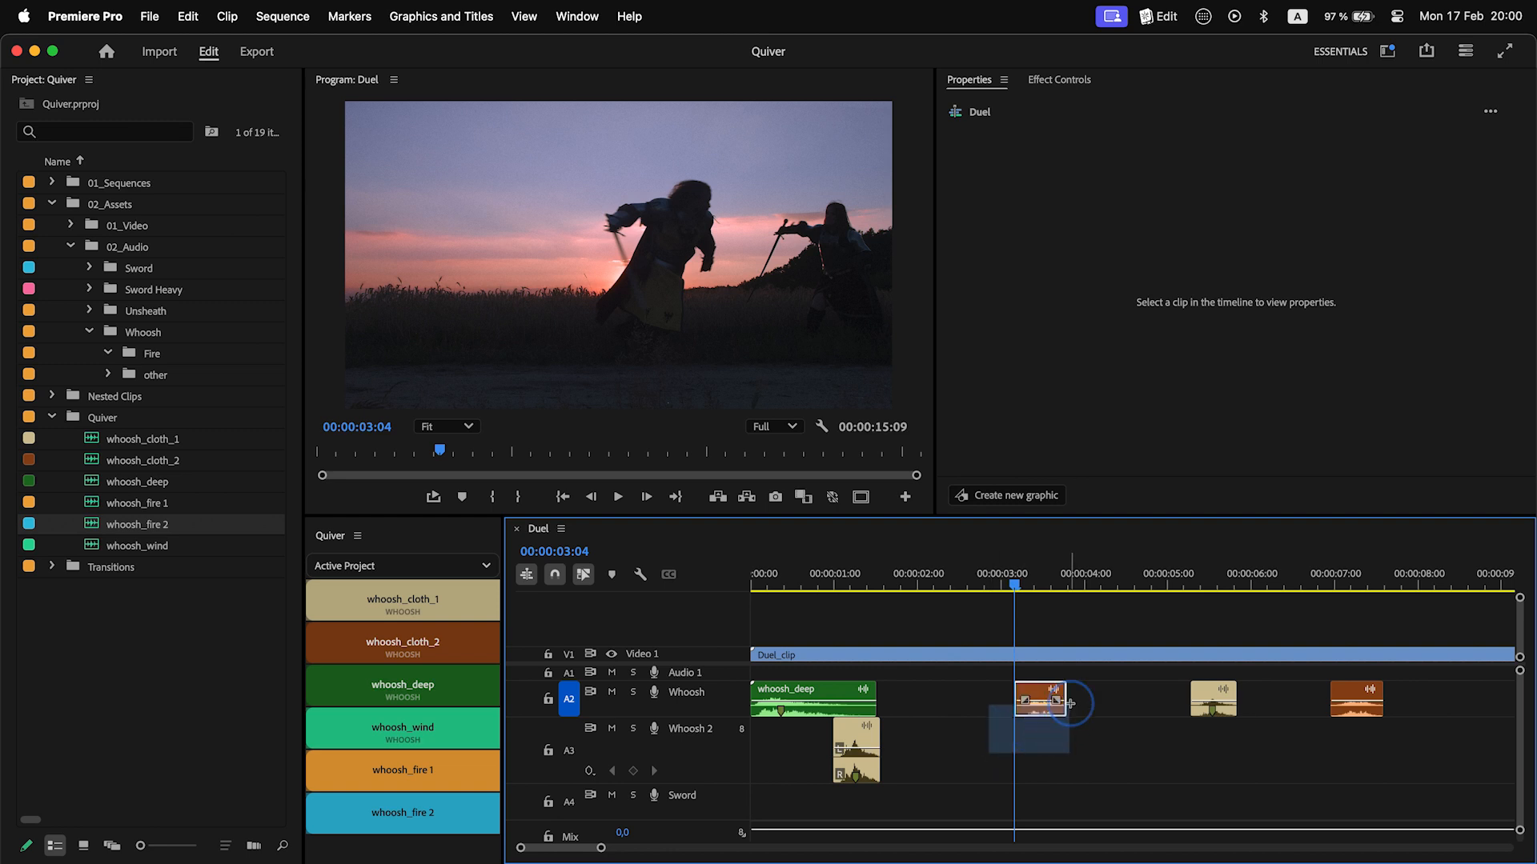
# Step: Add whoosh_fire_1 and whoosh_fire_2 to the Quiver panel beside the other whooshes
pyautogui.click(1037, 698)
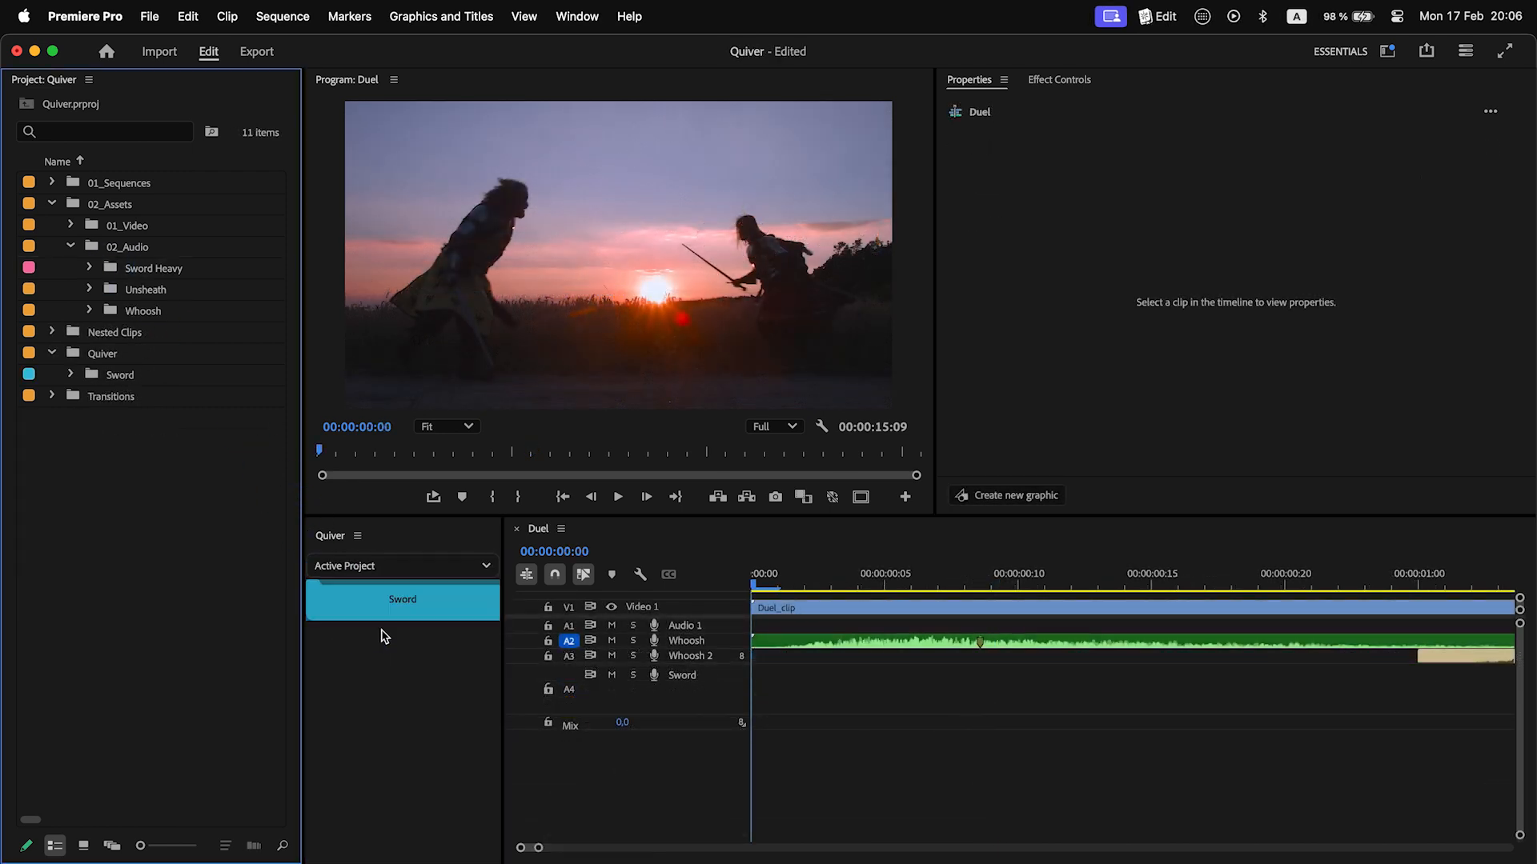
# Step: Reveal the sword sound files in the project and bring up the Sword group's Quiver options
pyautogui.click(401, 599)
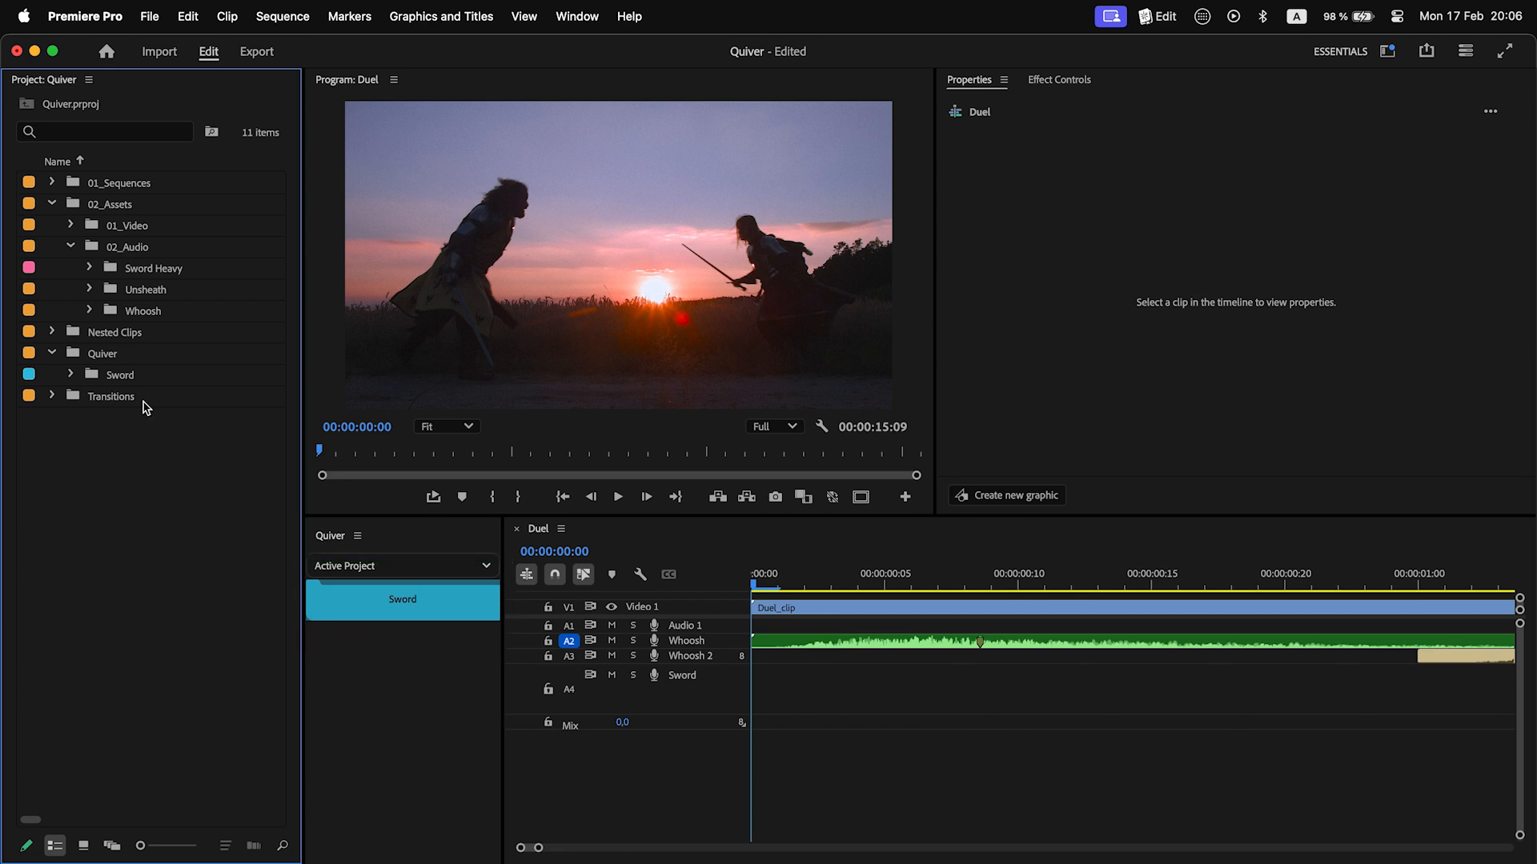
pyautogui.click(68, 375)
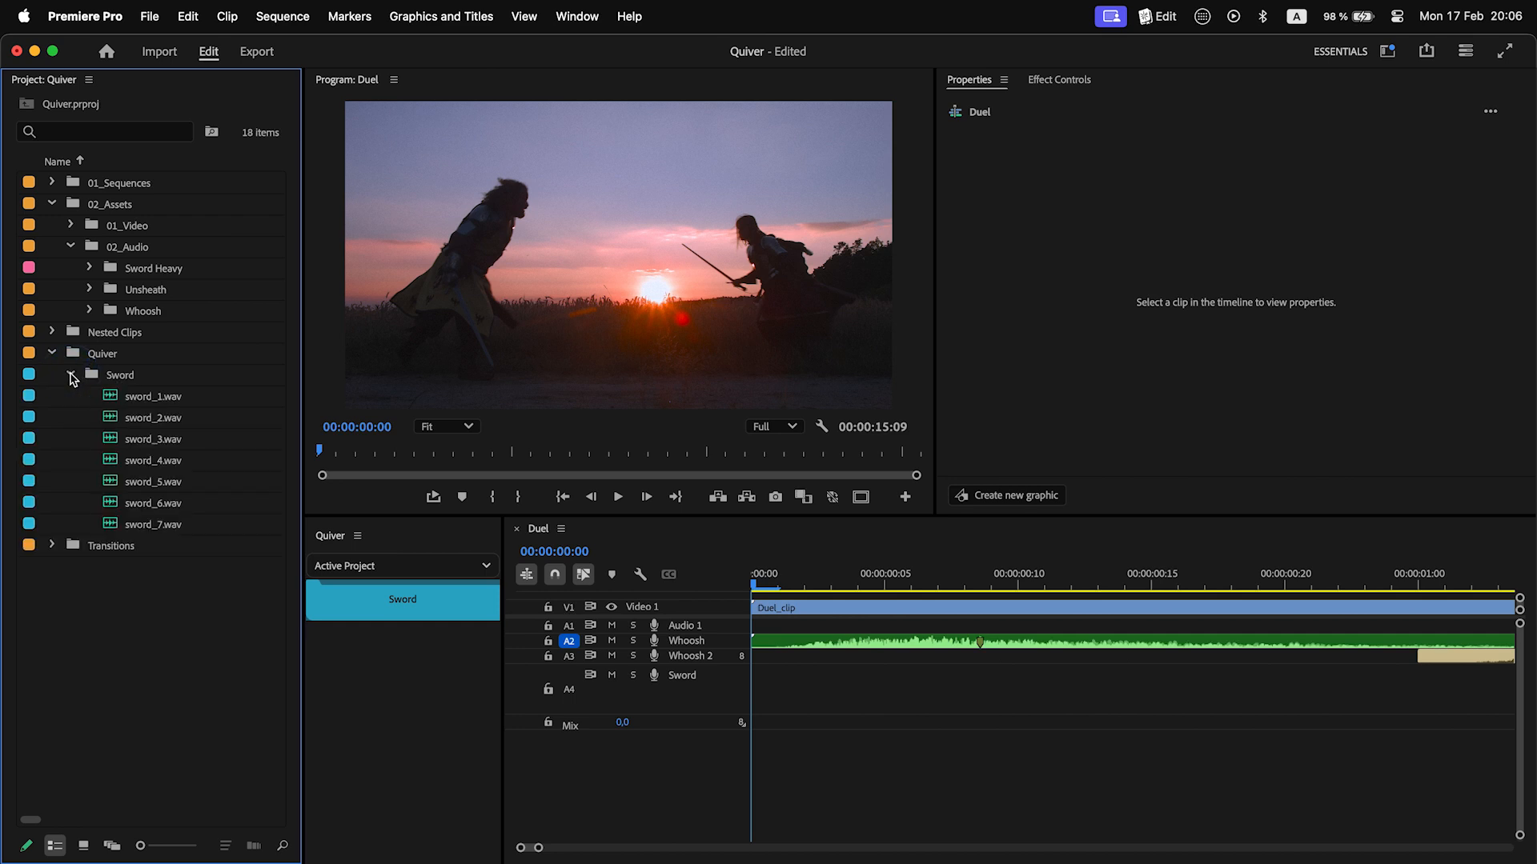
pyautogui.rightClick(402, 599)
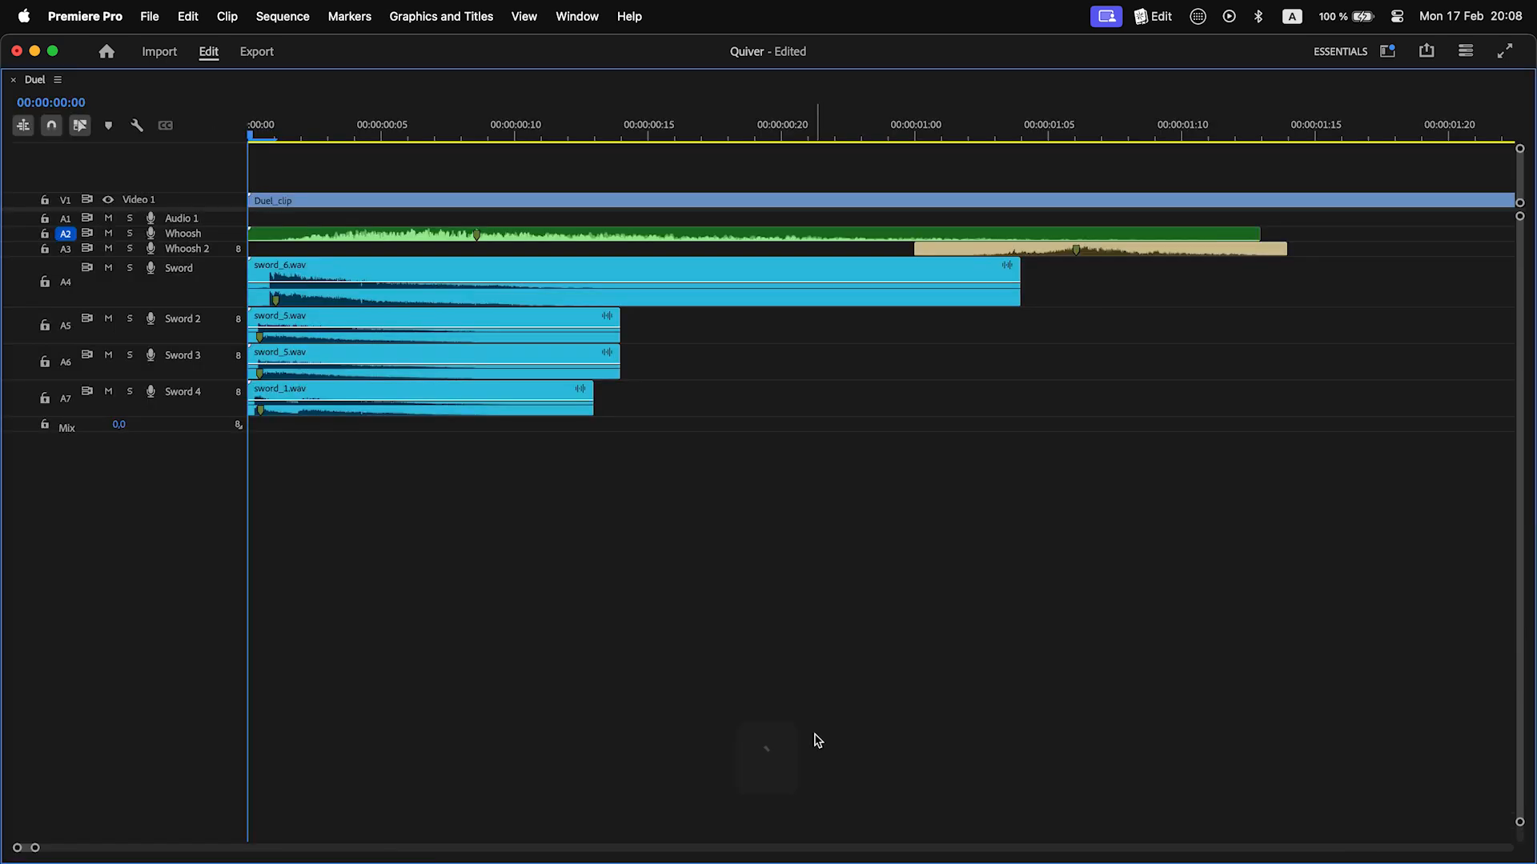
pyautogui.moveTo(818, 741)
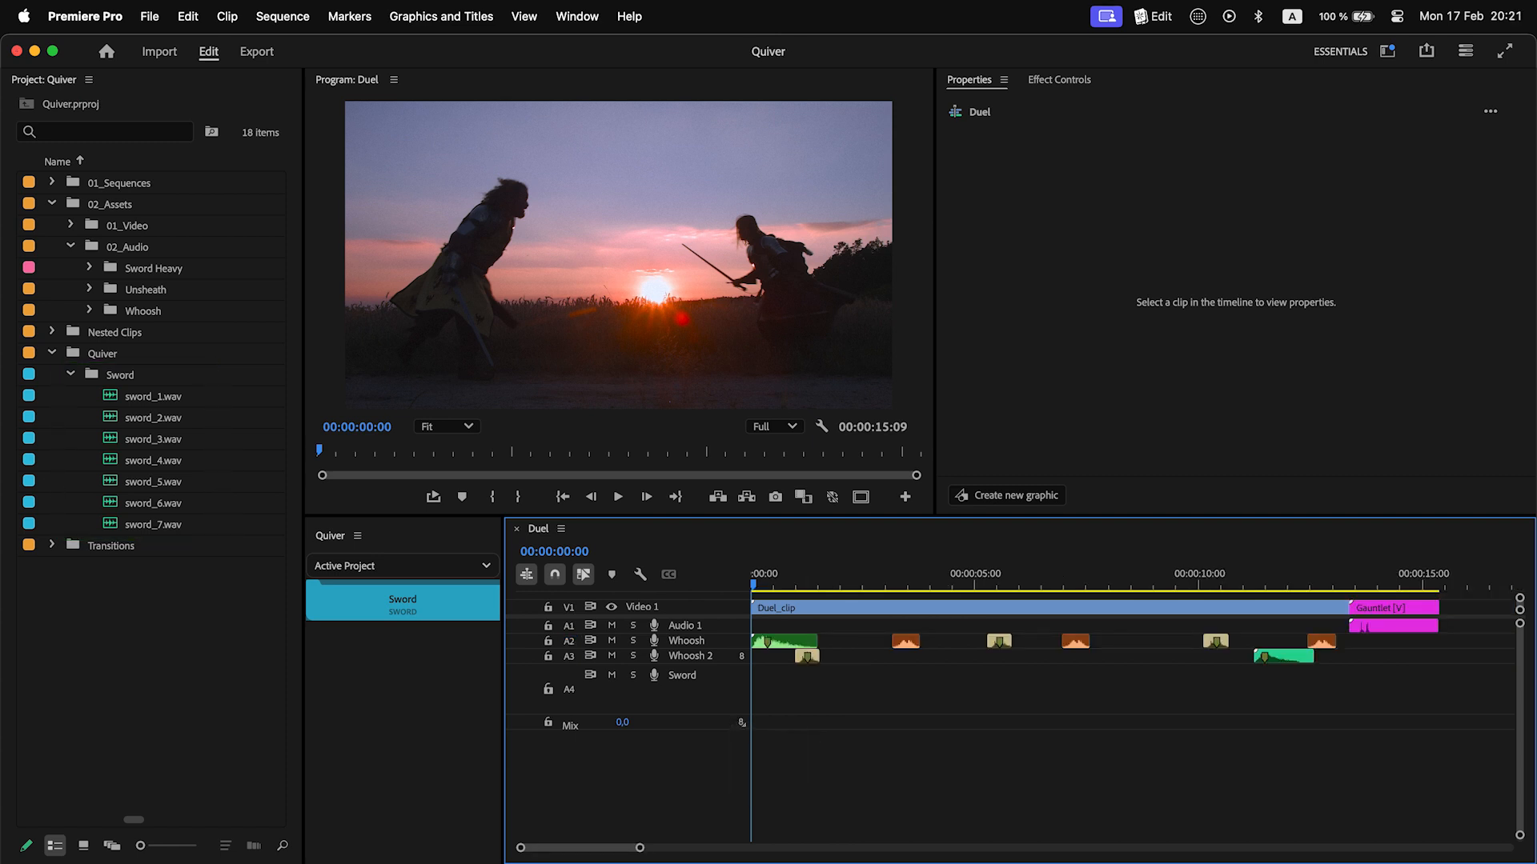
# Step: Scatter Sword group clips at the clashes, play back from the start and around four seconds to check them
pyautogui.click(618, 496)
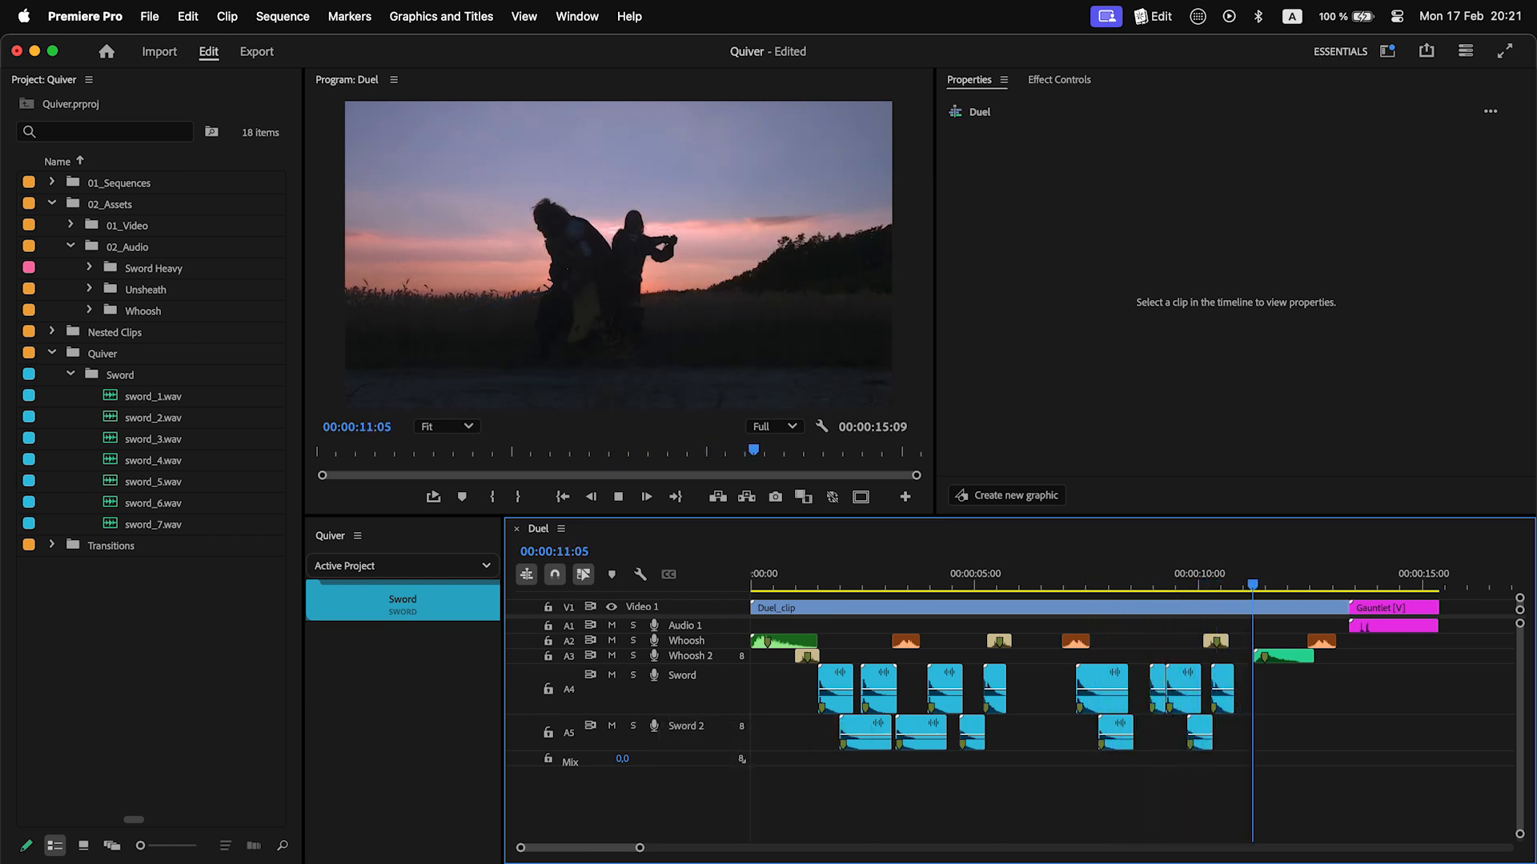
pyautogui.press('space')
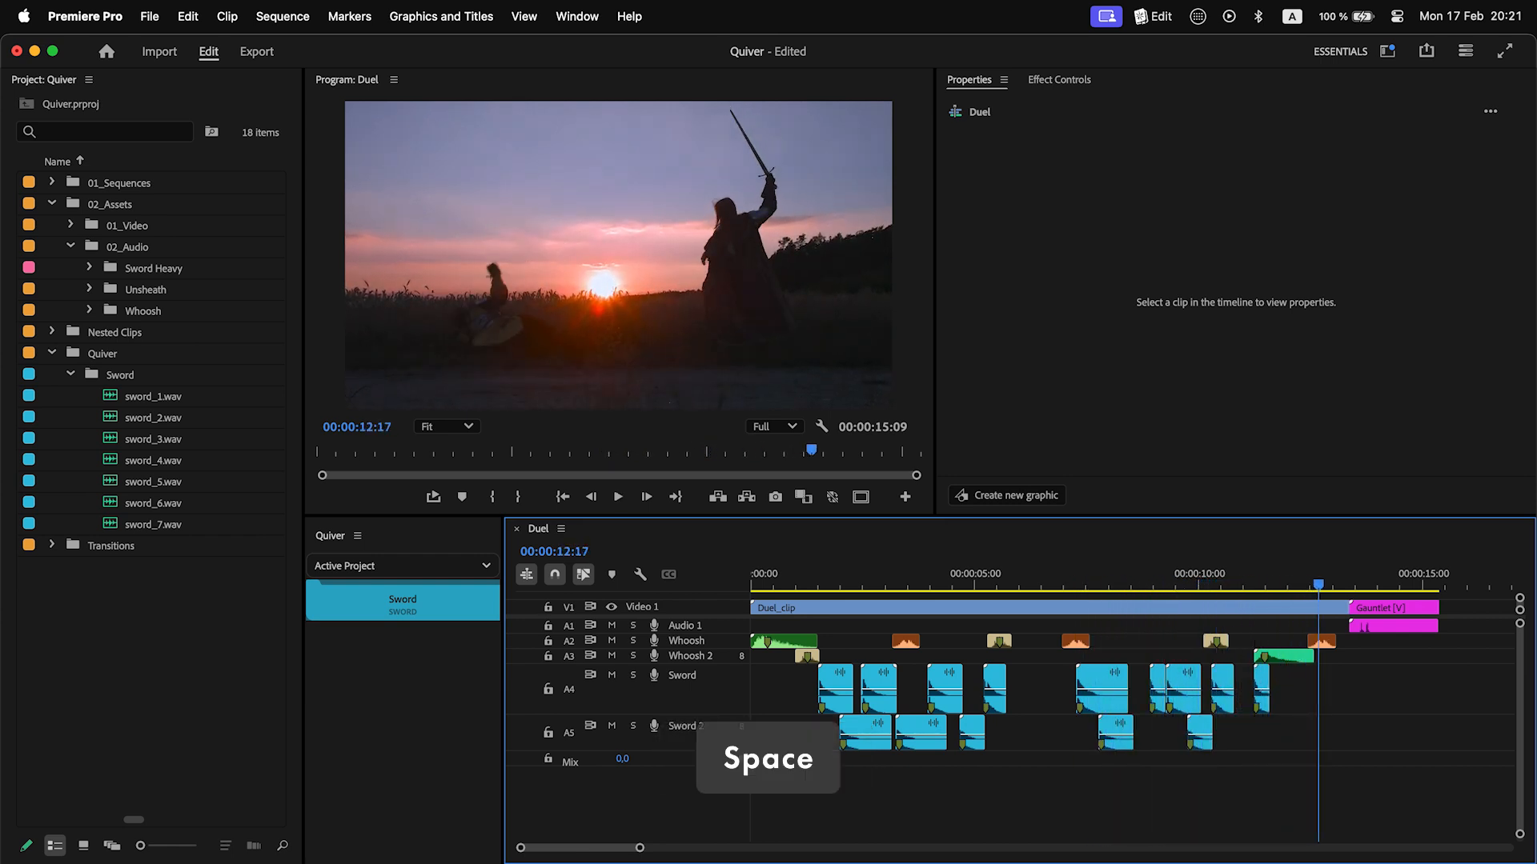
pyautogui.press('space')
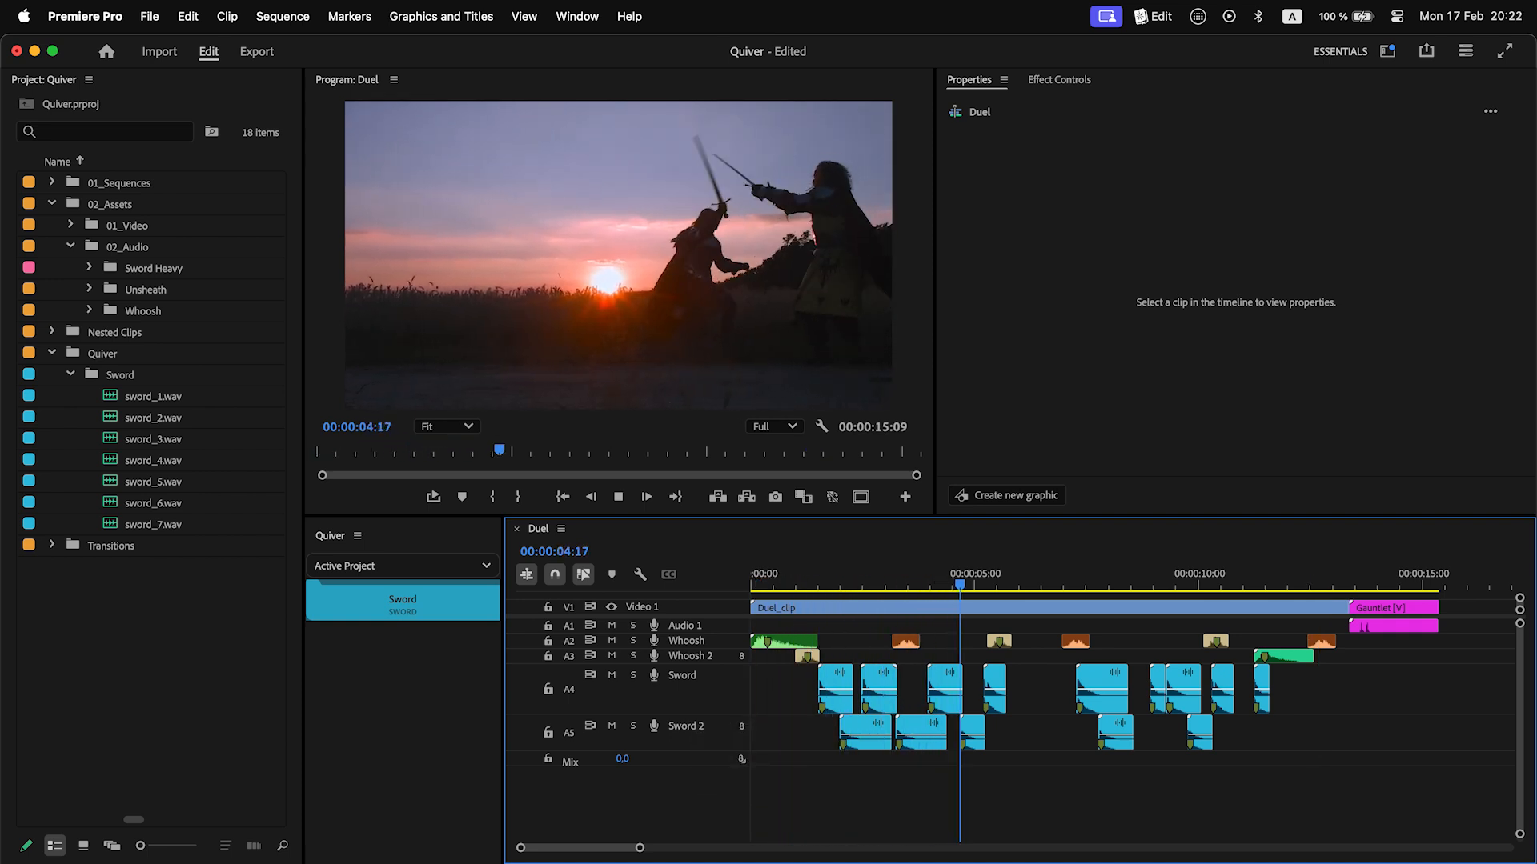
pyautogui.click(1052, 582)
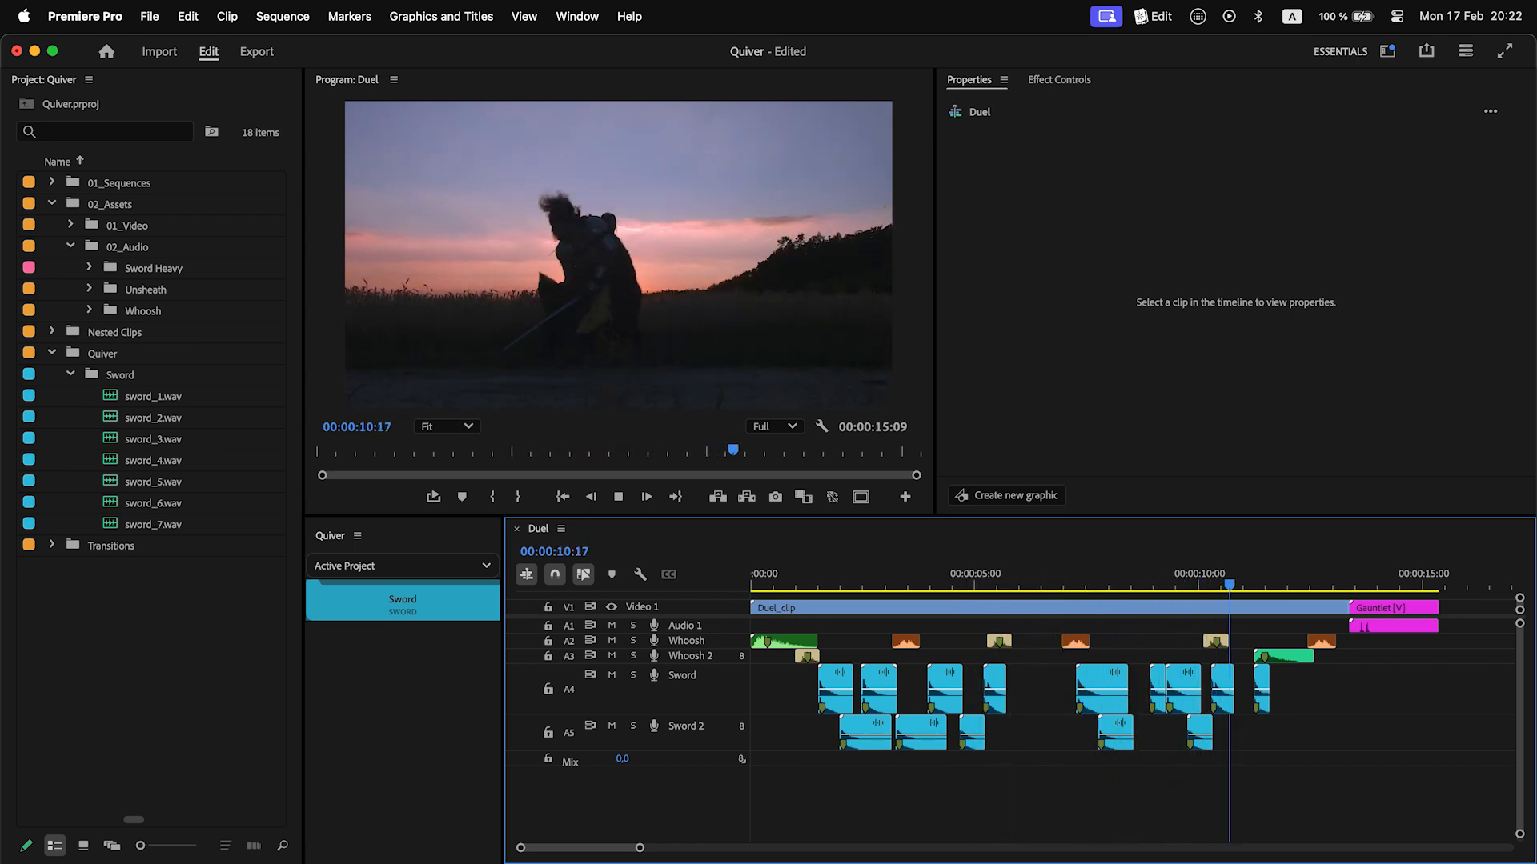
pyautogui.press('space')
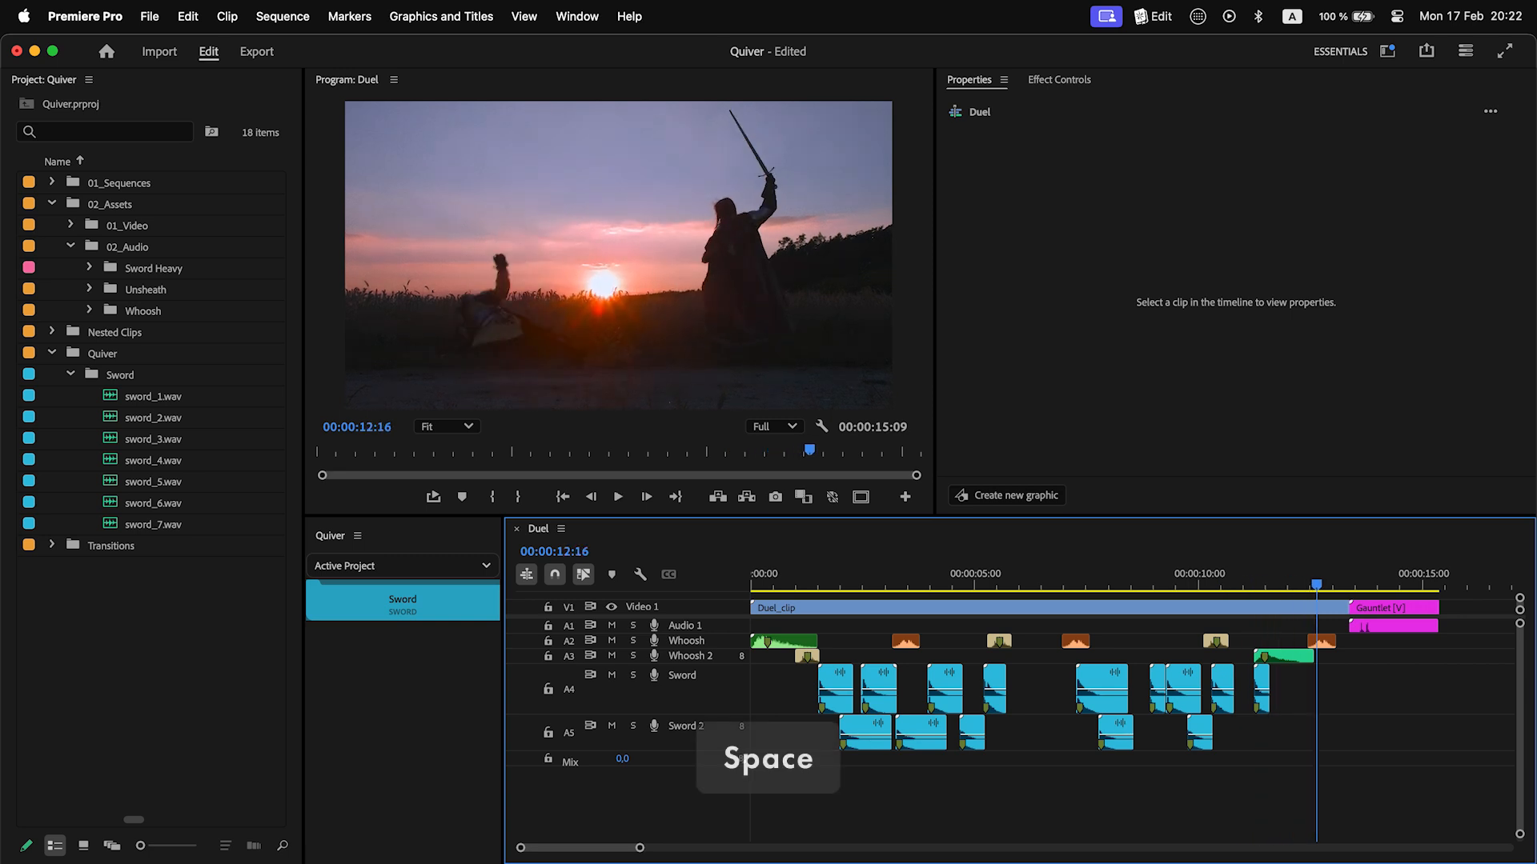
pyautogui.press('space')
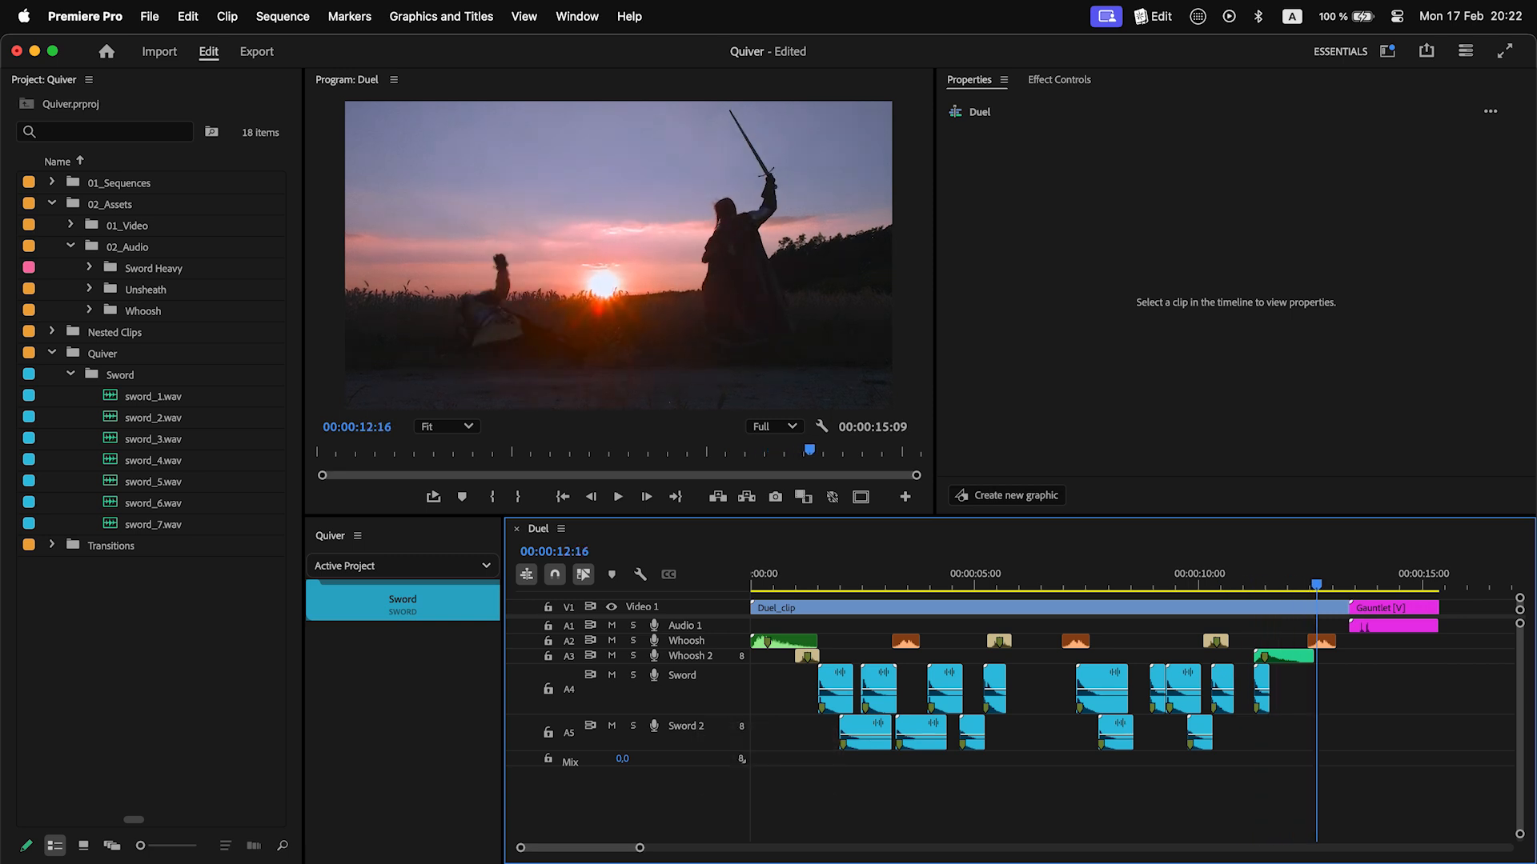
pyautogui.click(153, 267)
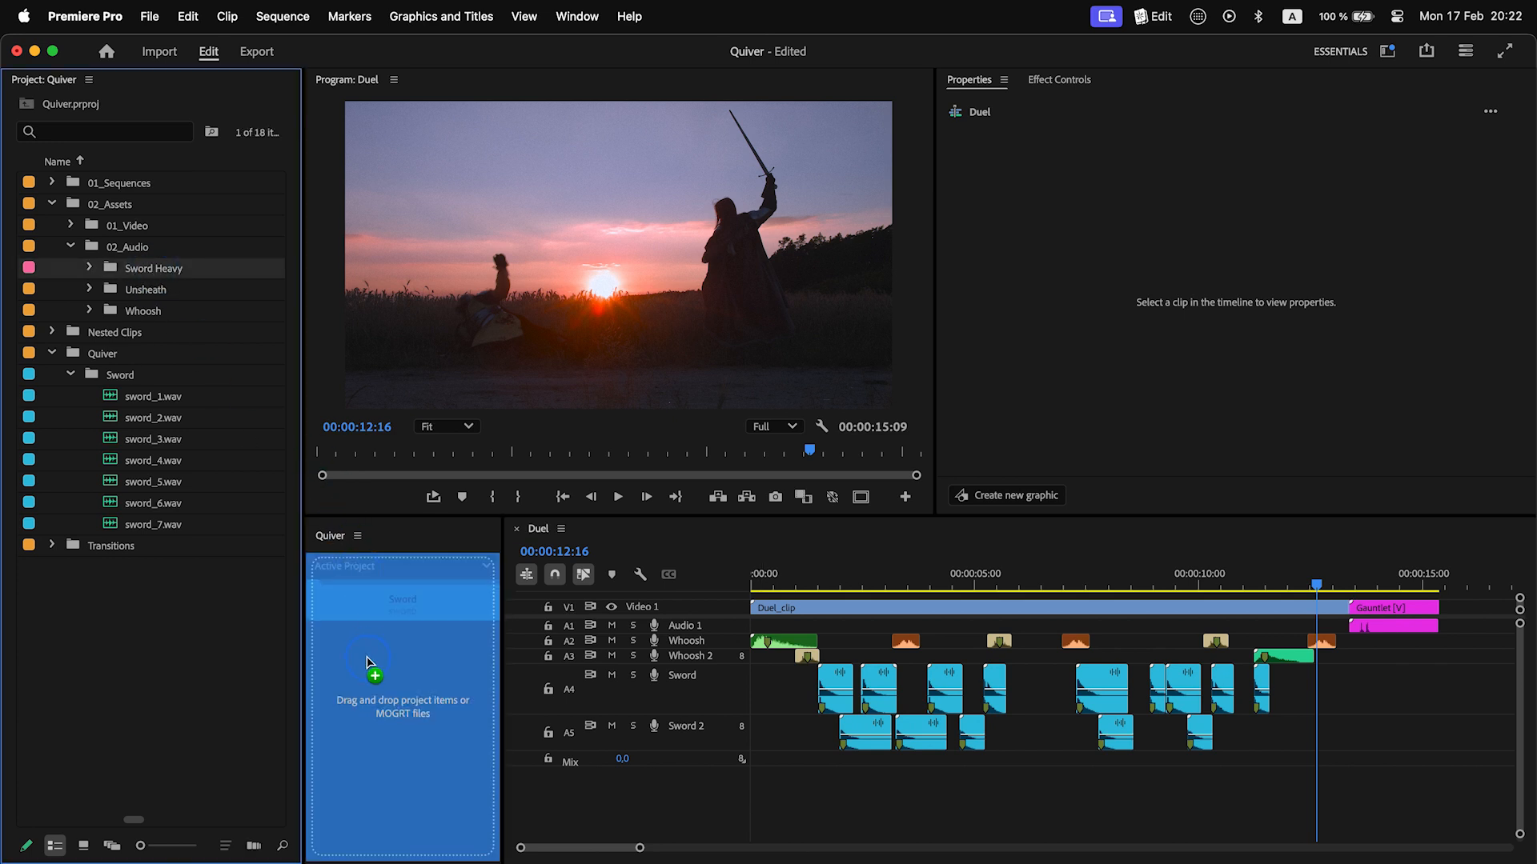
# Step: Add the Sword Heavy folder as a Quiver sound group and drop heavy hits onto Sword 3
pyautogui.click(88, 526)
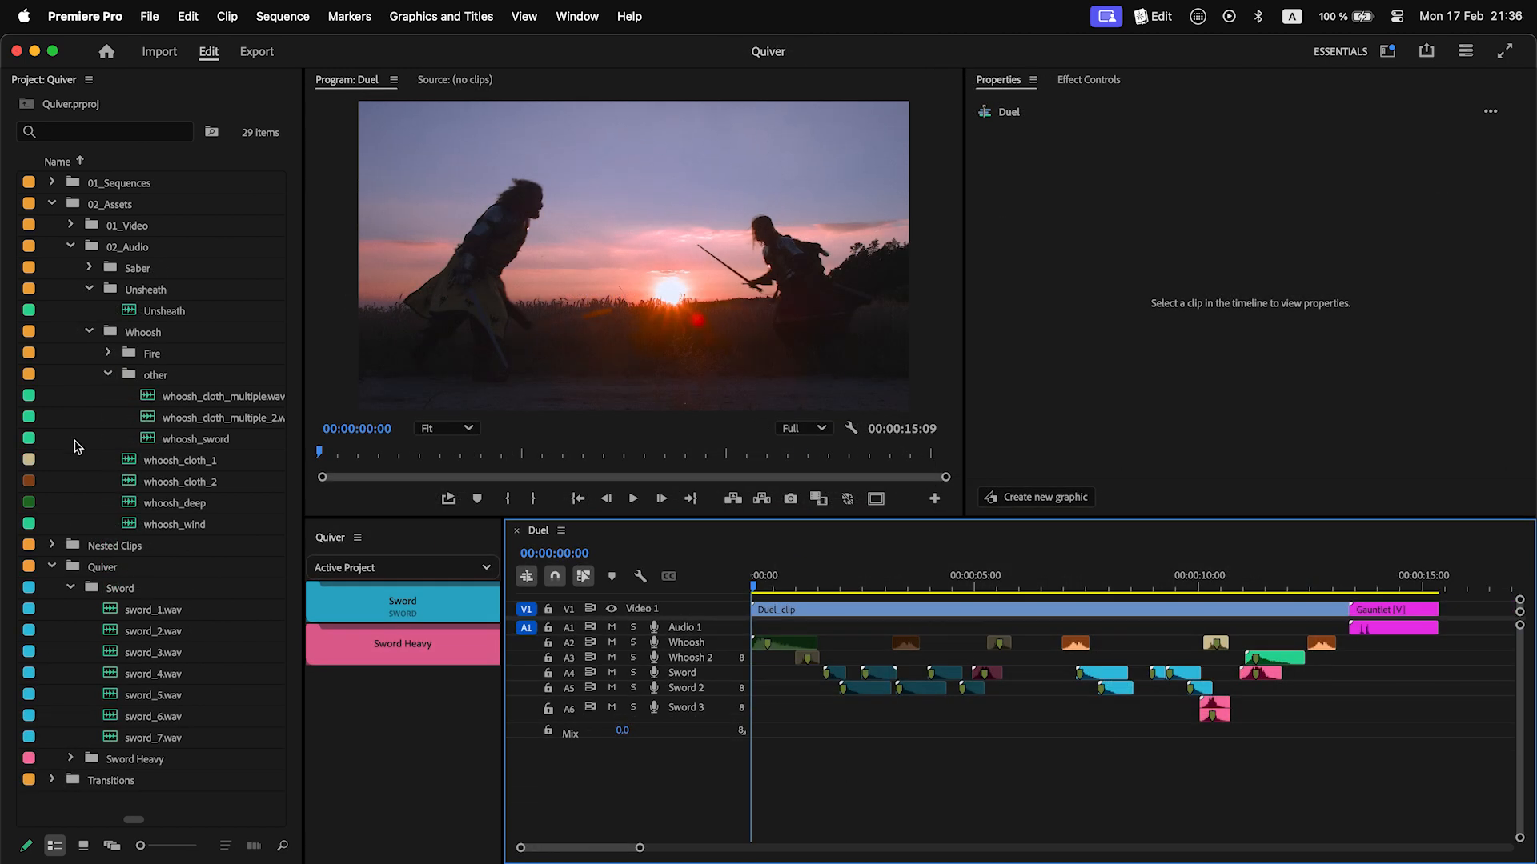
# Step: Name the new Group entry, layer Unsheath with sword_1.wav in its sequence, and preview it
pyautogui.write('Gi')
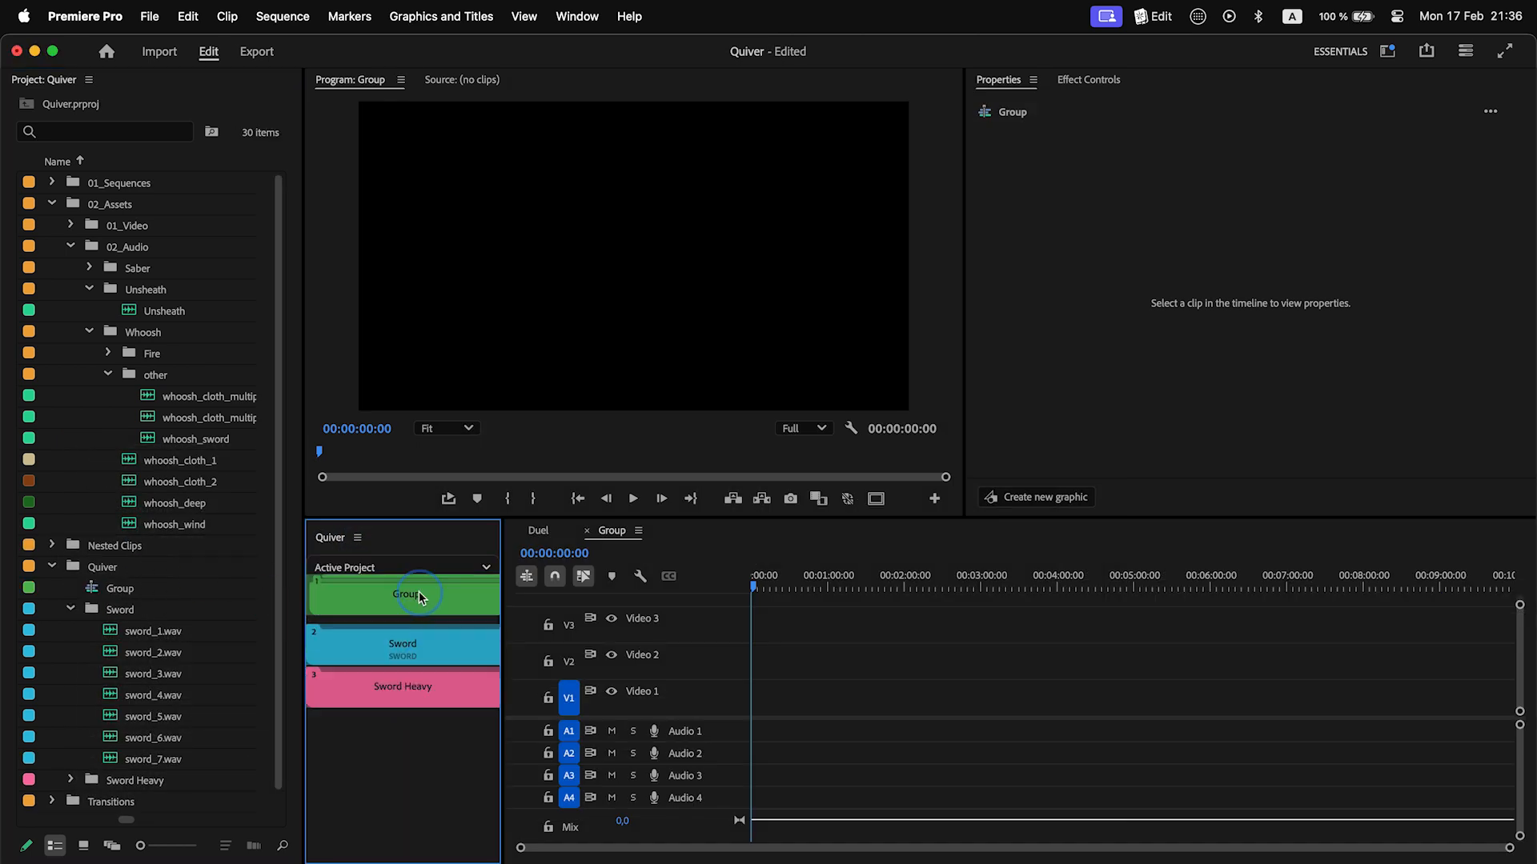
pyautogui.rightClick(403, 596)
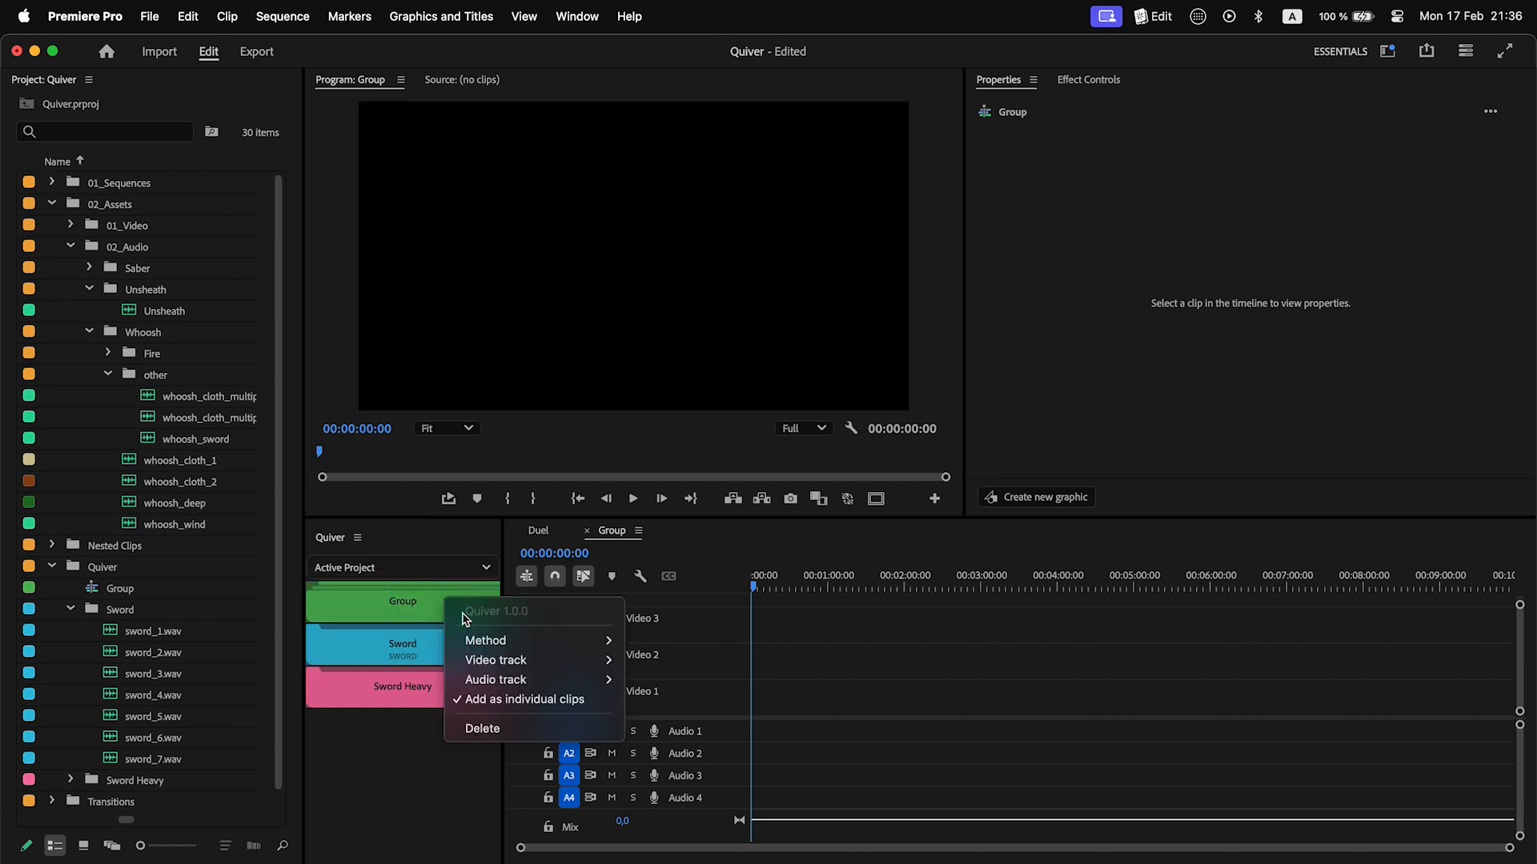
pyautogui.moveTo(531, 699)
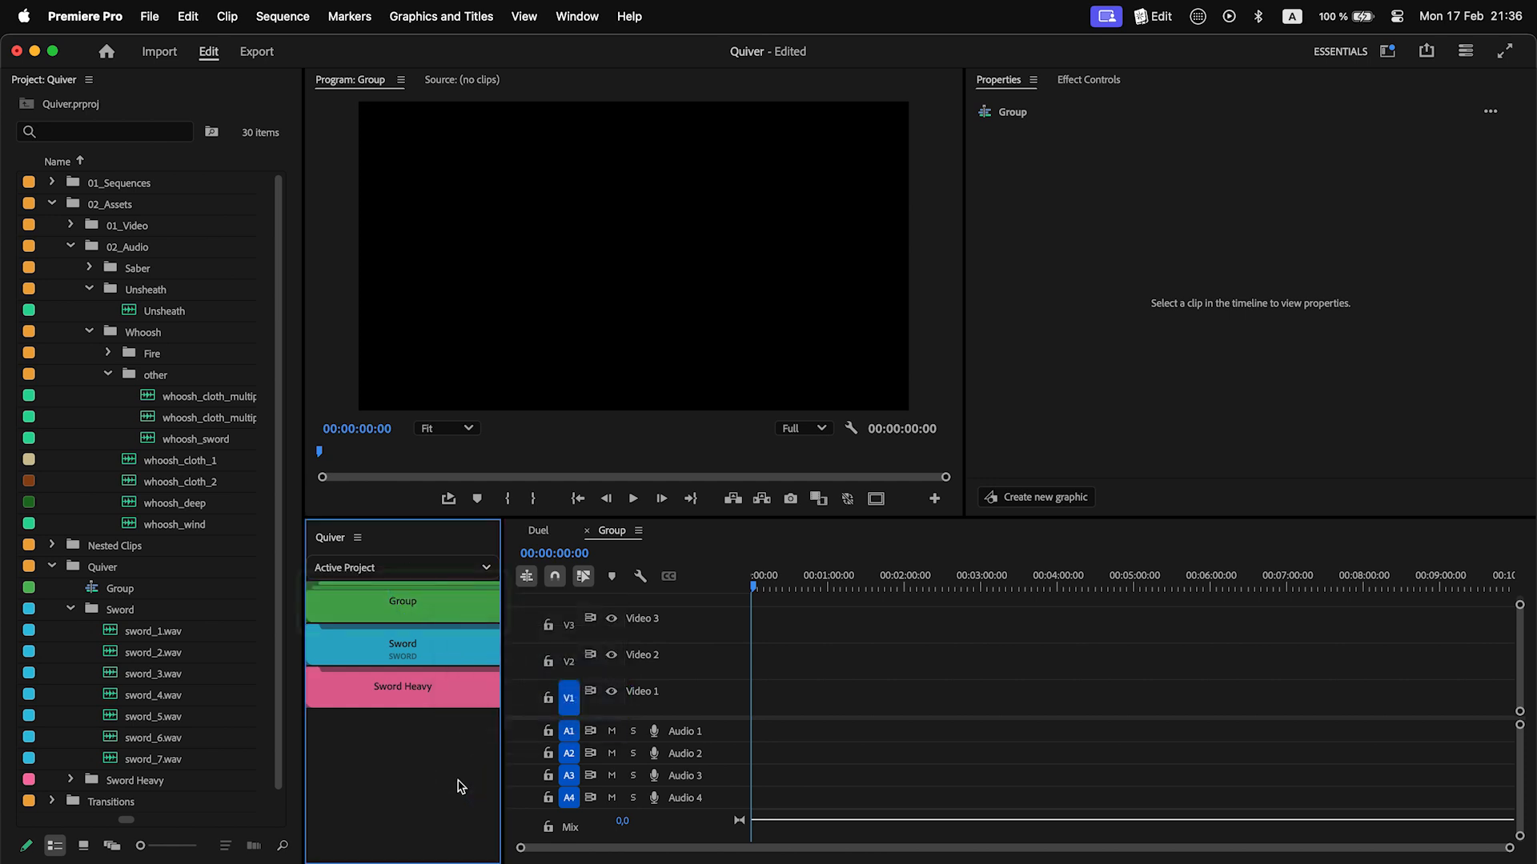
pyautogui.click(402, 600)
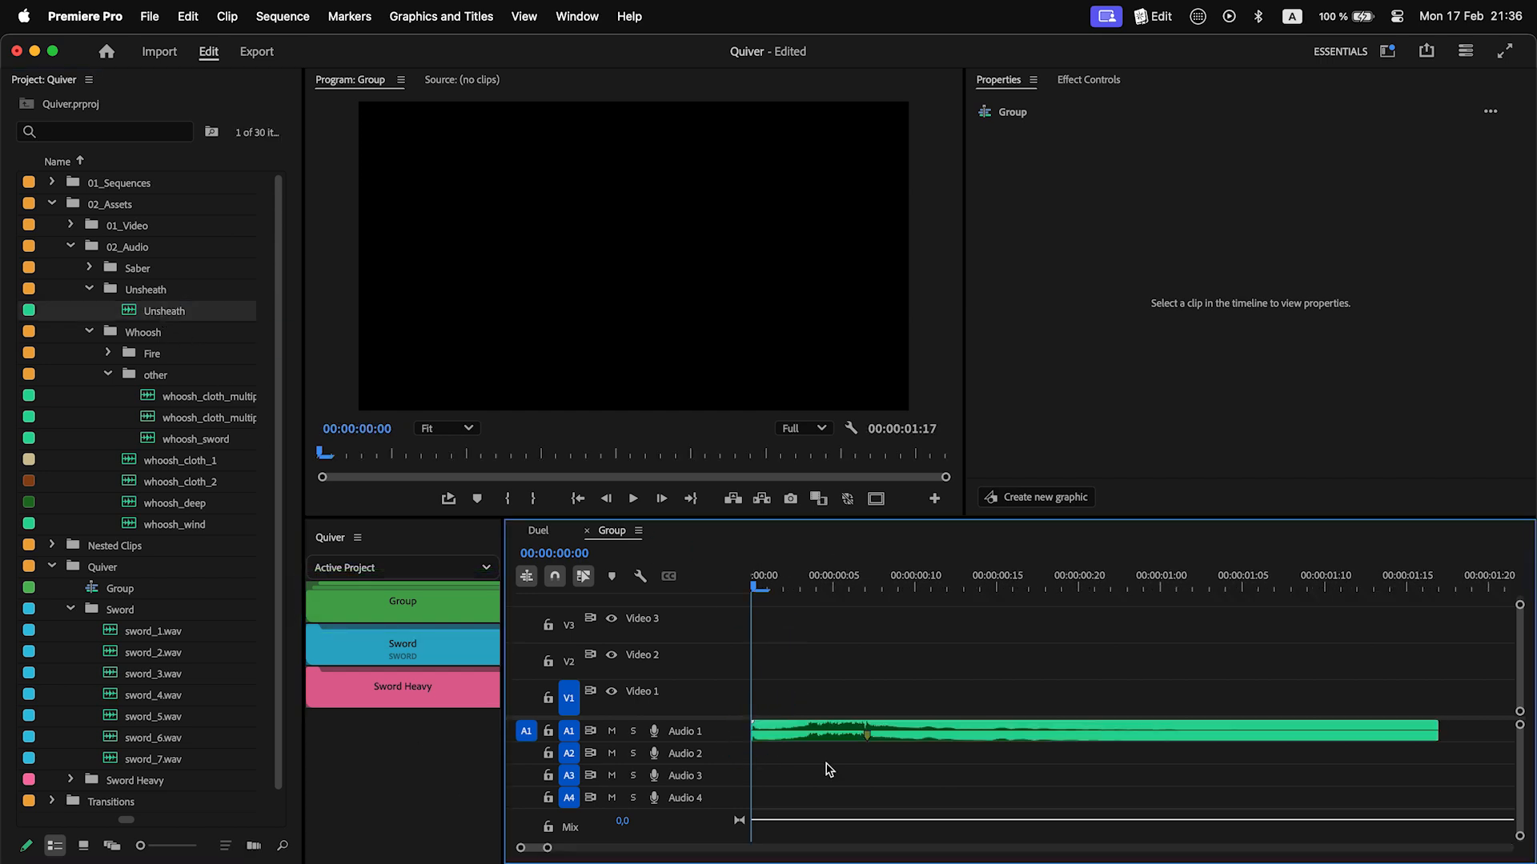
pyautogui.moveTo(207, 444)
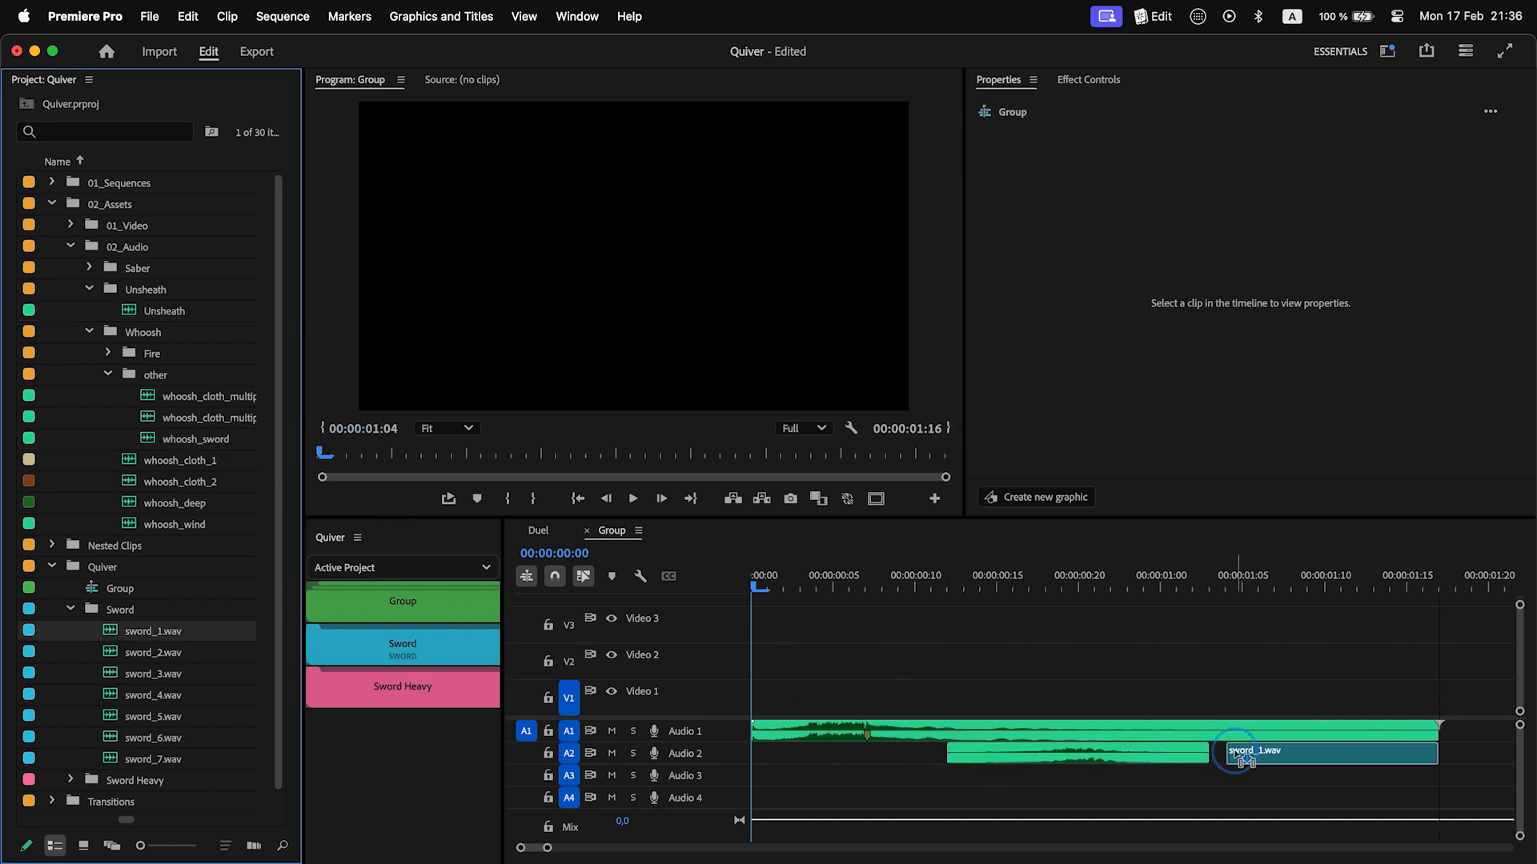
pyautogui.press('space')
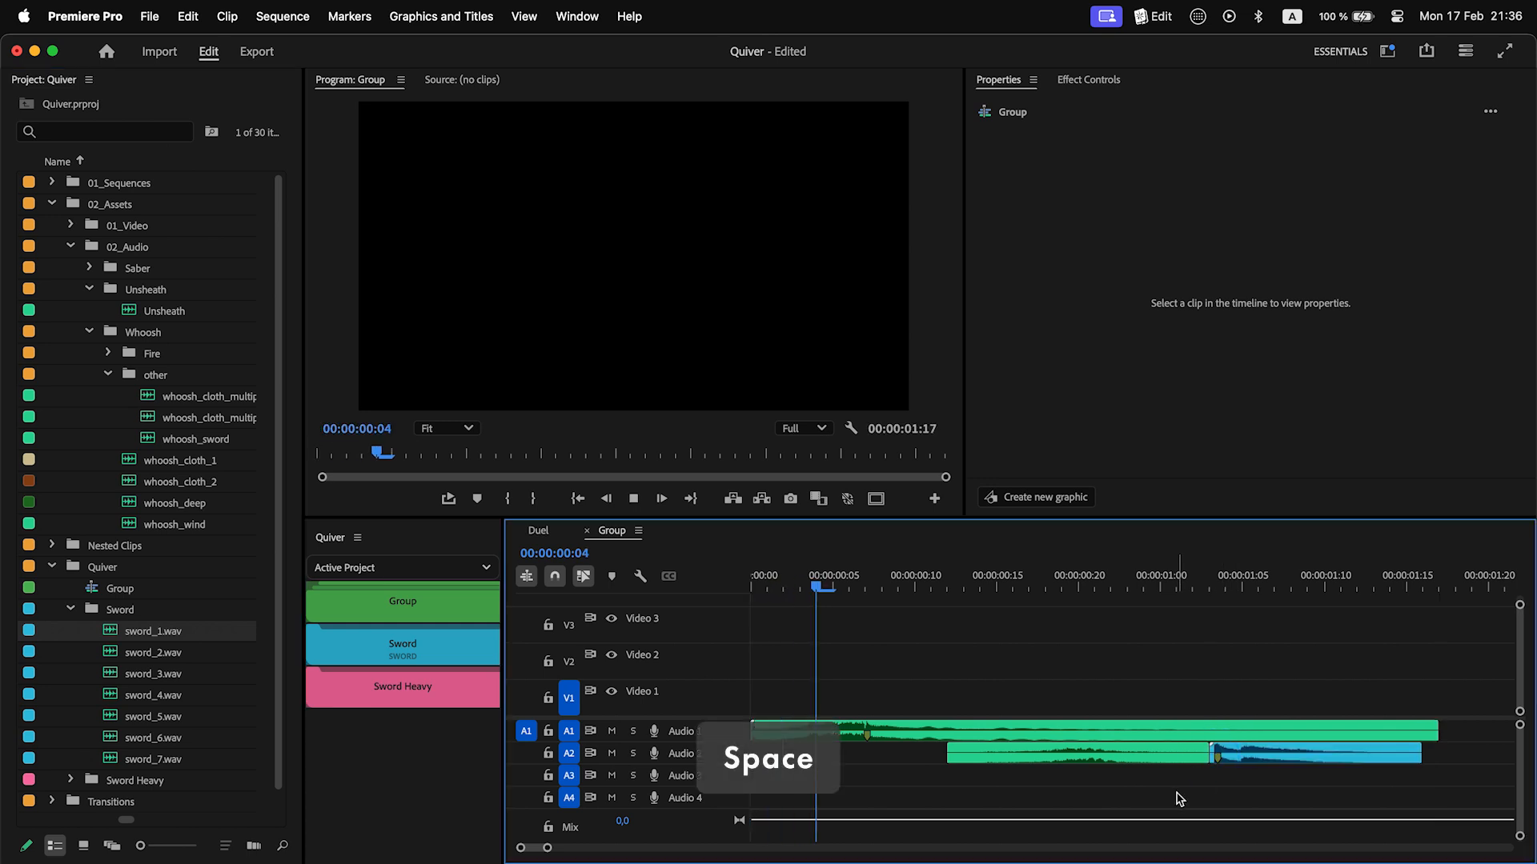
pyautogui.press('space')
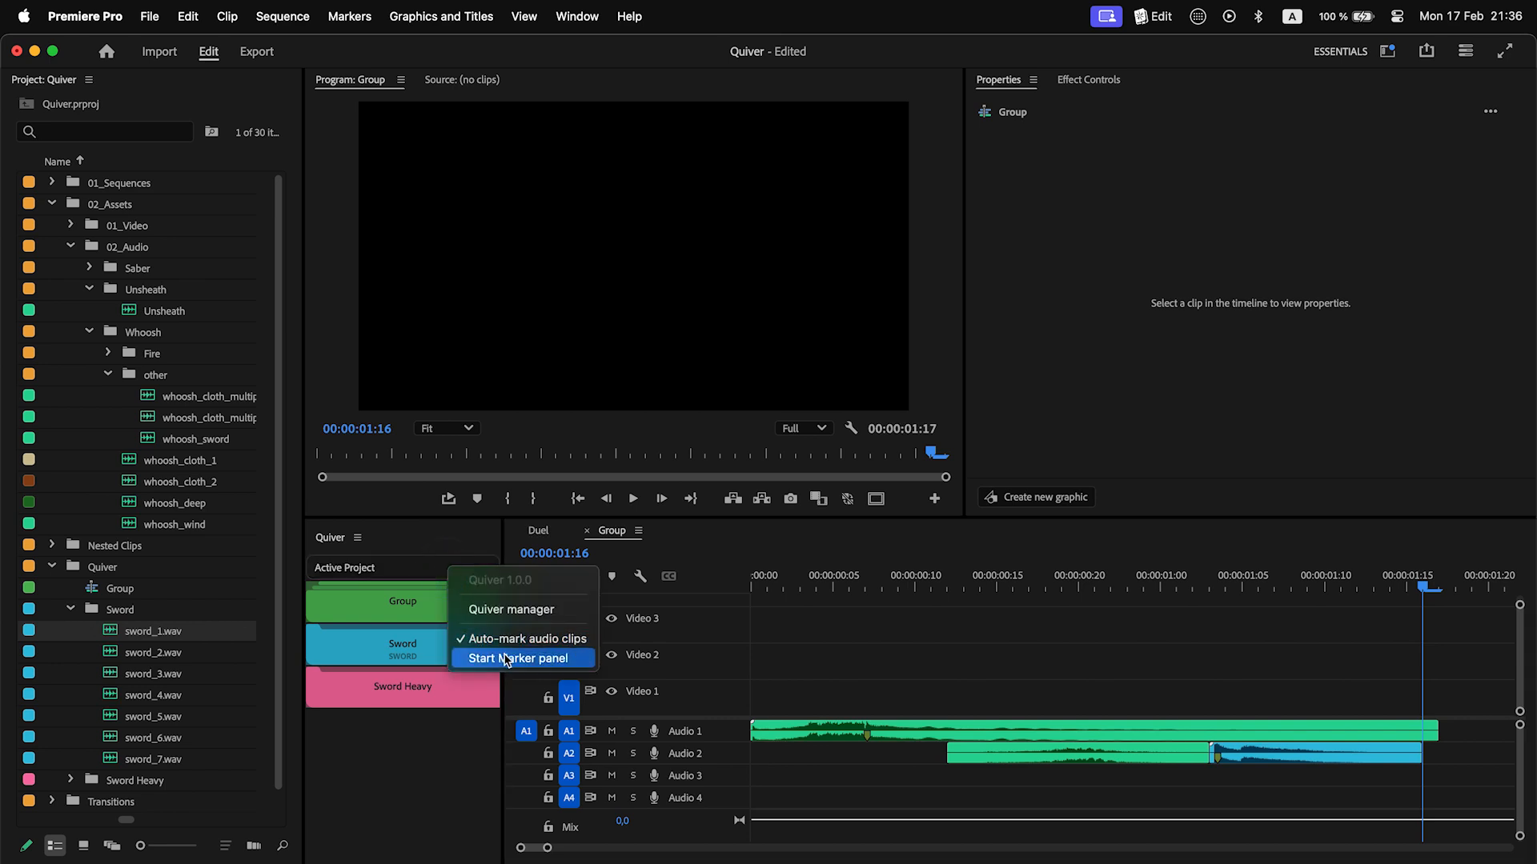
# Step: Add a start marker to the Group sound before returning to the Duel sequence
pyautogui.click(522, 658)
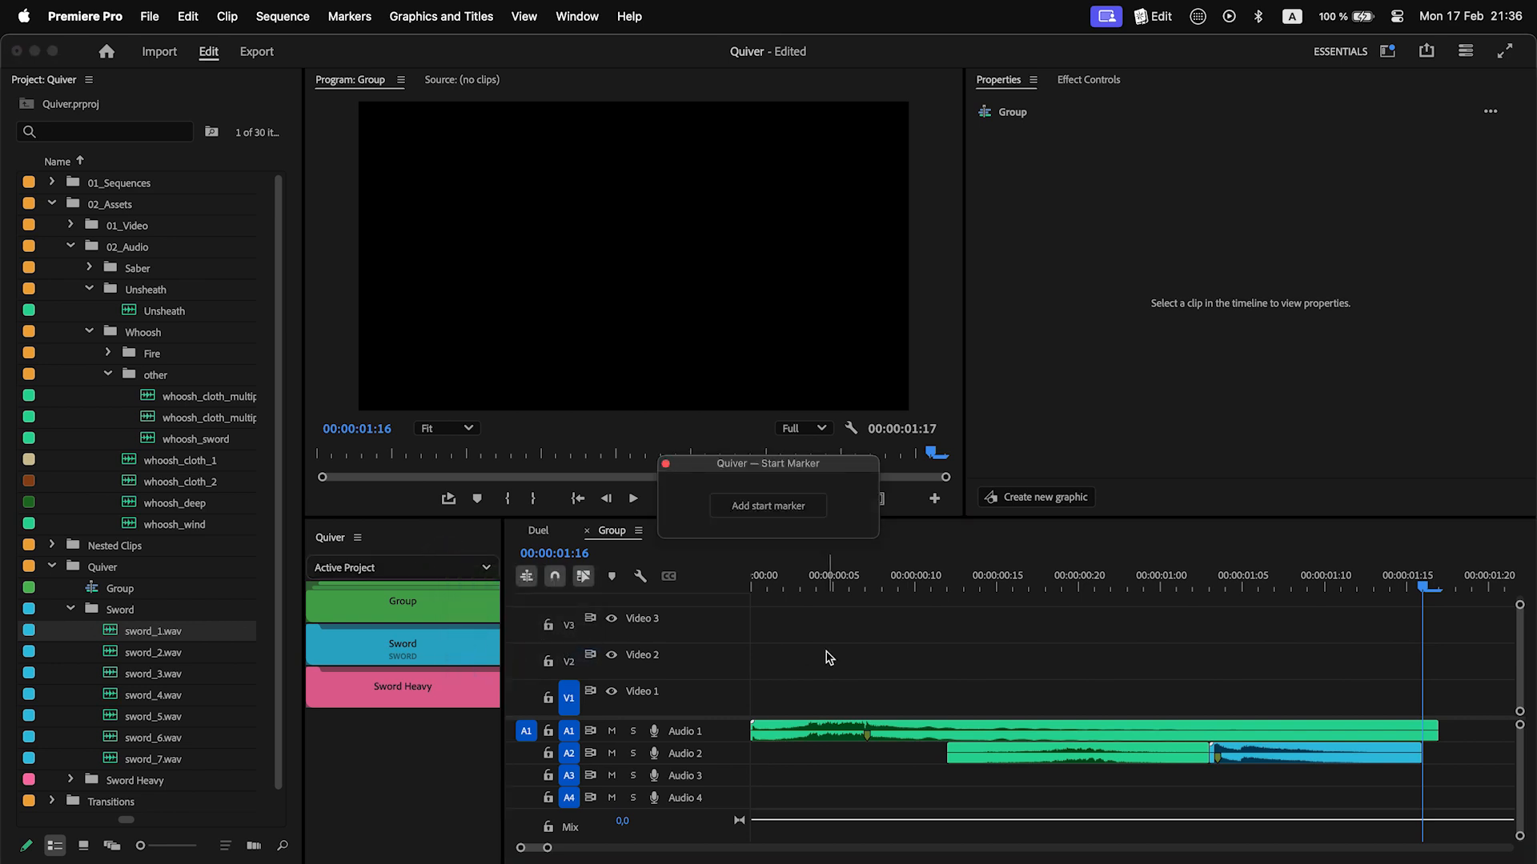
pyautogui.click(1223, 585)
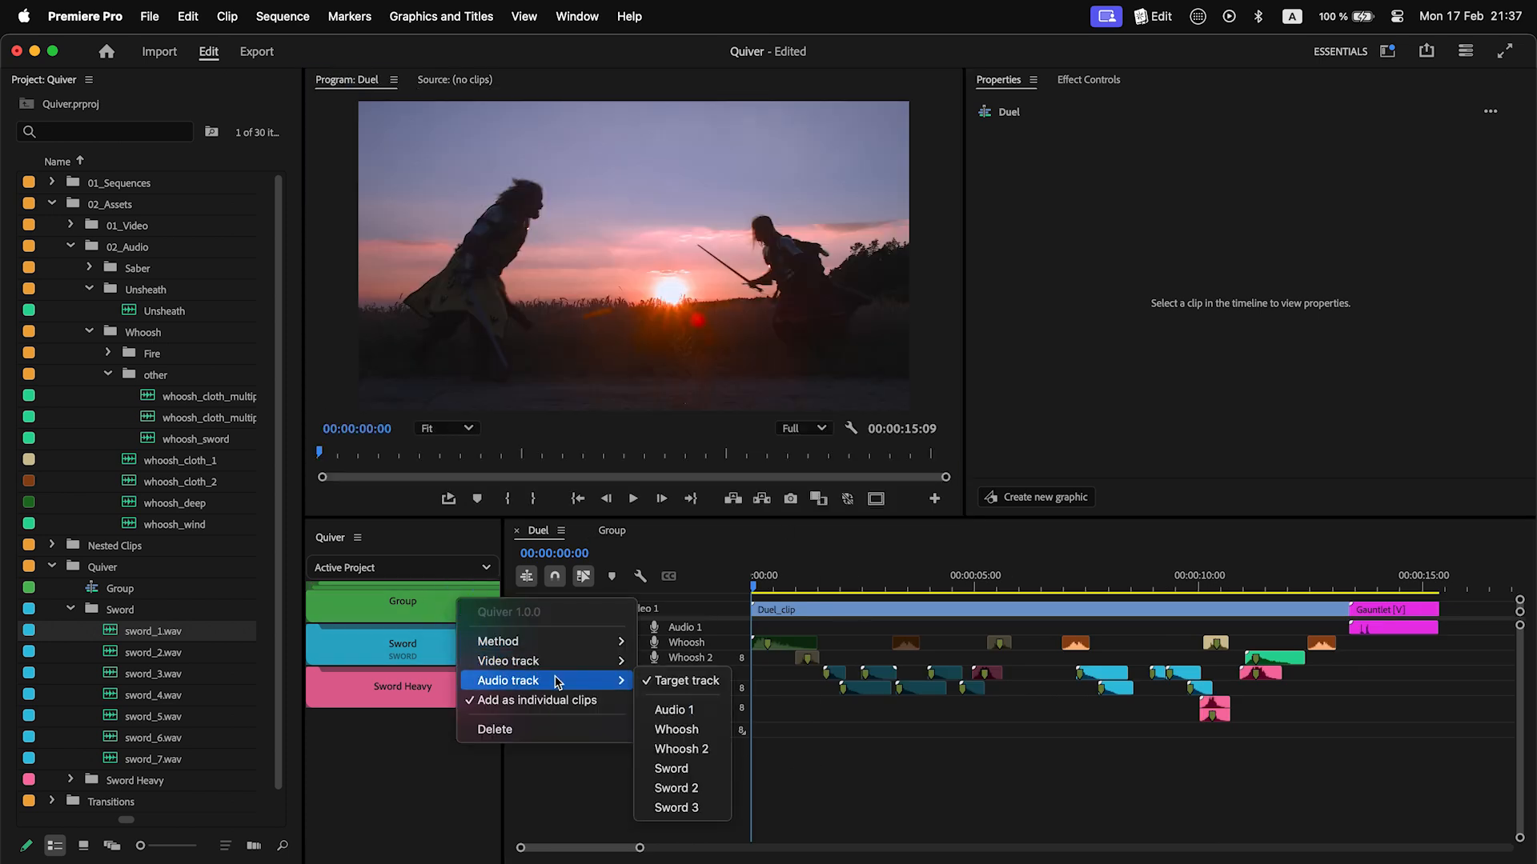
# Step: Route the Group sound to Sword 3 and insert it into the duel at the playhead
pyautogui.click(675, 806)
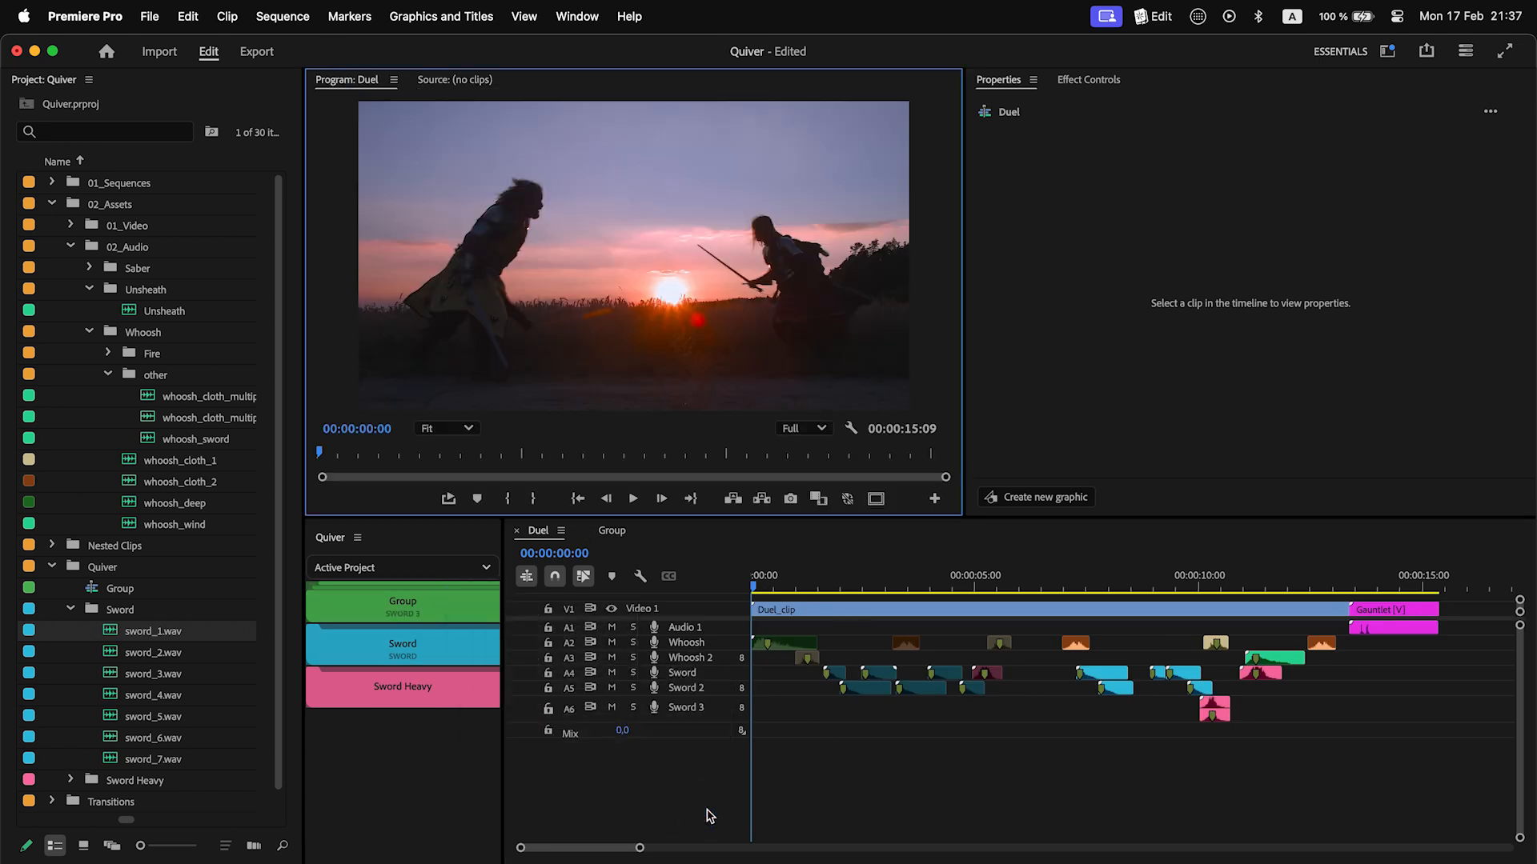
pyautogui.click(813, 575)
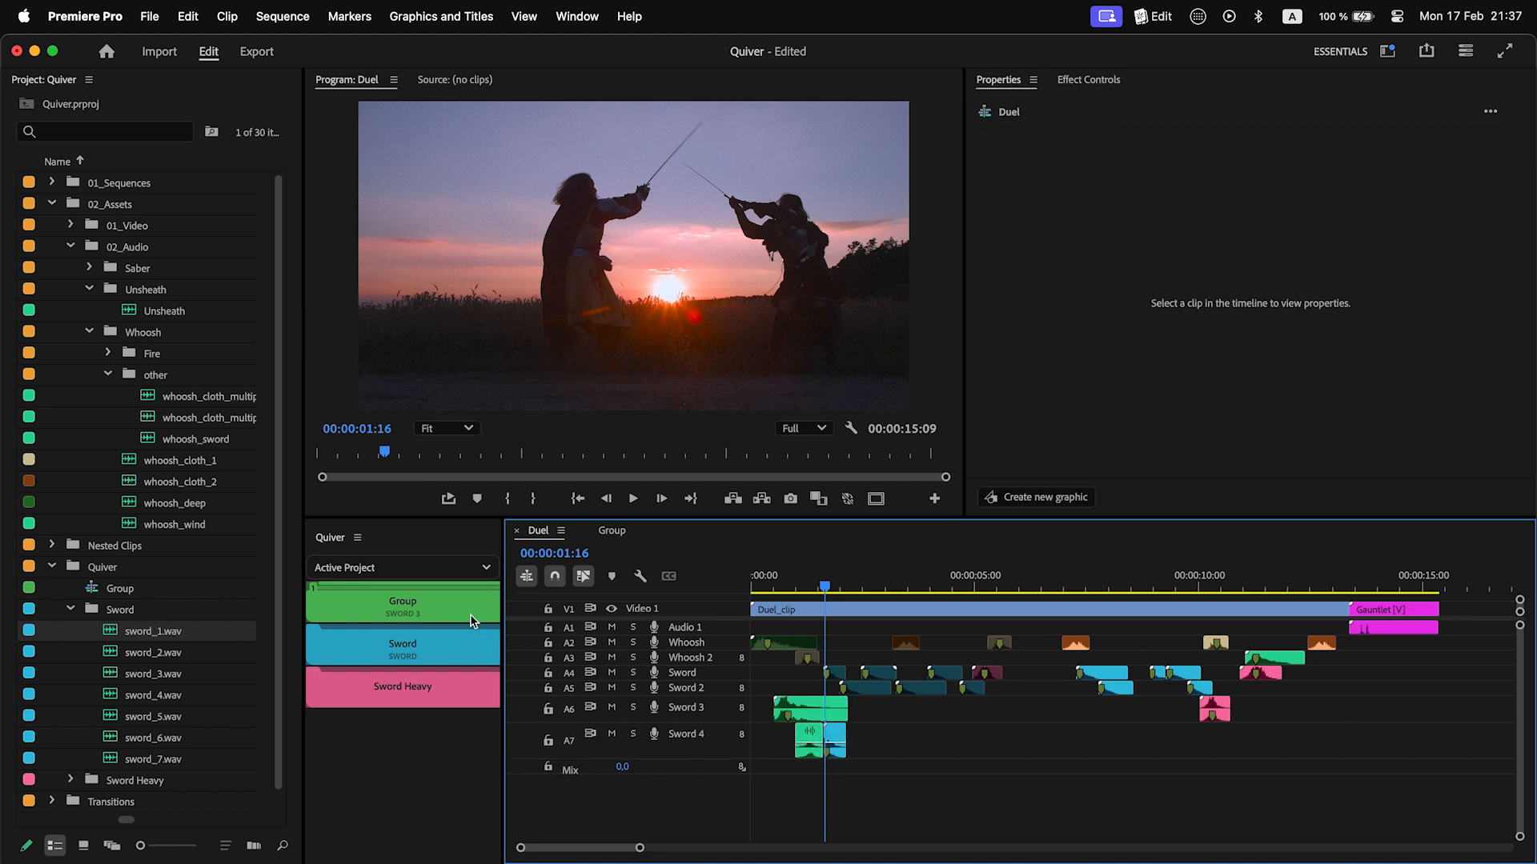
pyautogui.click(634, 499)
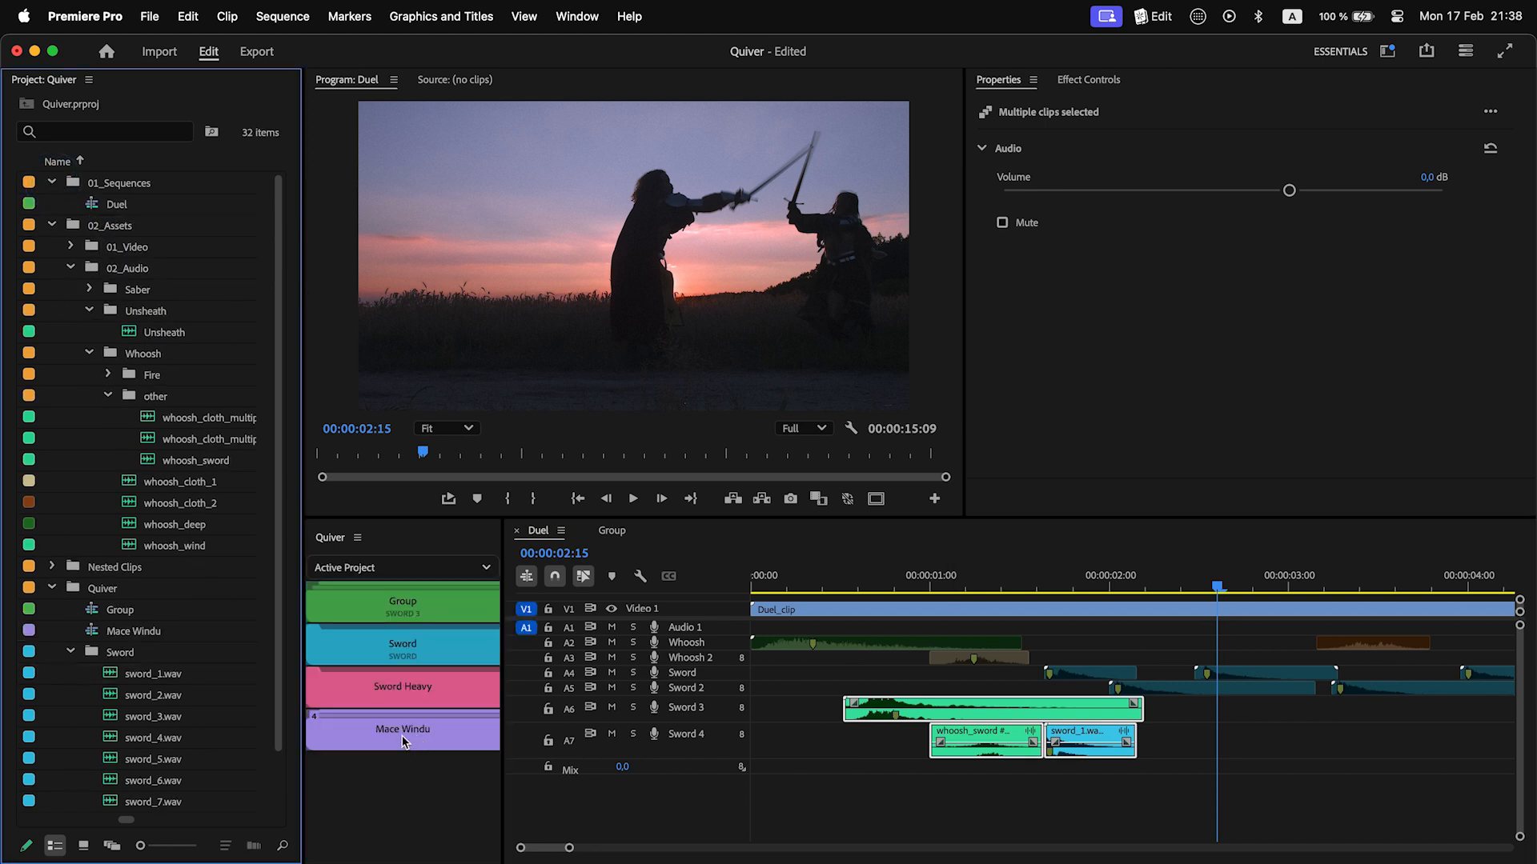
# Step: Move Mace Windu to the top of the Quiver list and route it to Sword 3 for insertion
pyautogui.moveTo(402, 730); pyautogui.dragTo(402, 601)
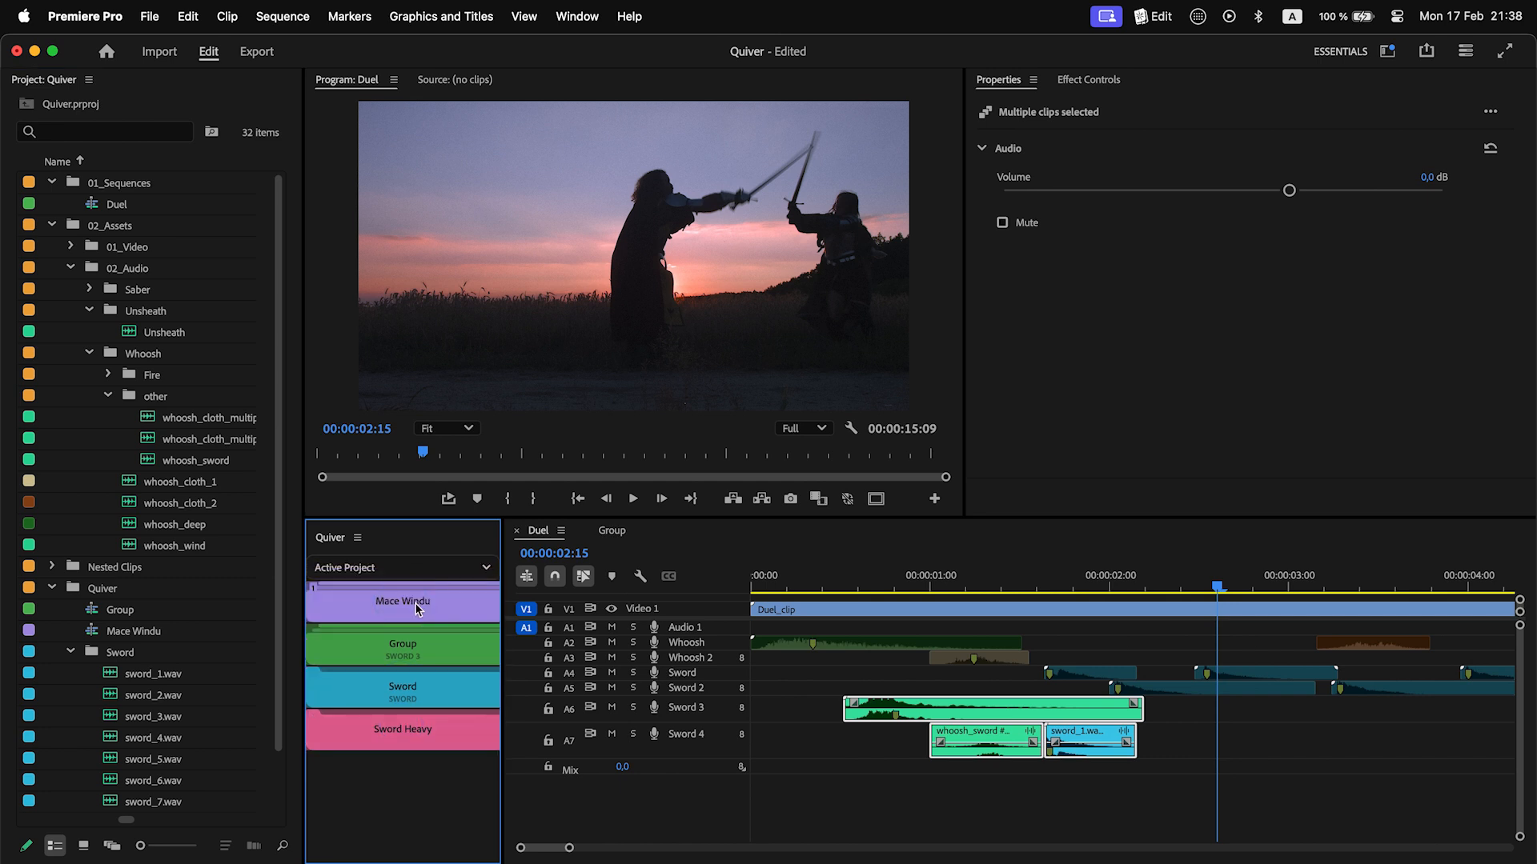
pyautogui.rightClick(412, 604)
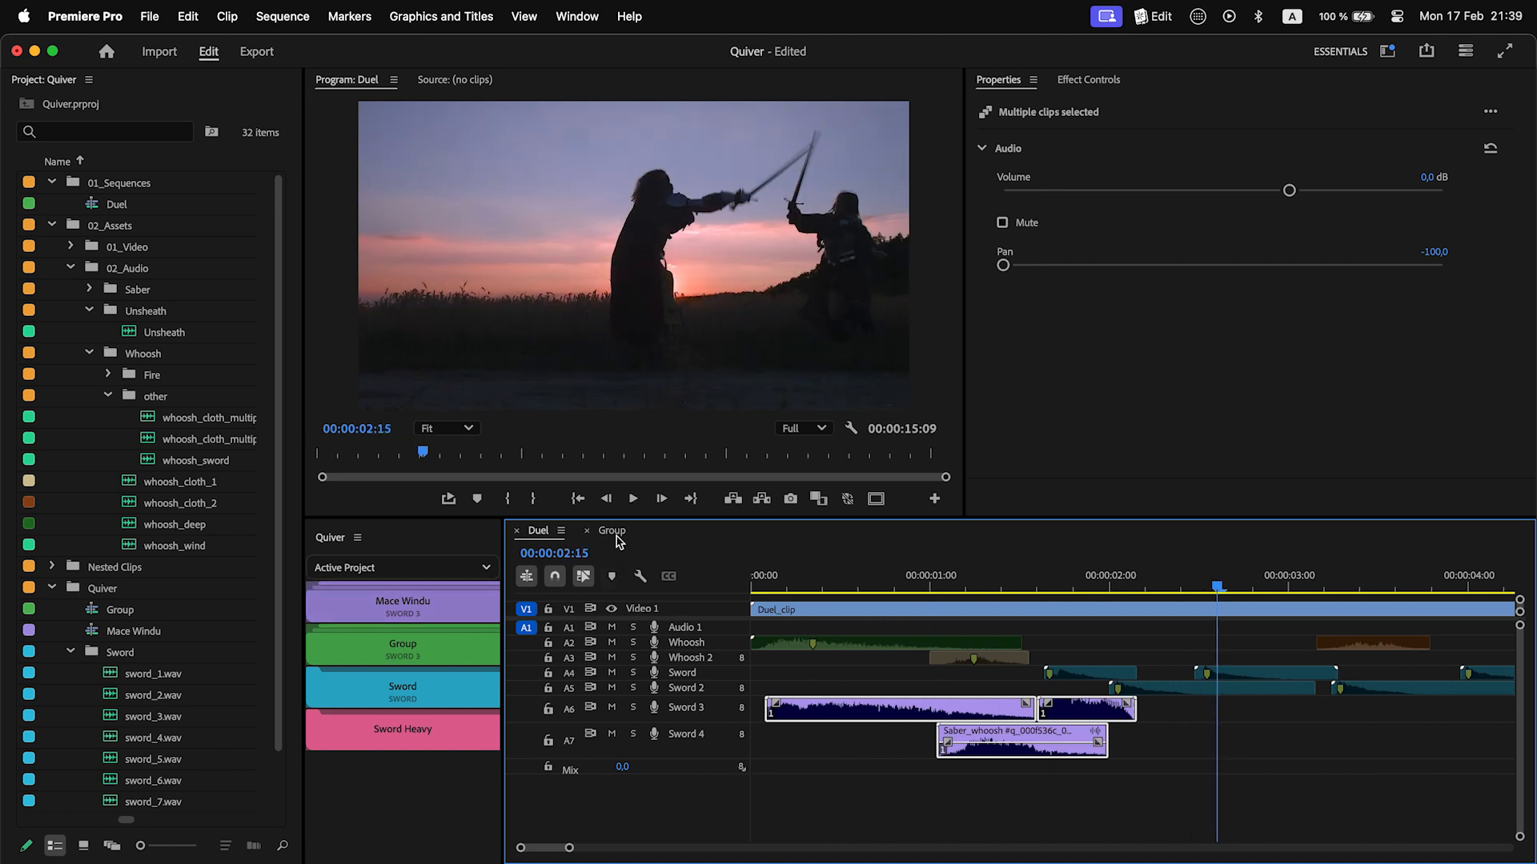
pyautogui.click(611, 530)
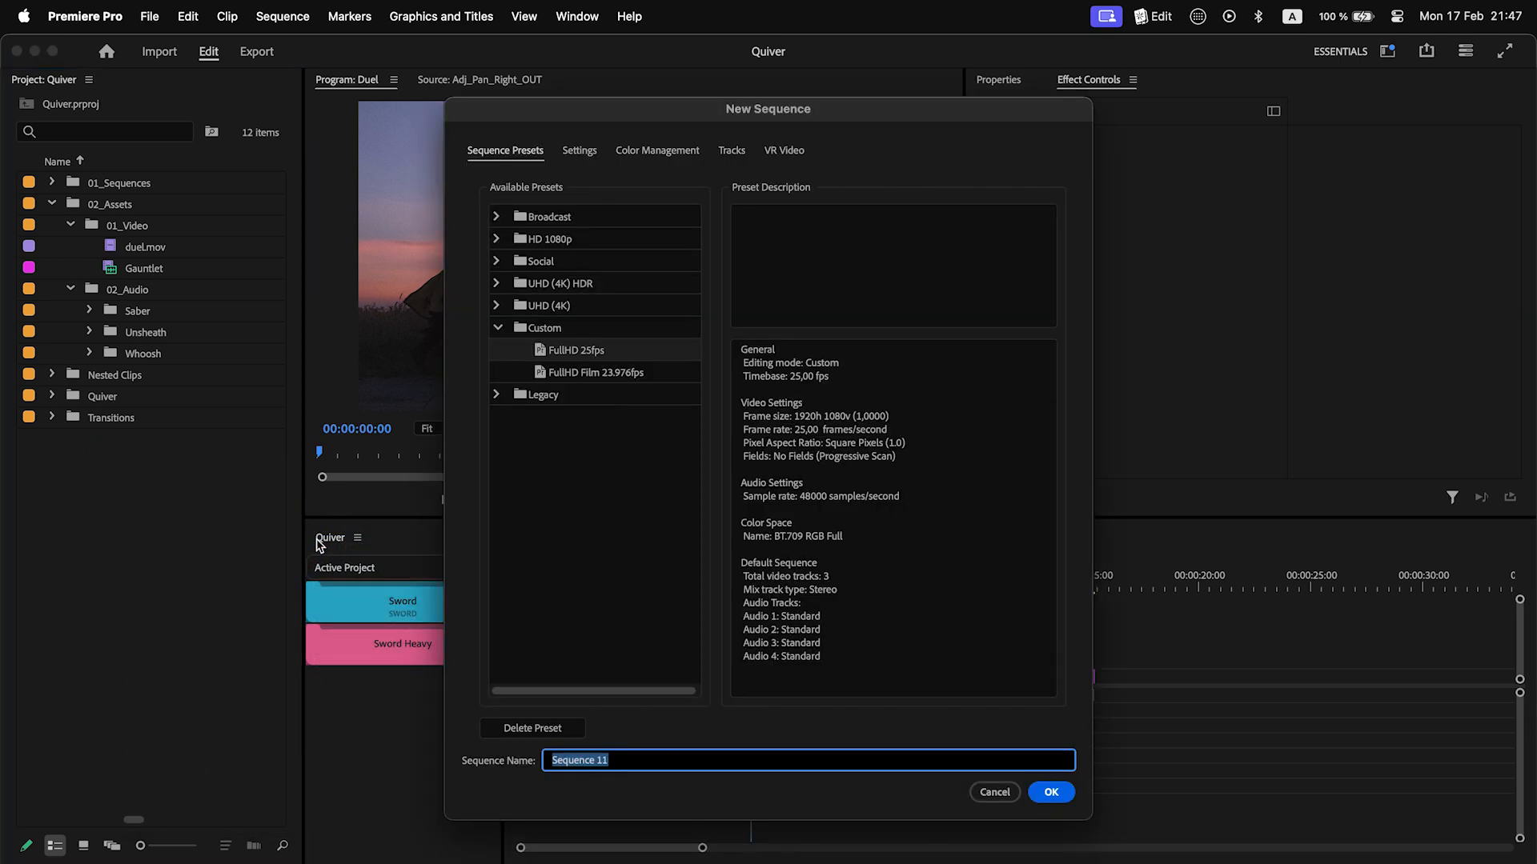
# Step: Confirm the new FullHD 25fps Pan sequence holding duel.mov and Gauntlet
pyautogui.click(1050, 792)
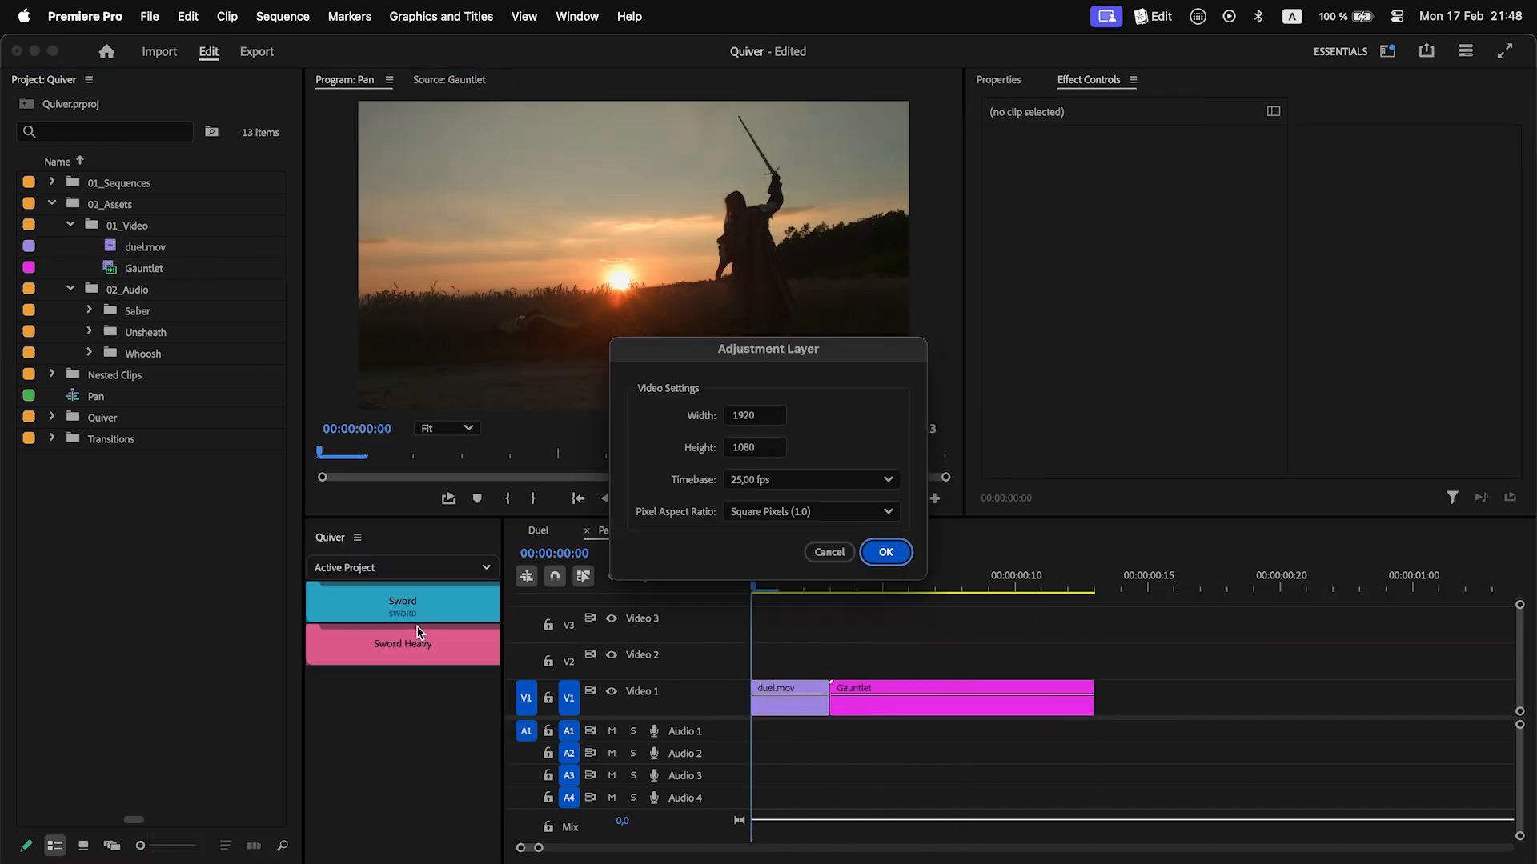
# Step: Confirm the 1920×1080 adjustment layer used for the Pan and Blur layers
pyautogui.click(884, 552)
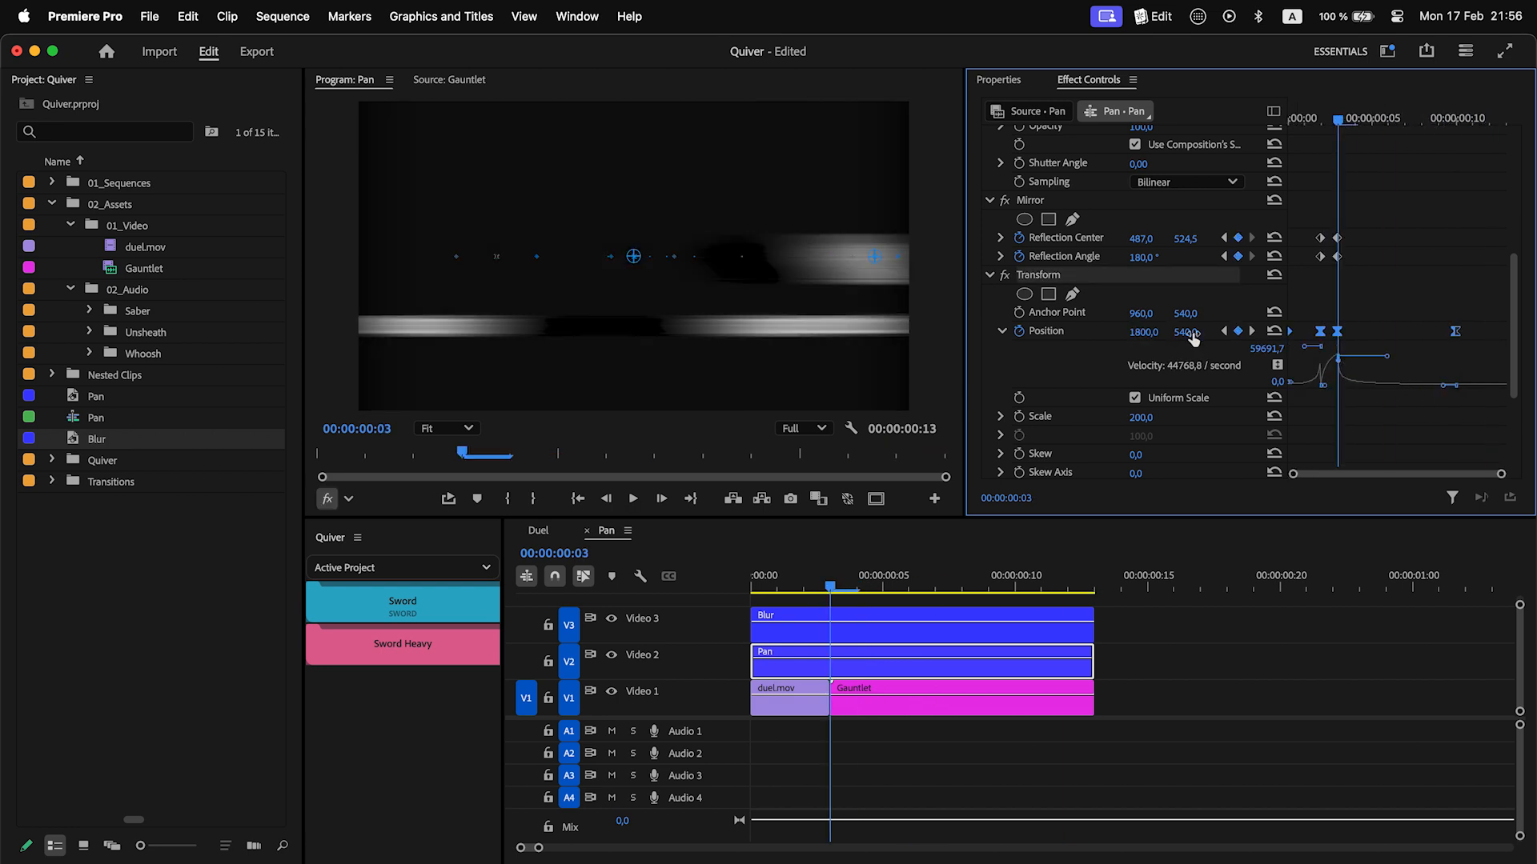
# Step: Copy the Mirror effect from the Pan layer onto the Blur adjustment layer
pyautogui.click(634, 500)
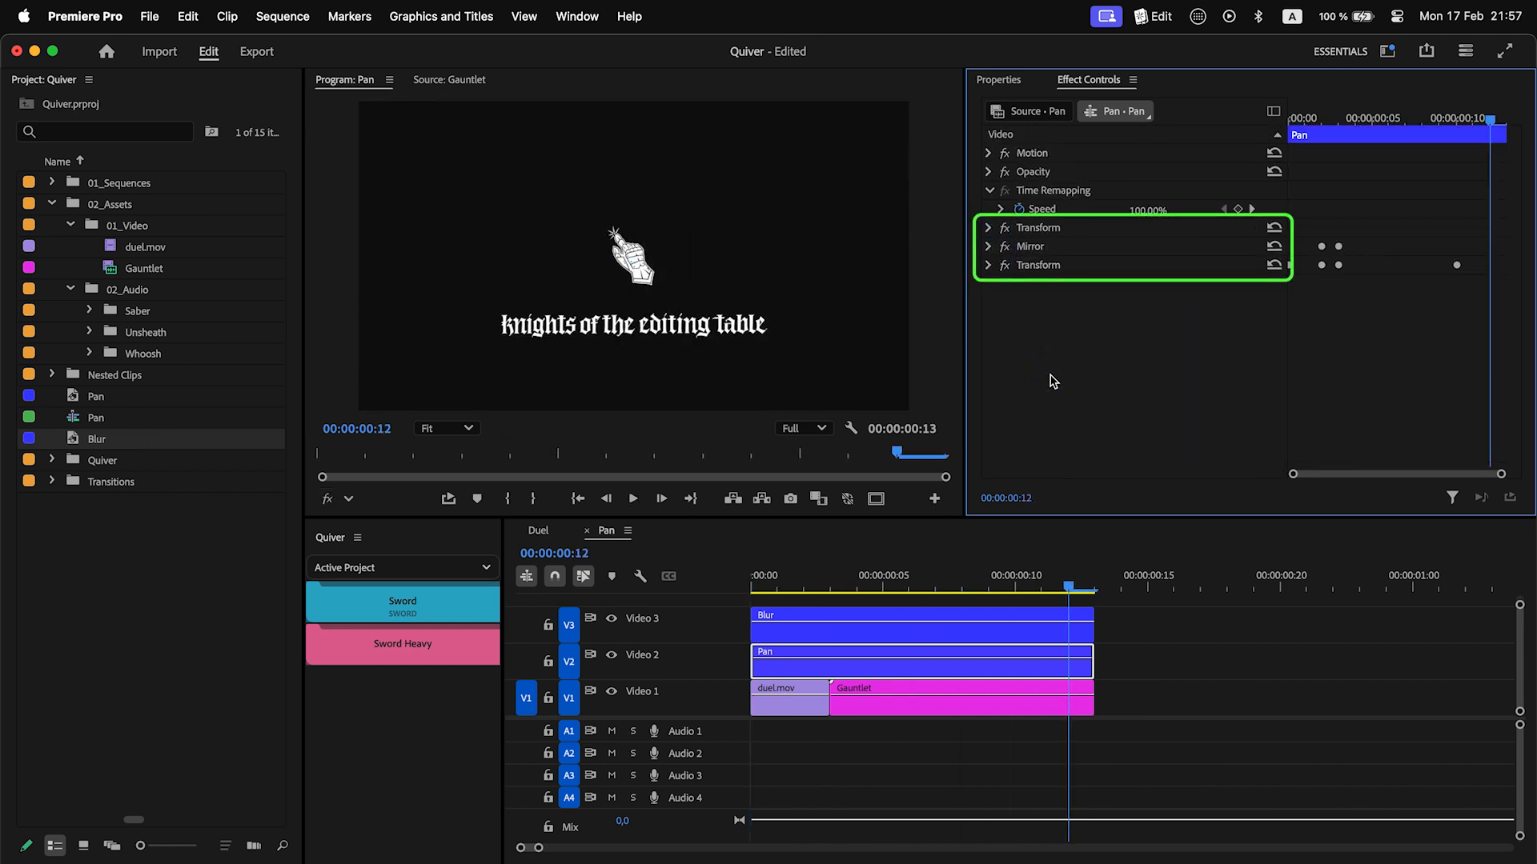
pyautogui.click(1030, 246)
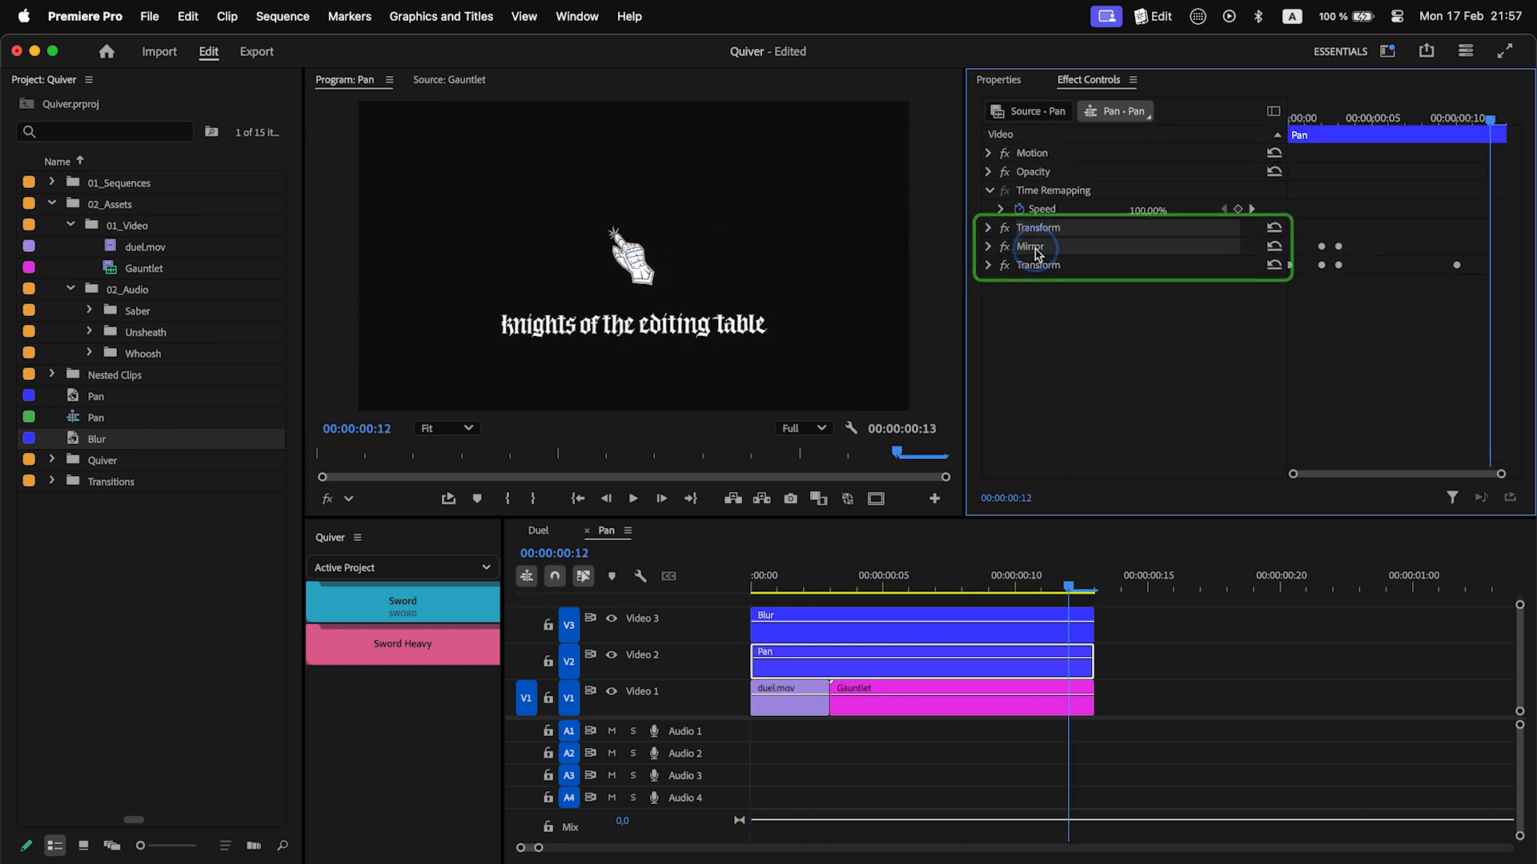
pyautogui.rightClick(1029, 246)
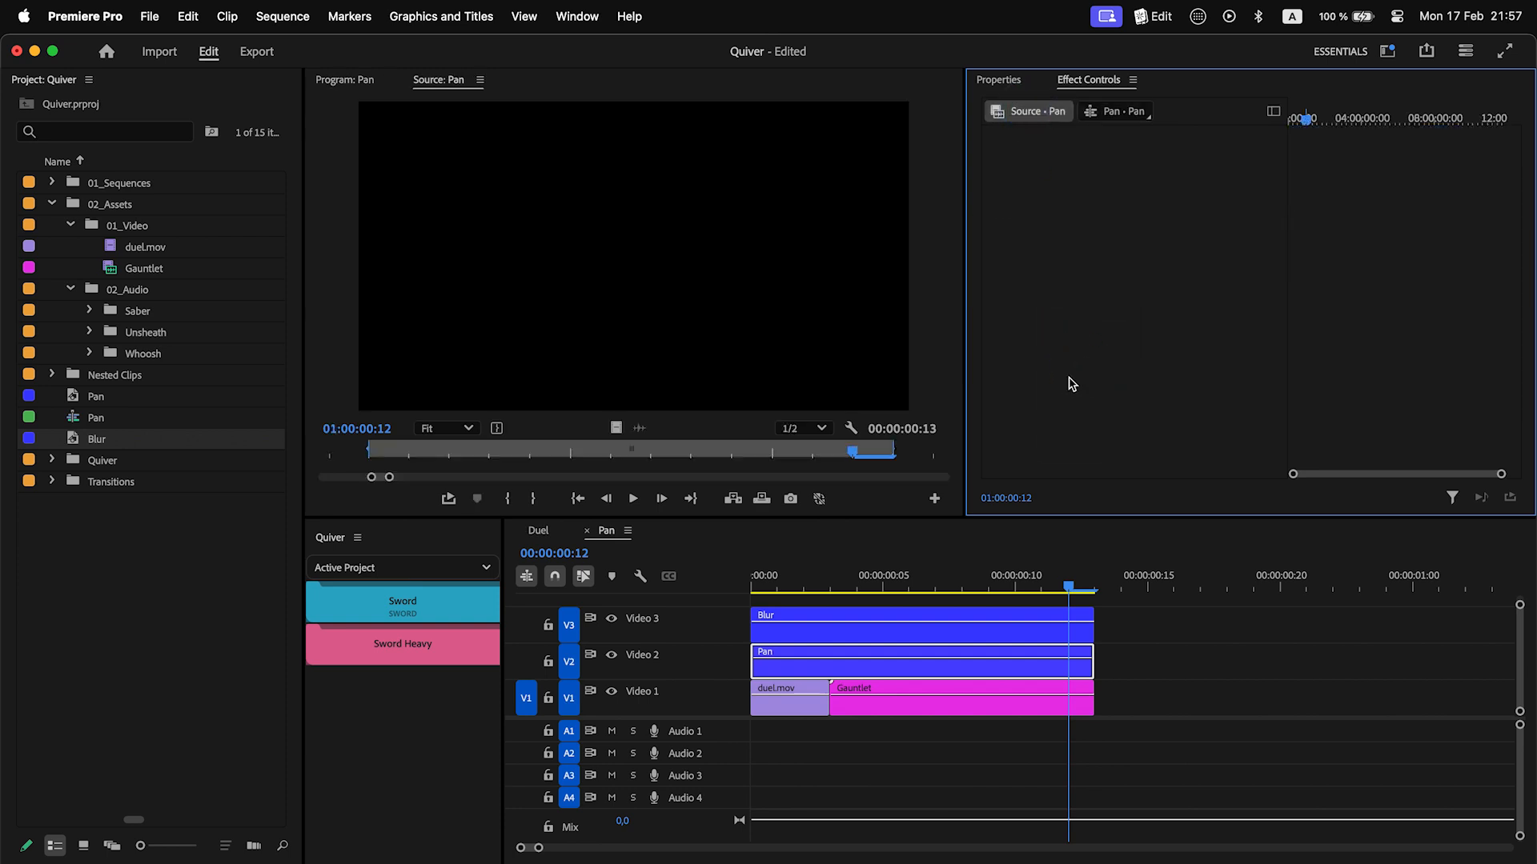
pyautogui.click(922, 671)
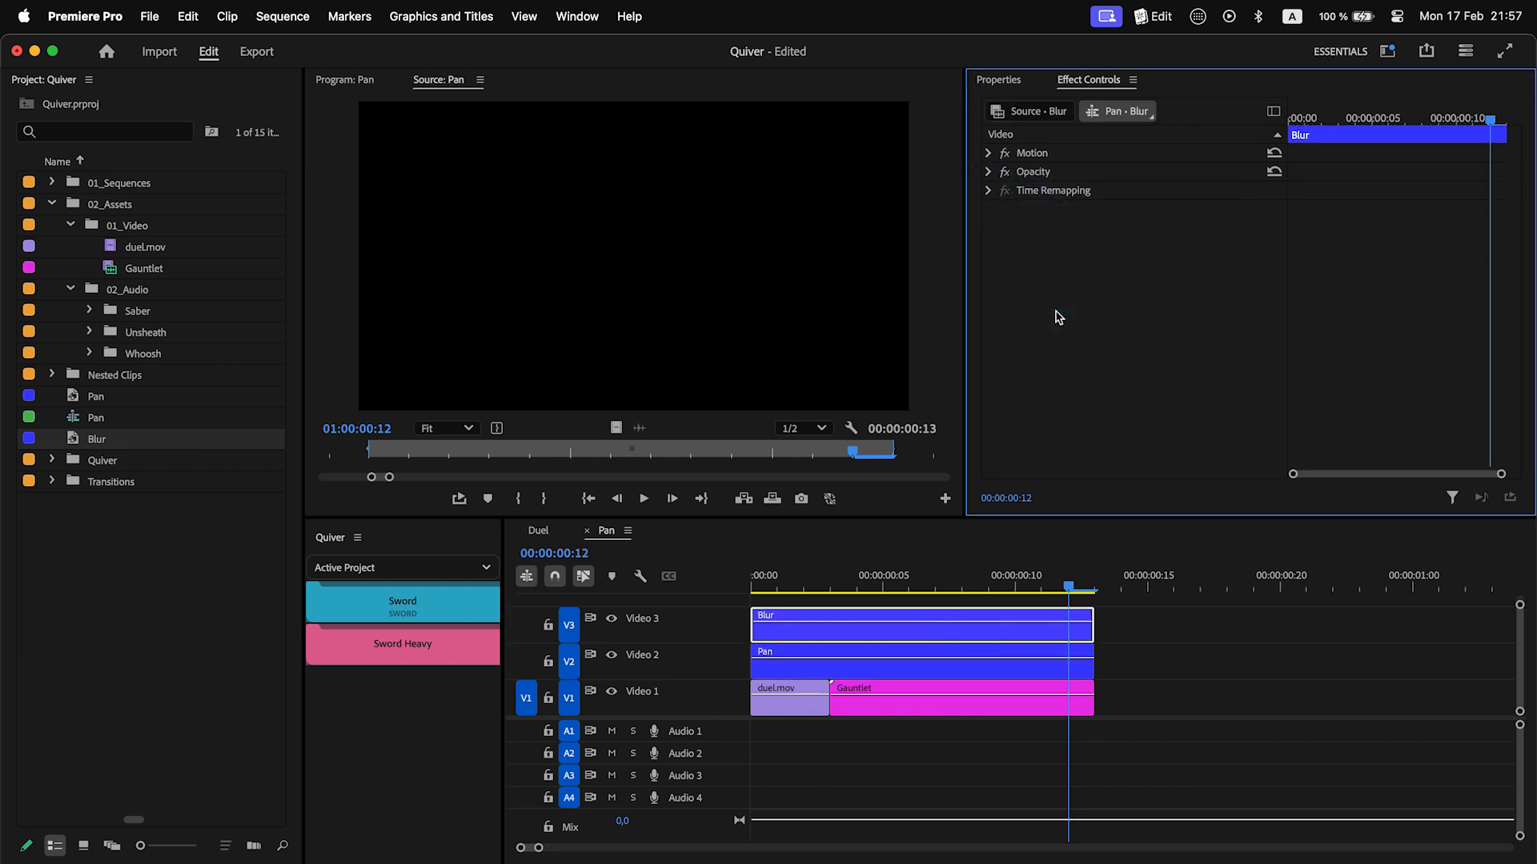
pyautogui.click(1029, 111)
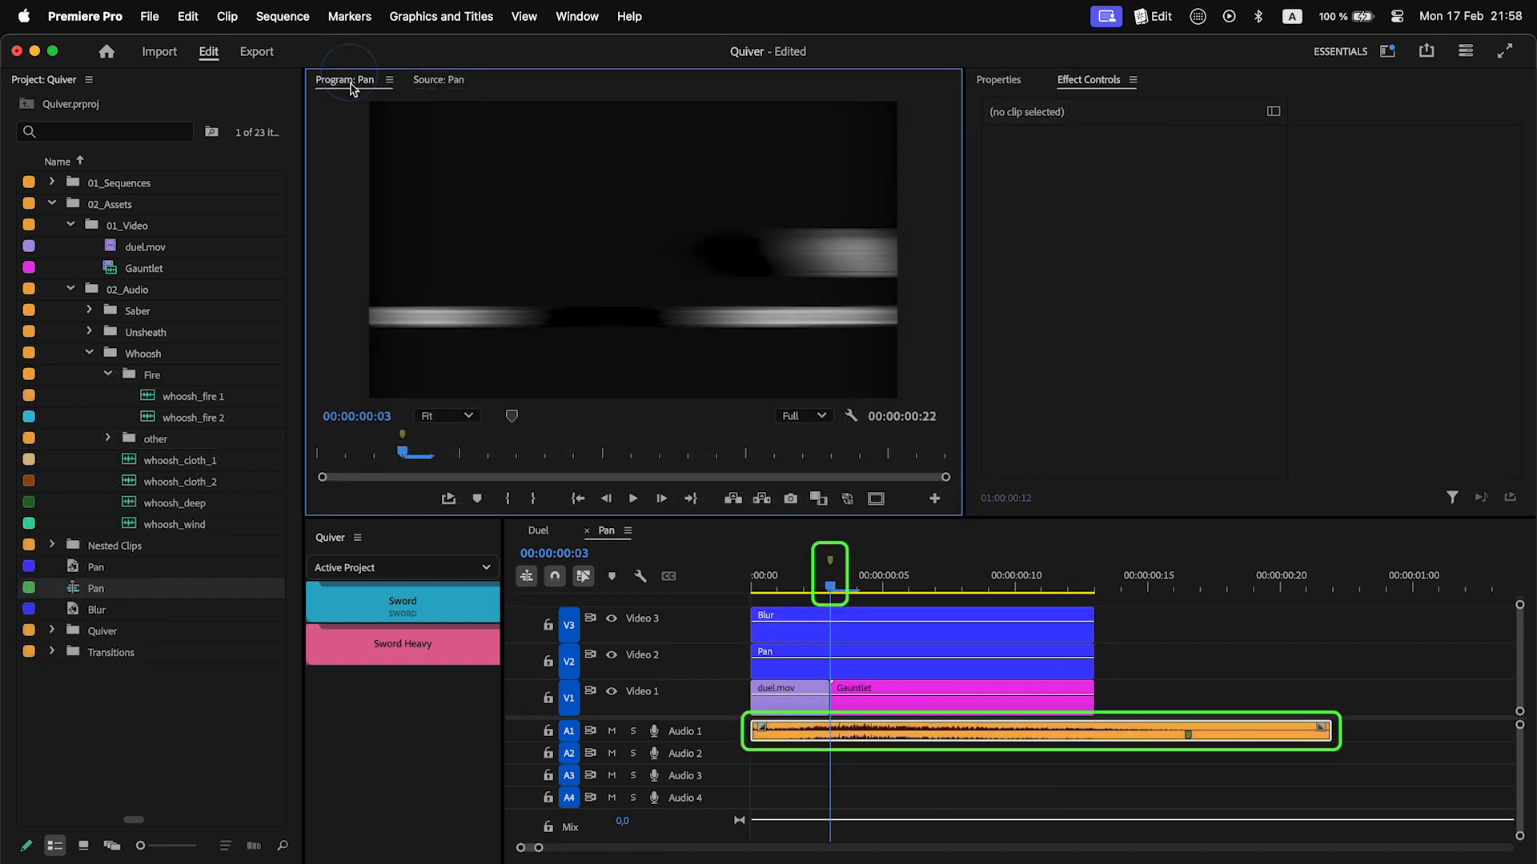
pyautogui.moveTo(208, 463)
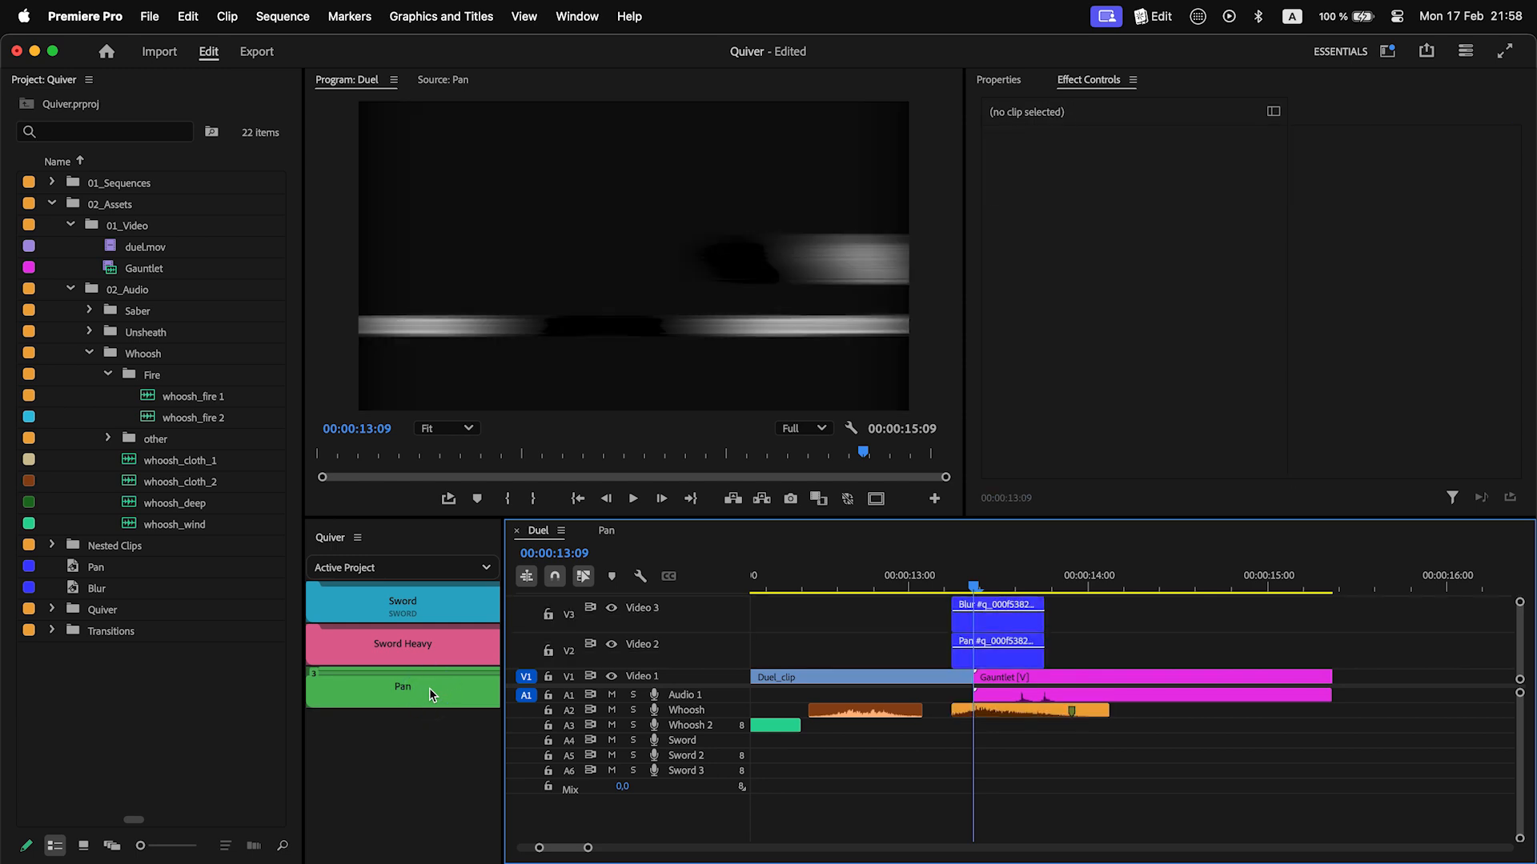
# Step: Preview the Duel sequence with the Pan transition, then add the Zoom transition to the quiver
pyautogui.press('space')
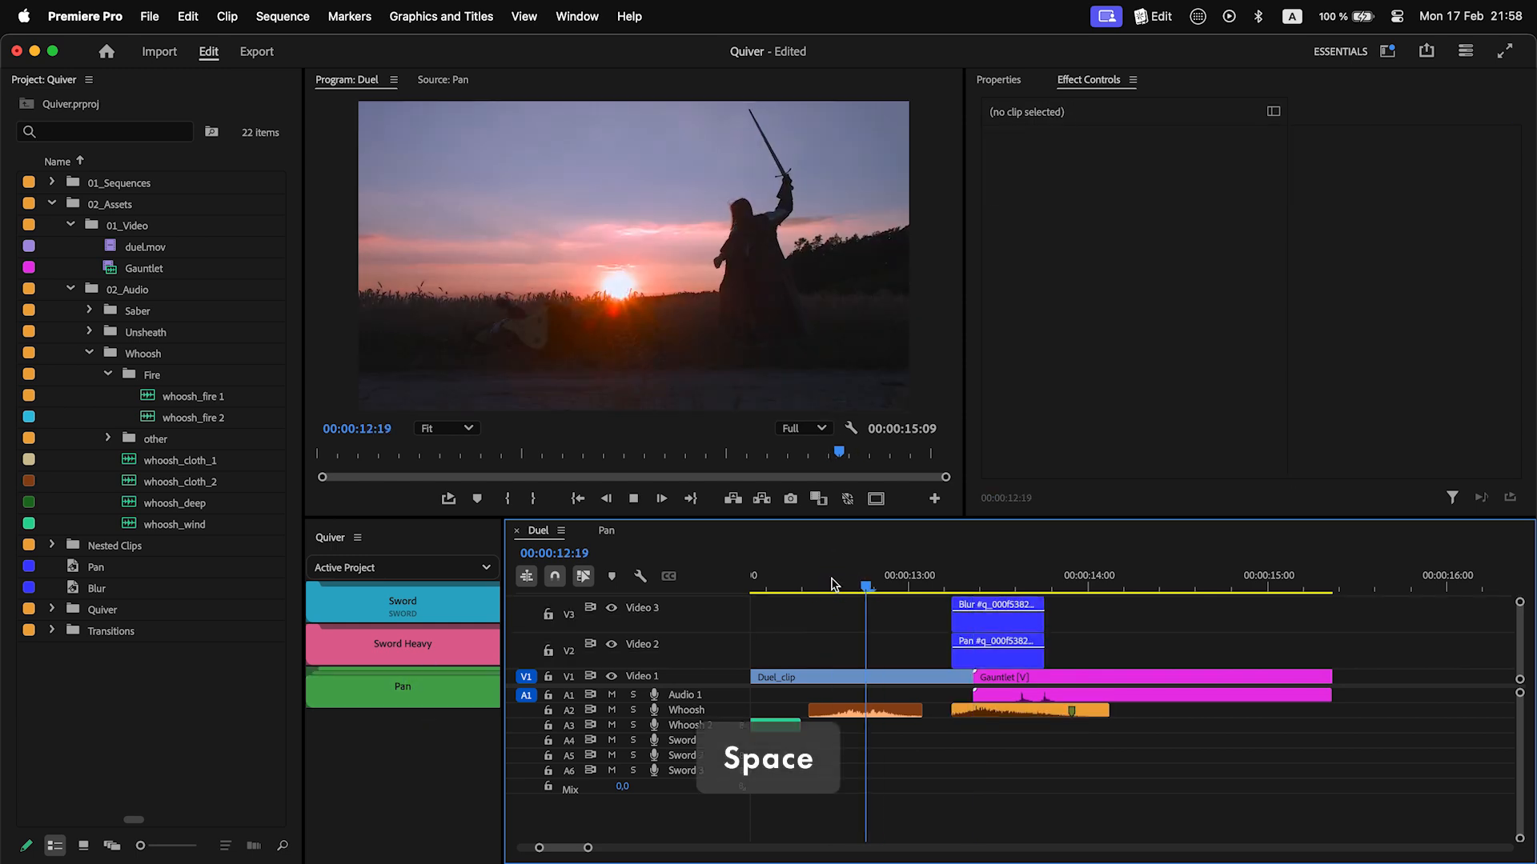
pyautogui.press('space')
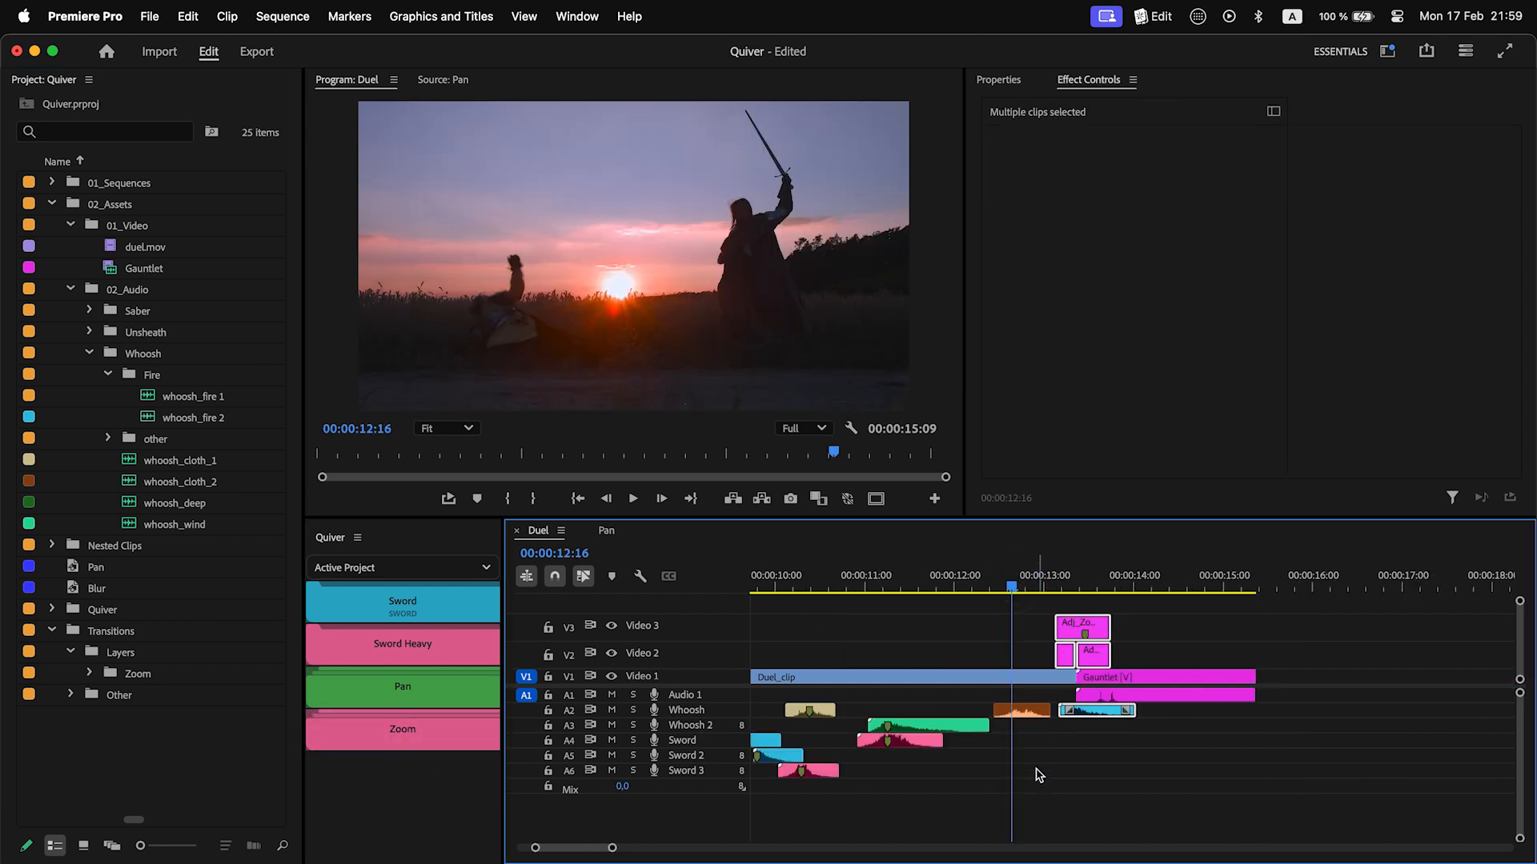
pyautogui.click(632, 498)
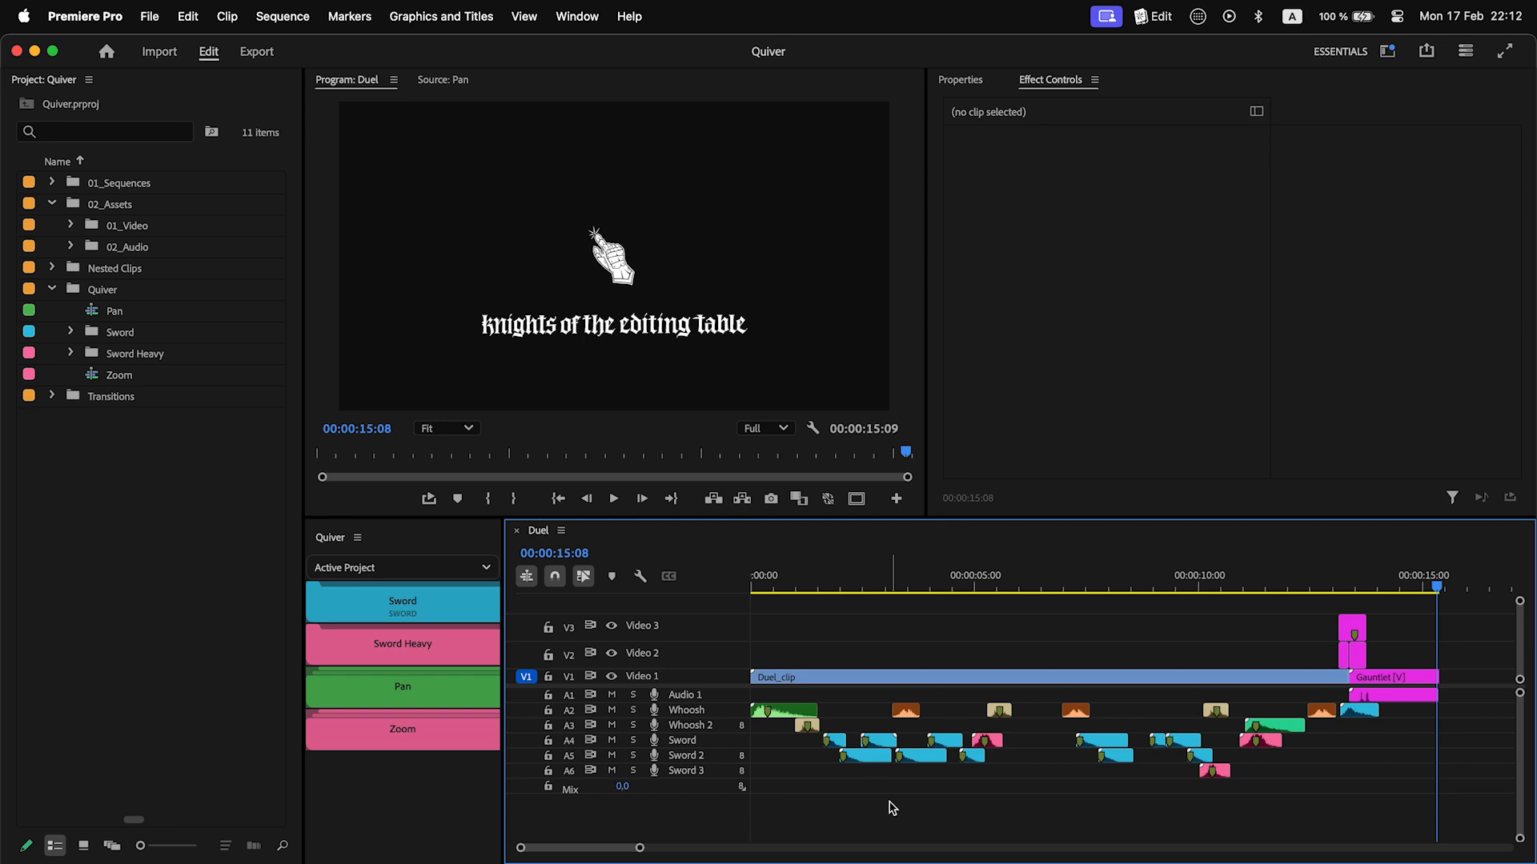
# Step: In the Quiver manager, add a quiver named Global and open its empty project
pyautogui.click(485, 567)
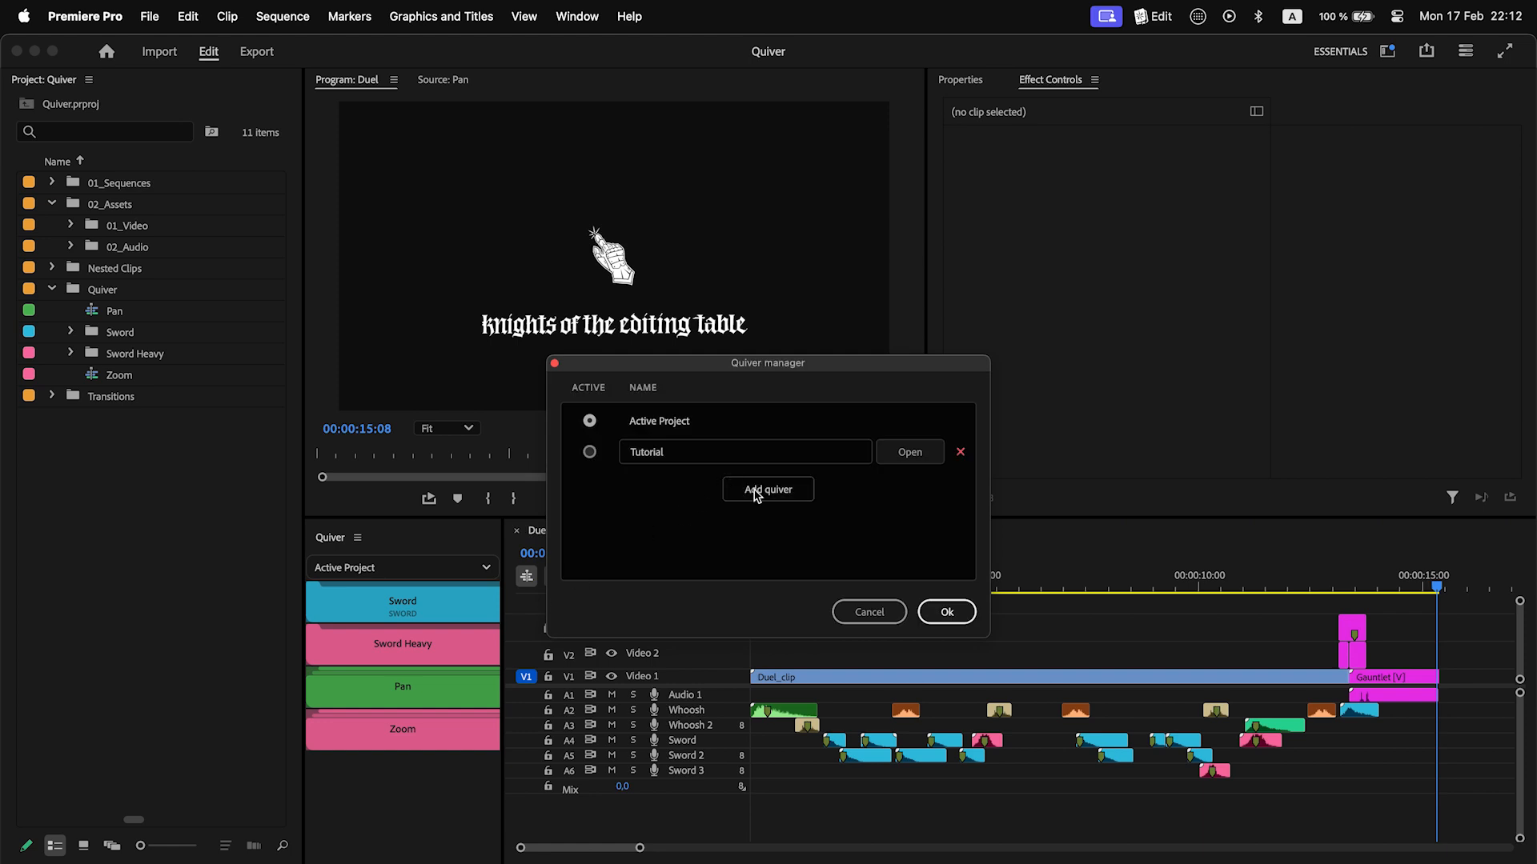
pyautogui.click(767, 490)
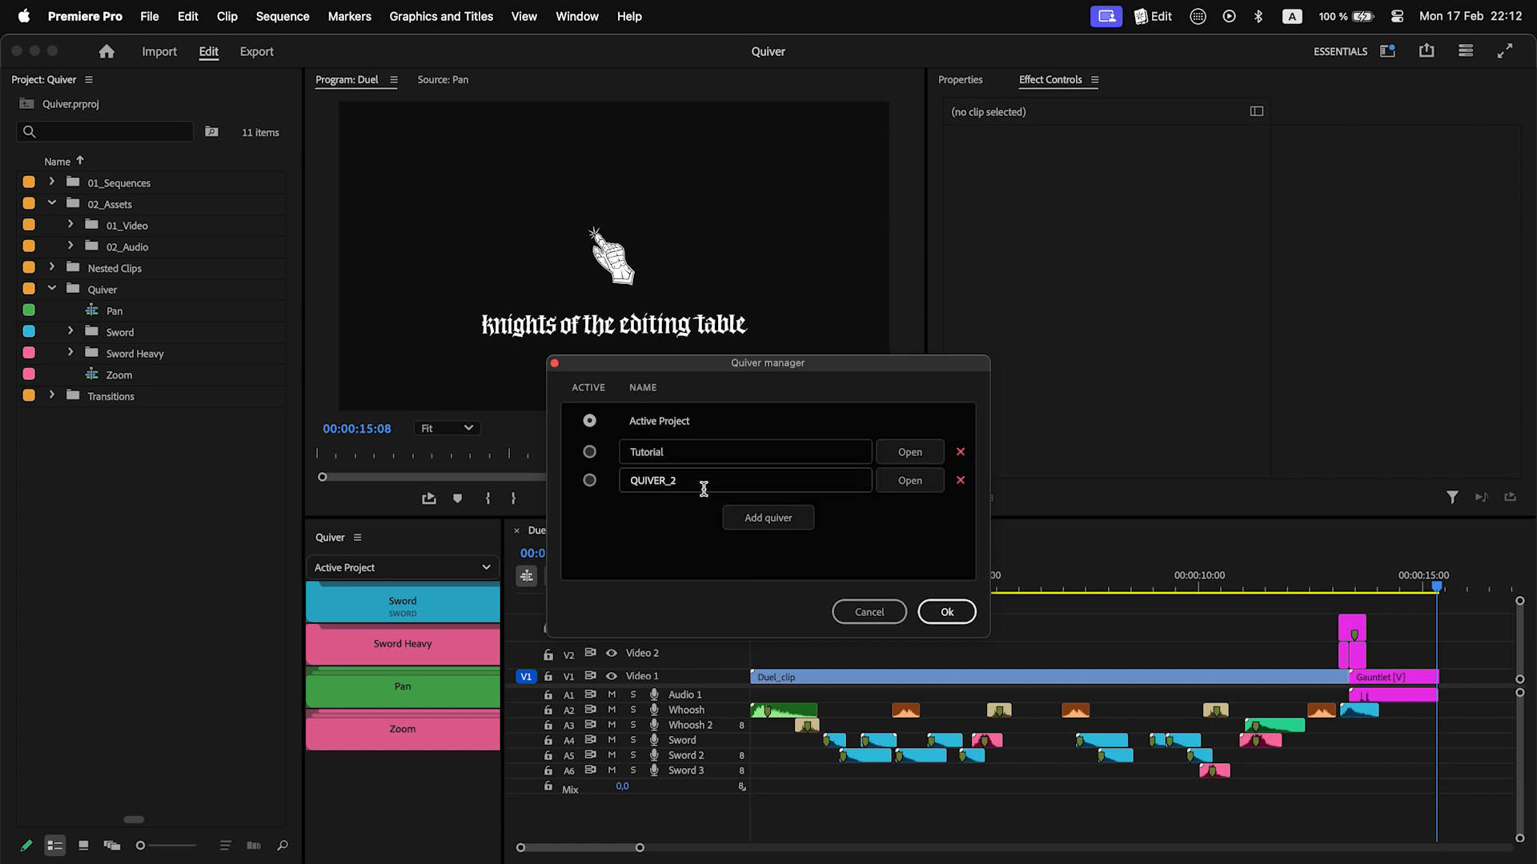
pyautogui.write('Global')
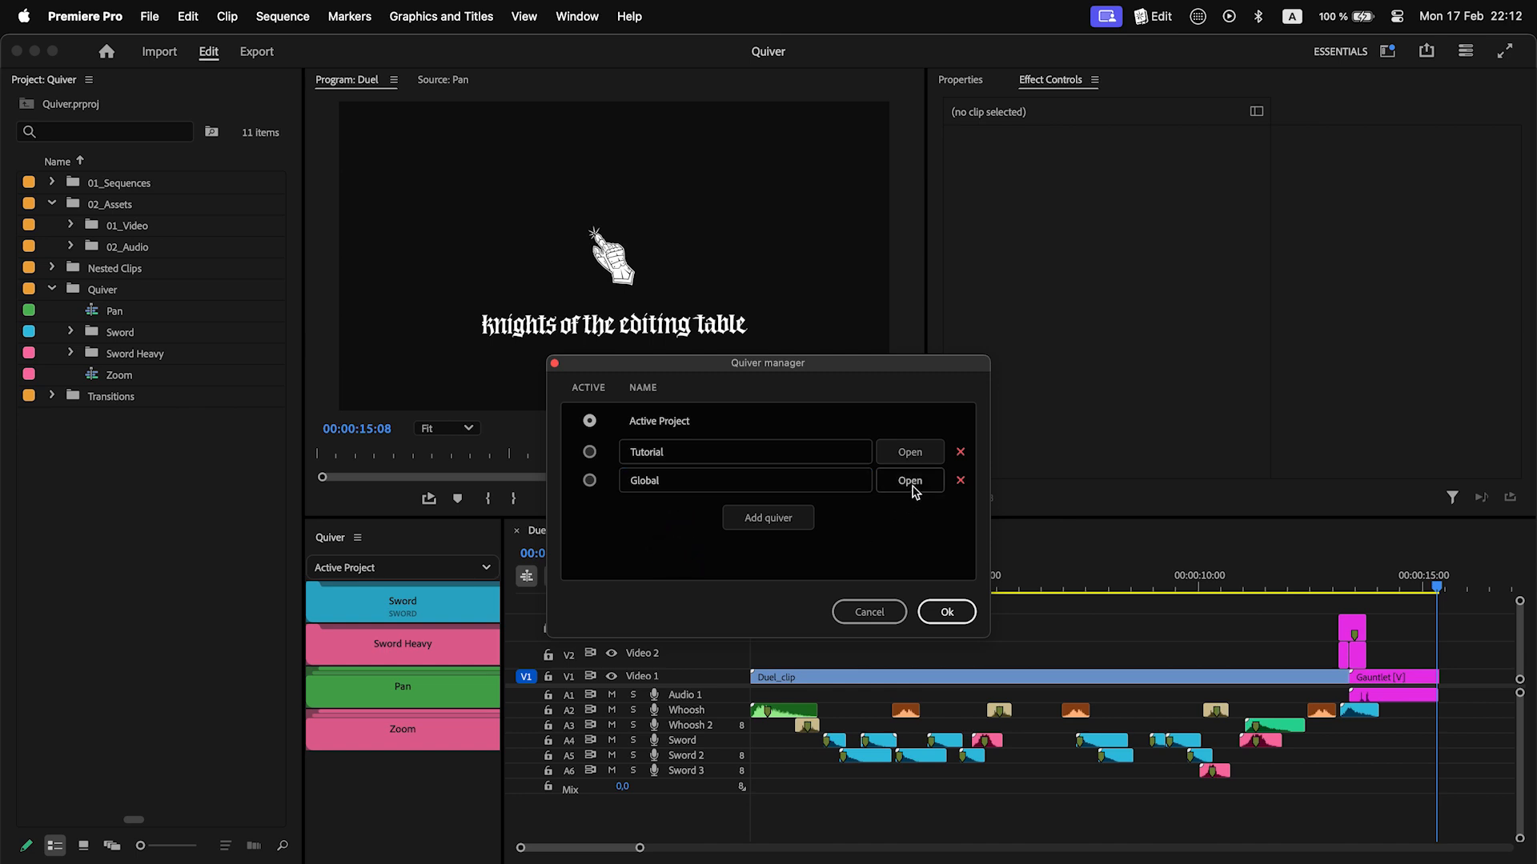
pyautogui.click(908, 480)
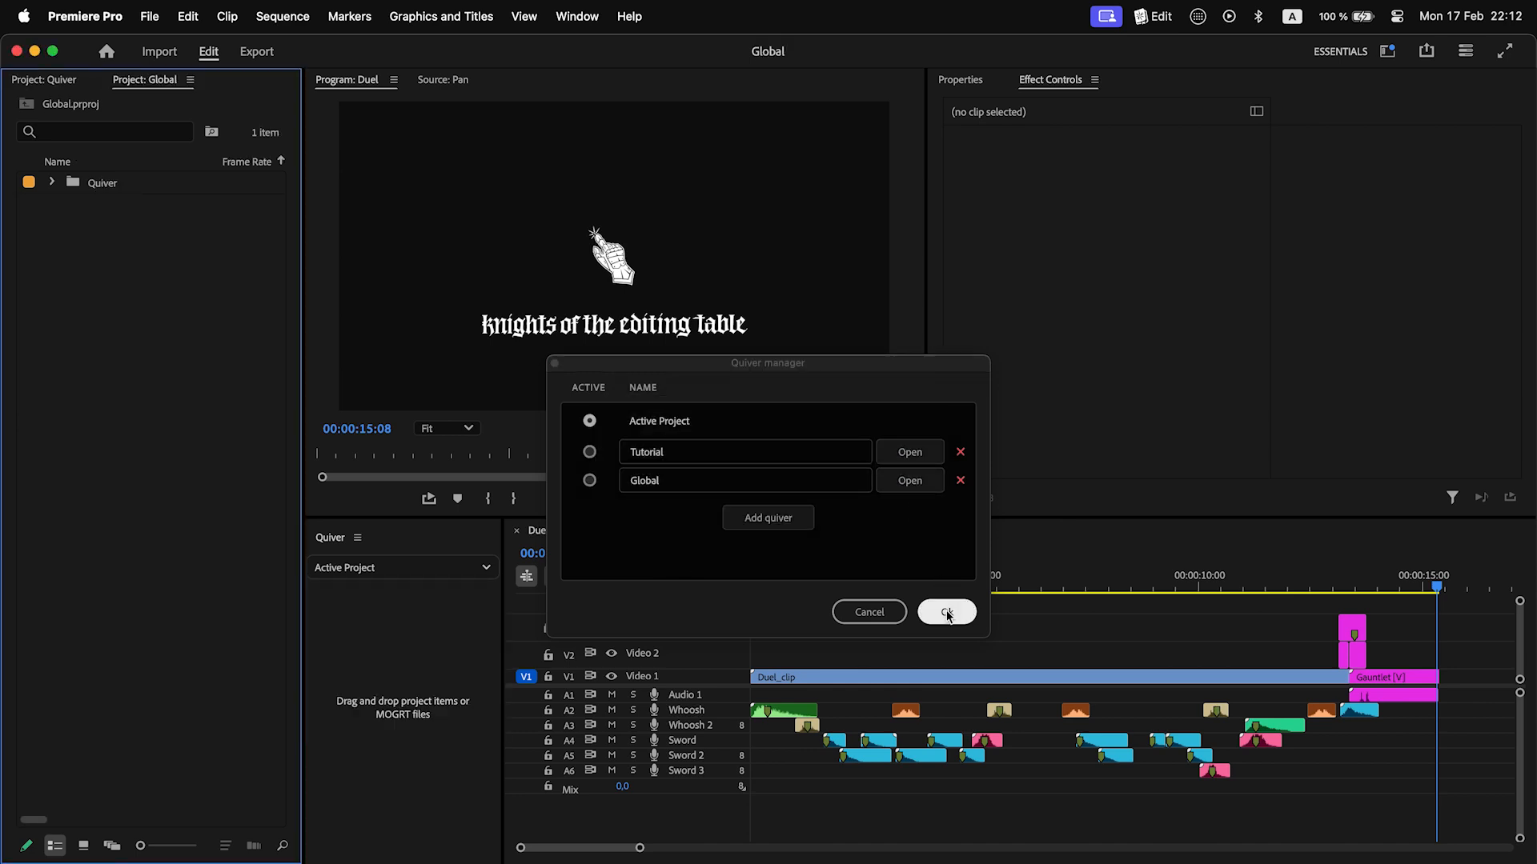
pyautogui.click(944, 611)
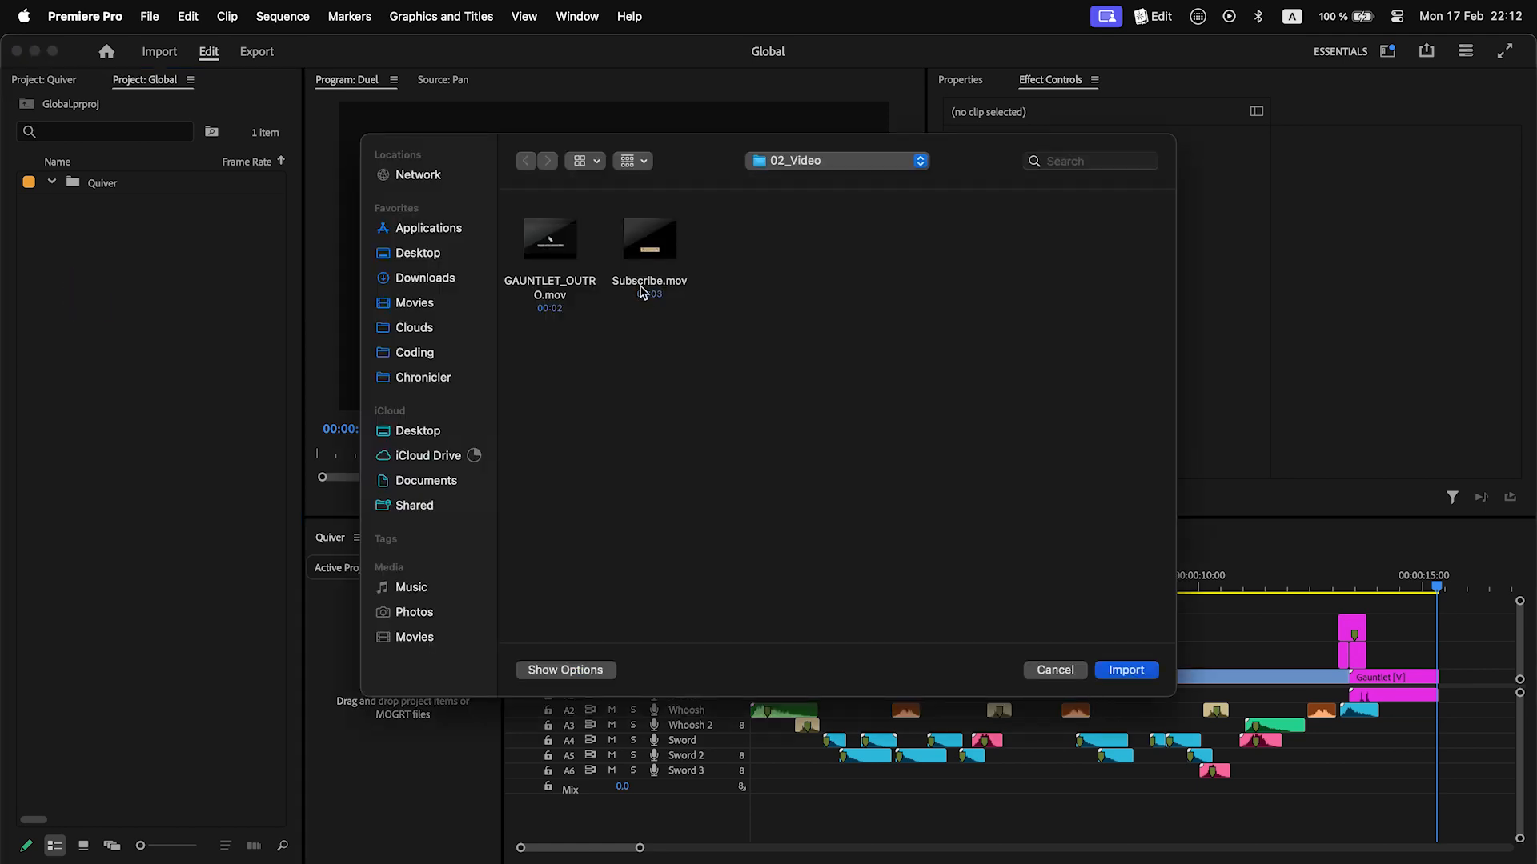
# Step: Import Subscribe.mov as a Global quiver item, save the Global project and close it
pyautogui.click(1125, 669)
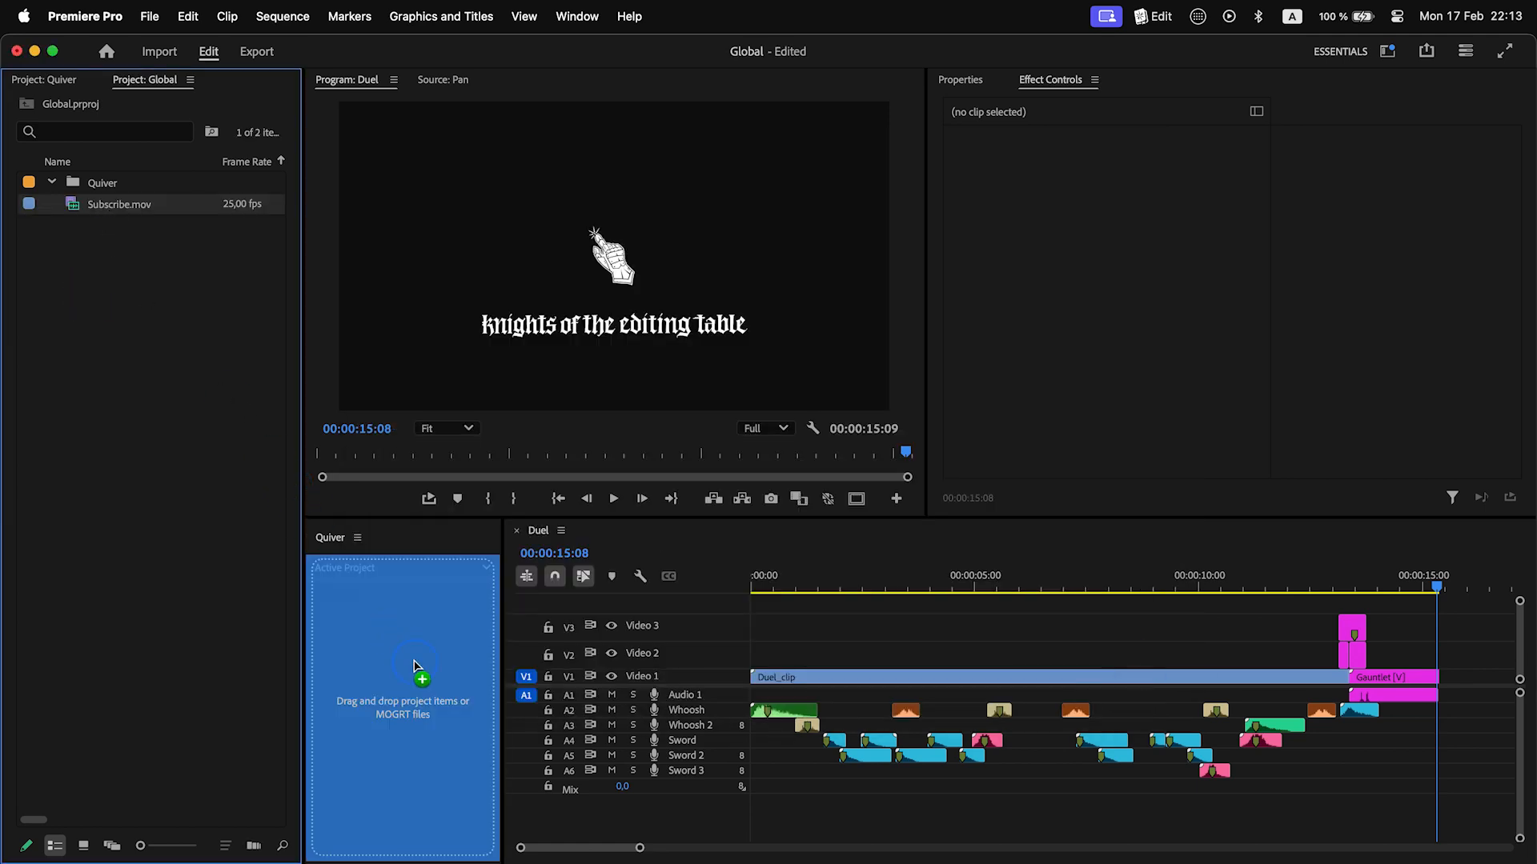
pyautogui.press('cmd+s')
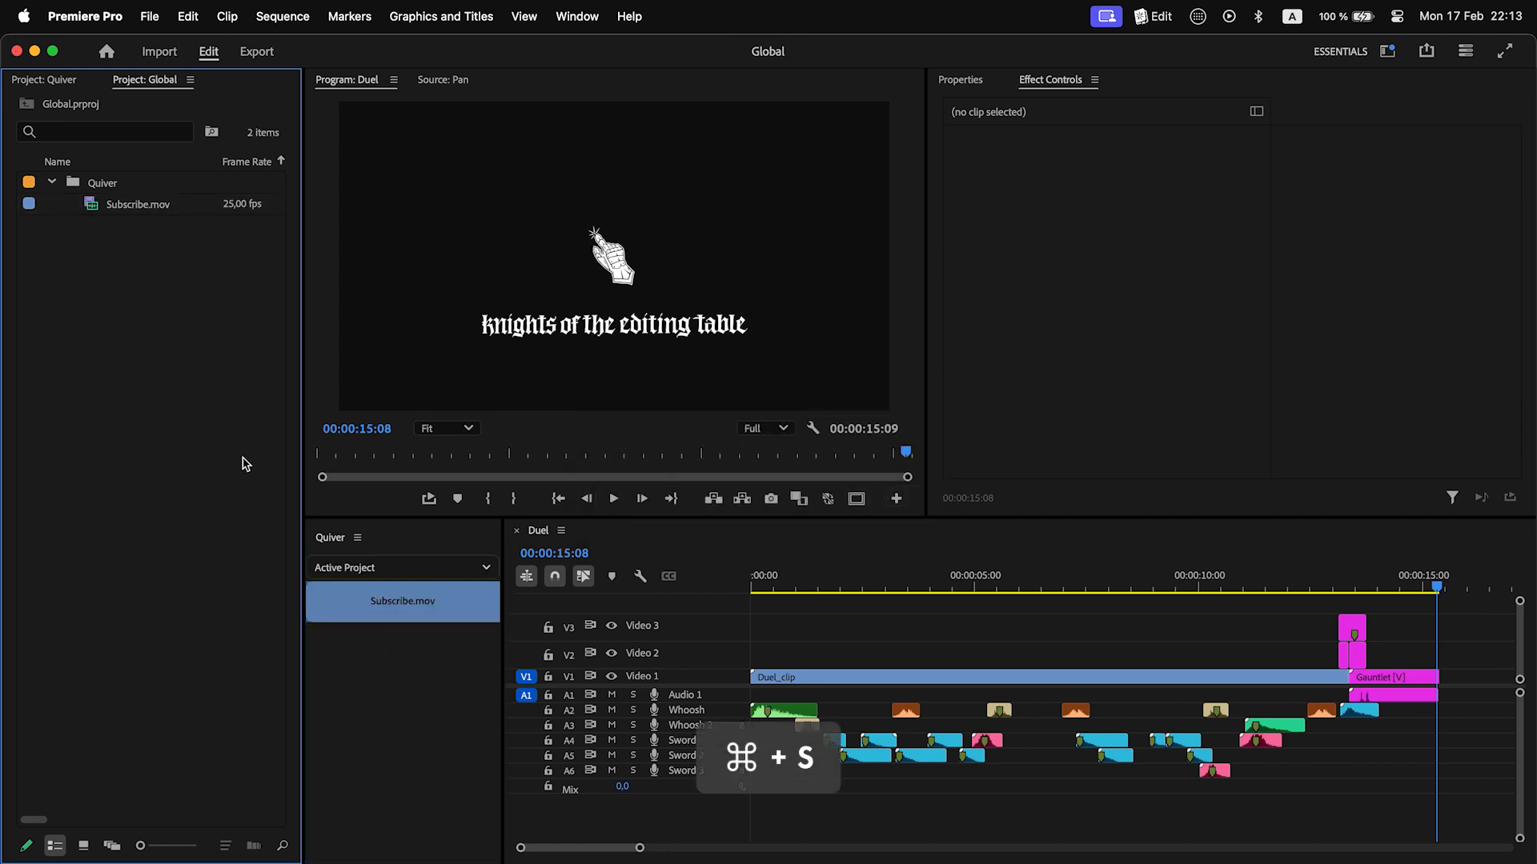
pyautogui.click(191, 80)
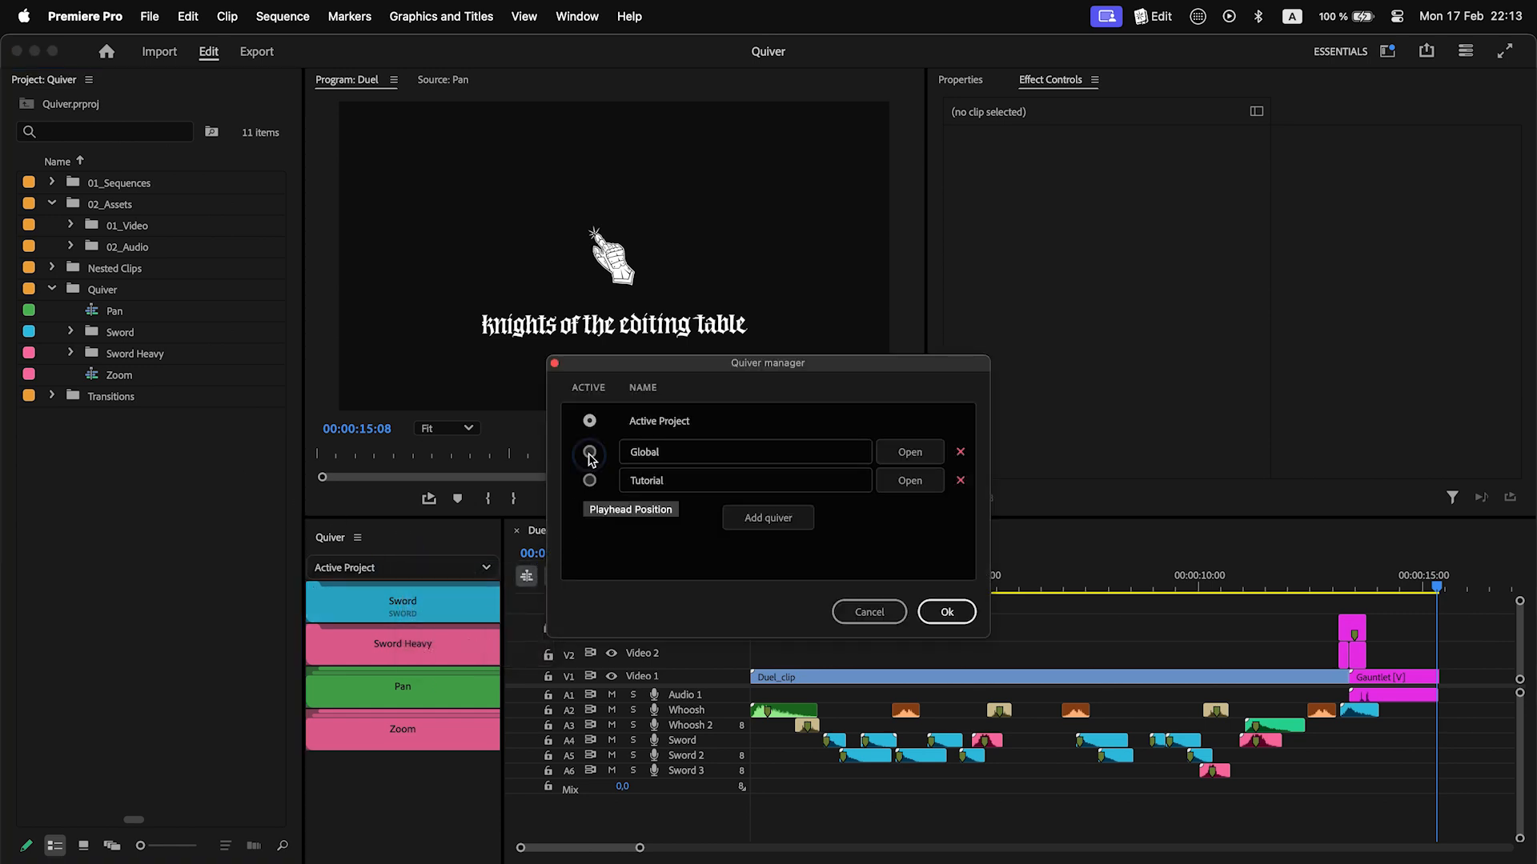
# Step: Make Tutorial the active quiver in Quiver manager, then switch the panel to Global
pyautogui.click(591, 480)
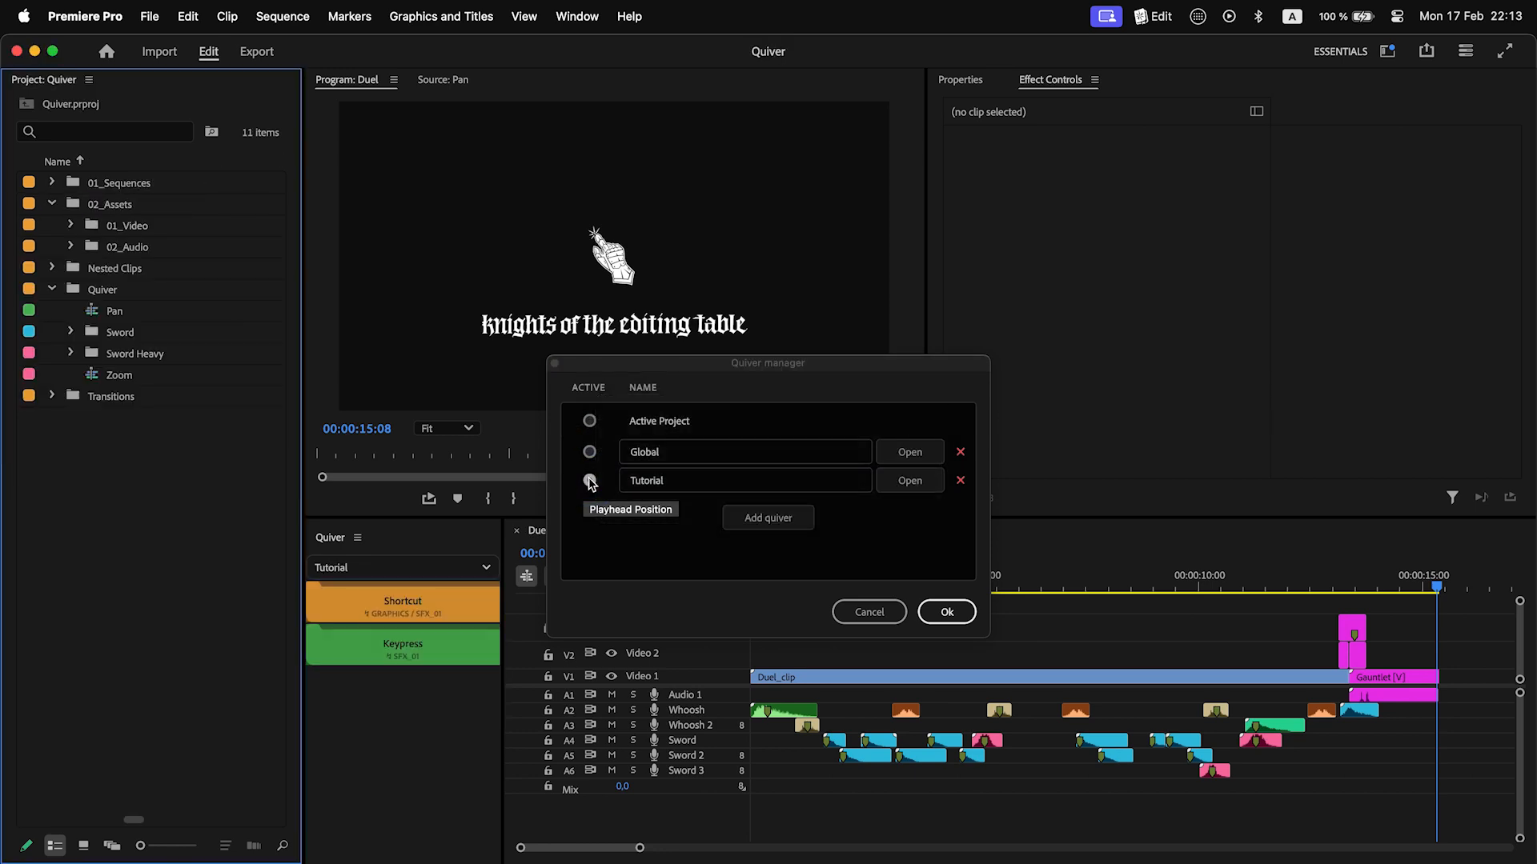
pyautogui.click(945, 612)
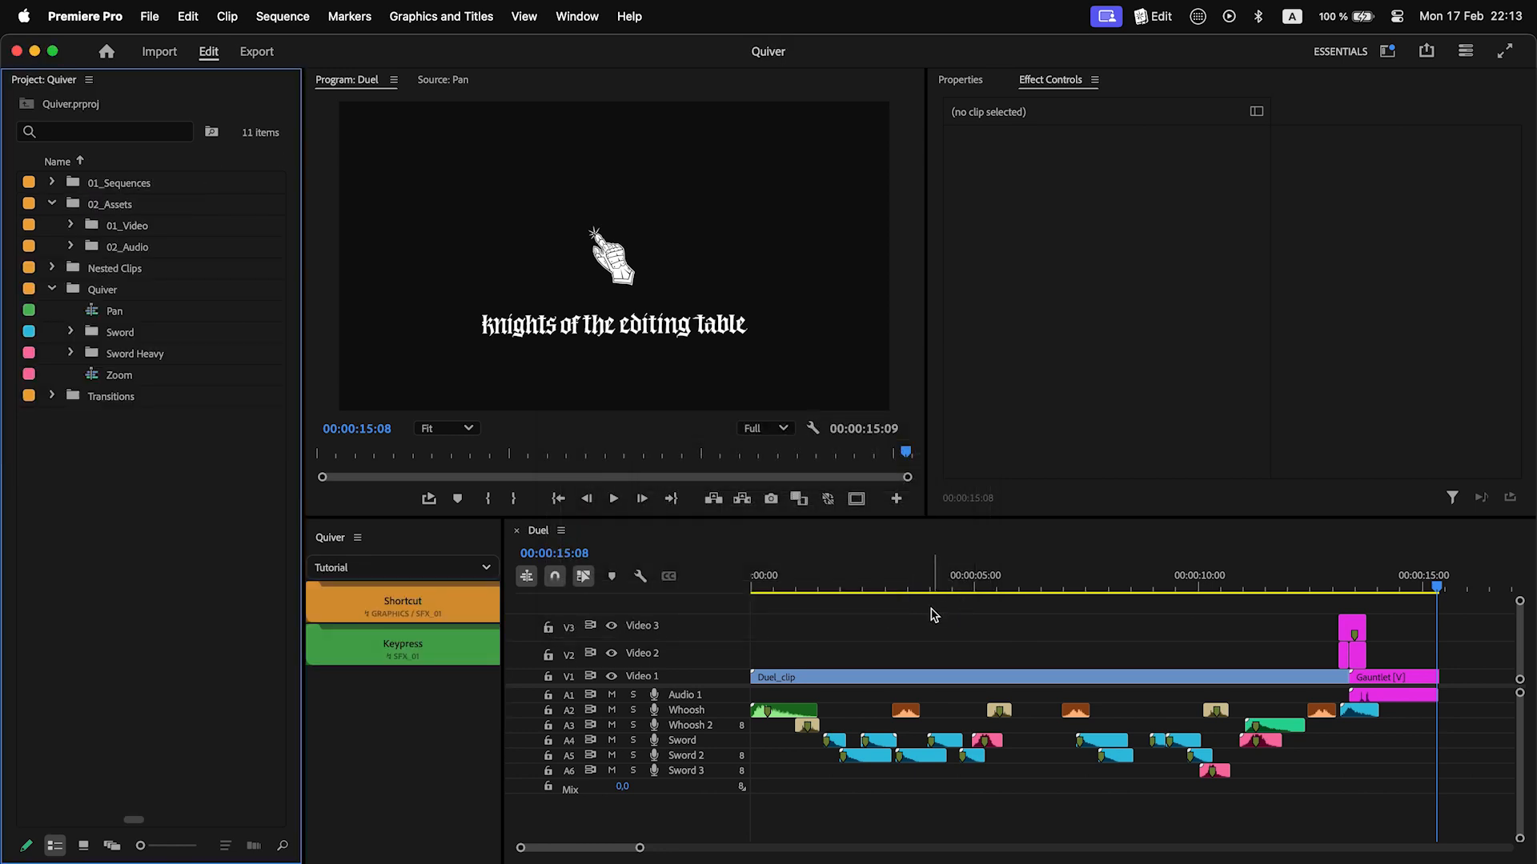
pyautogui.click(401, 567)
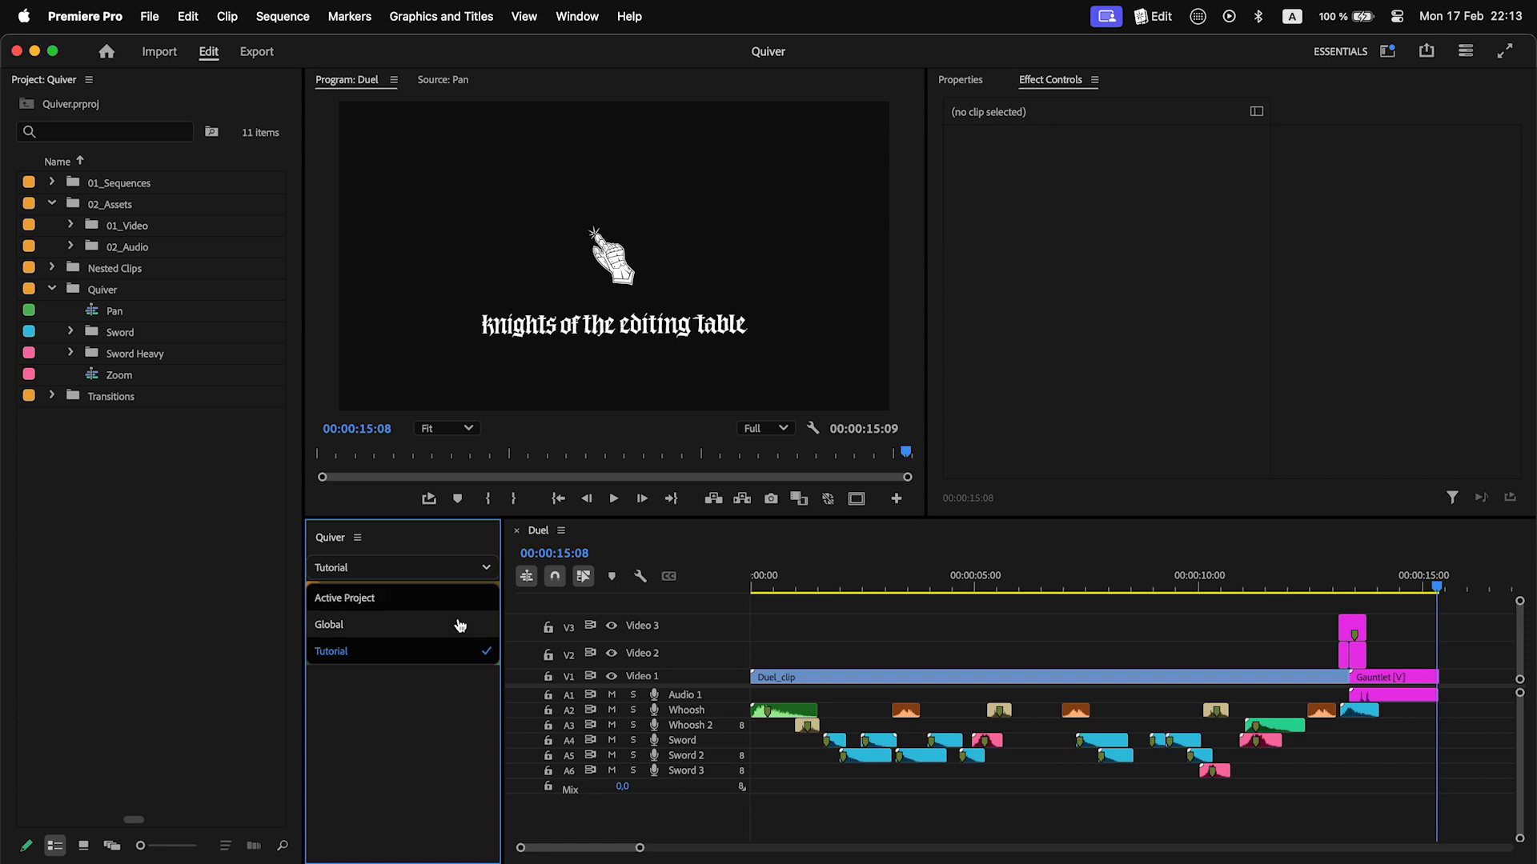
pyautogui.click(329, 624)
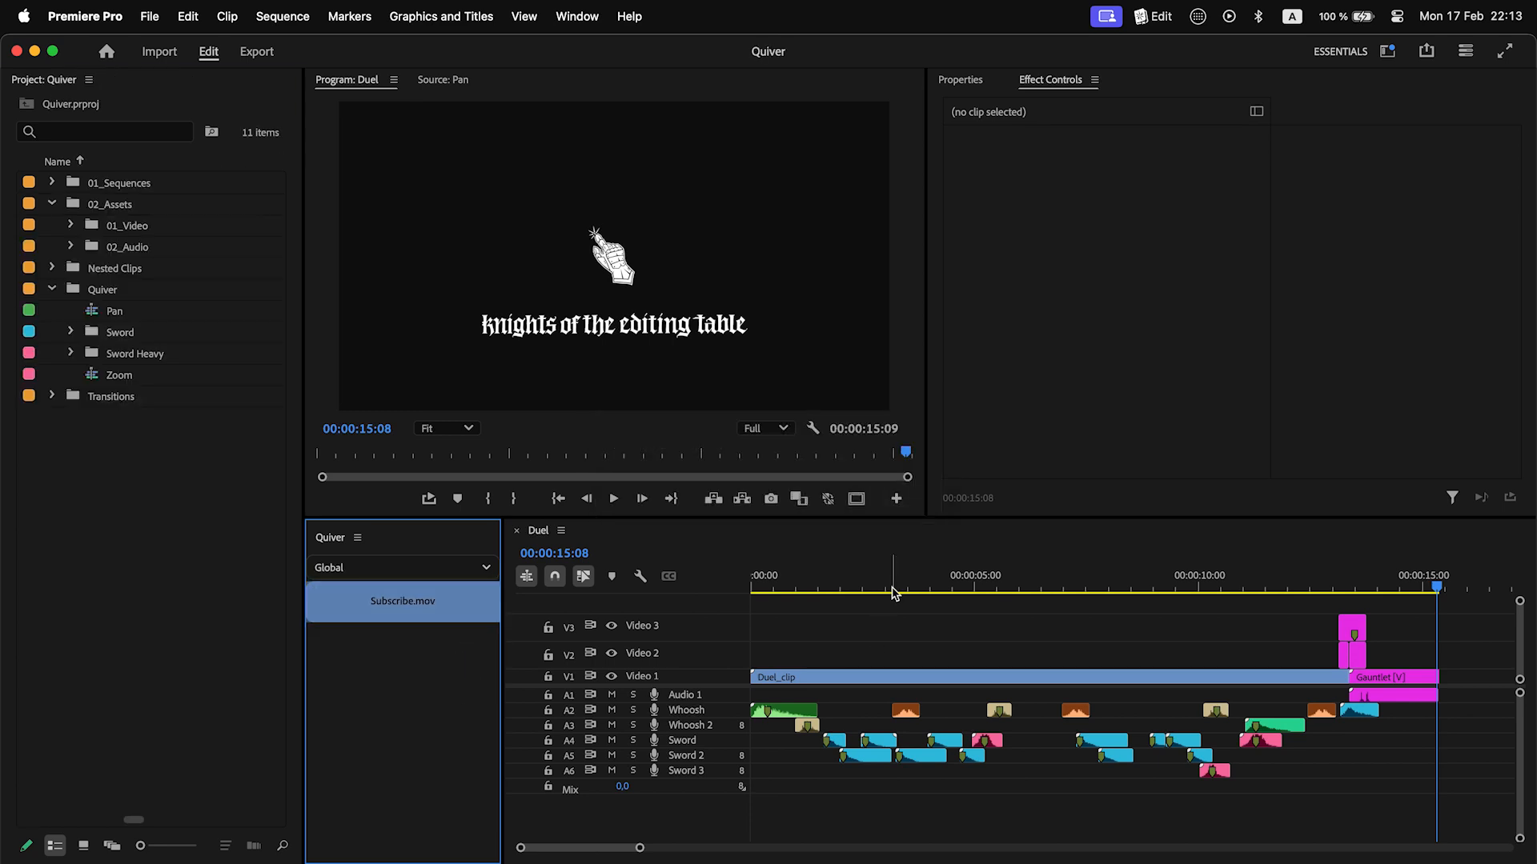
# Step: Place Subscribe.mov from the Global quiver at the playhead on Duel's Video 2 track
pyautogui.click(918, 575)
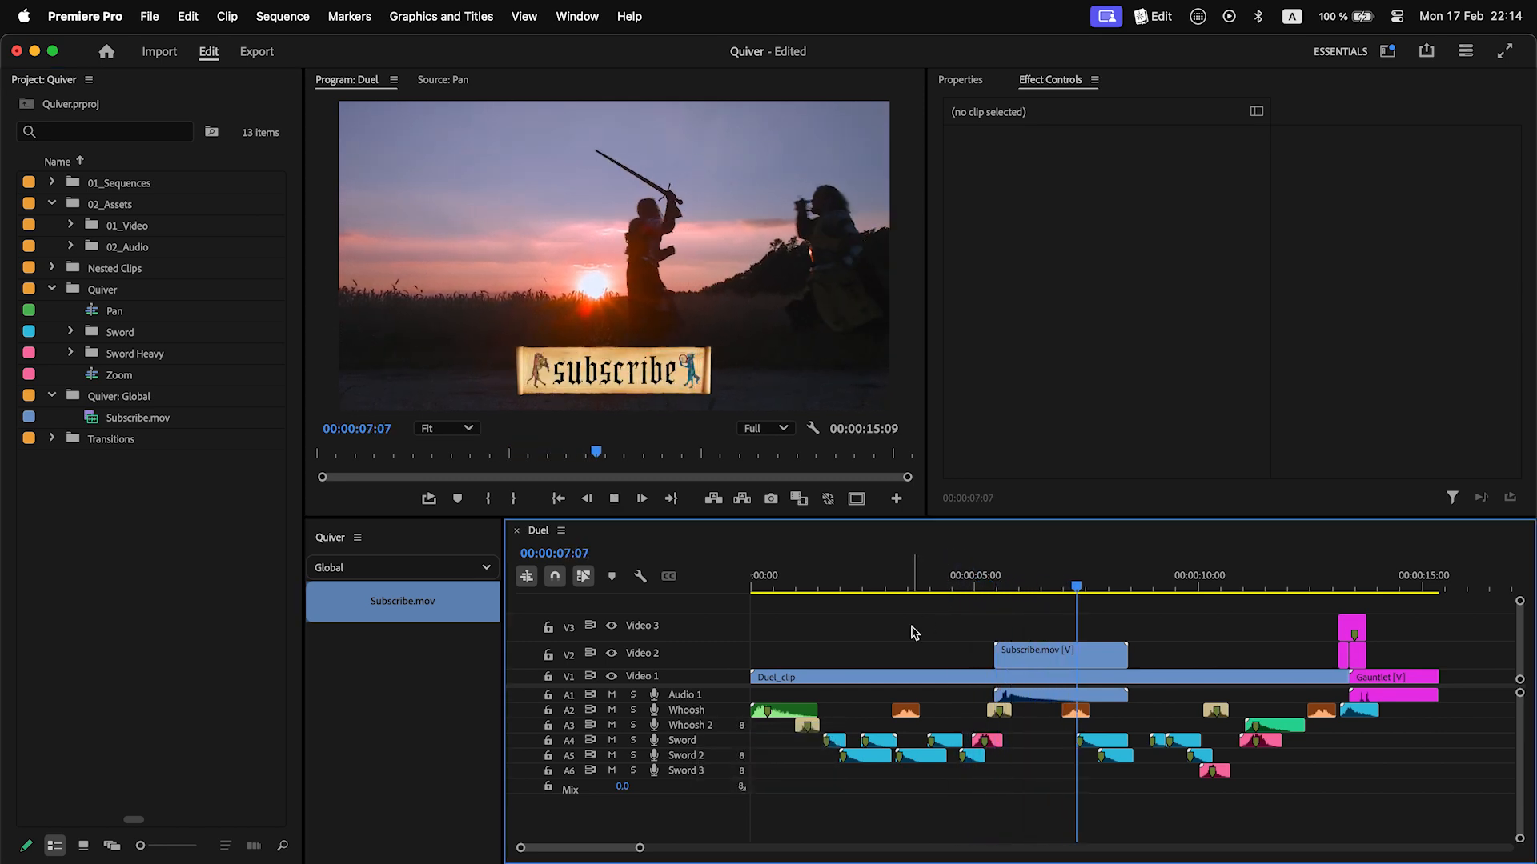
pyautogui.click(1167, 586)
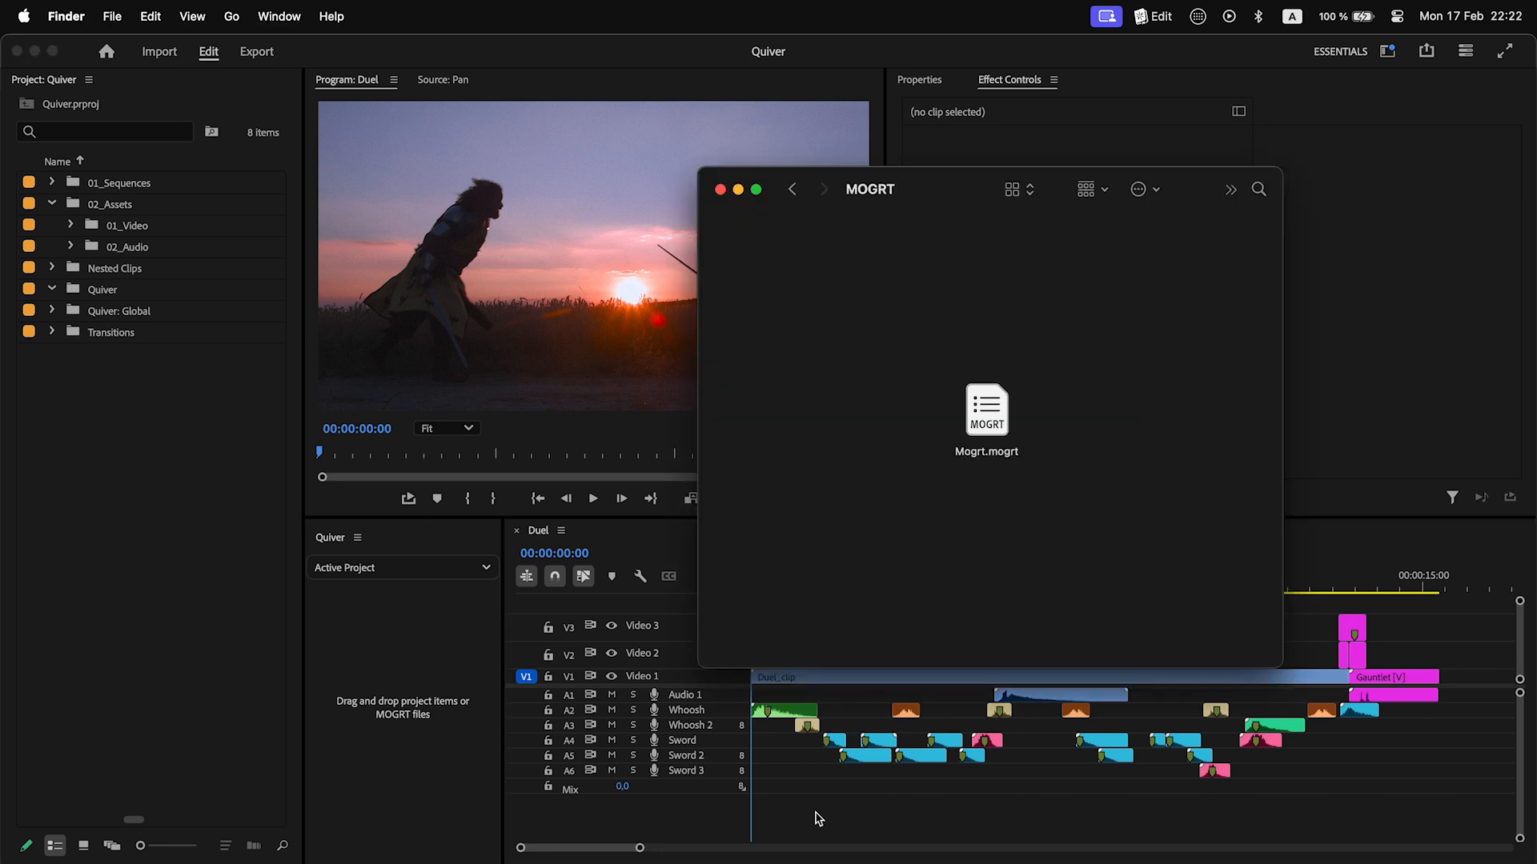
# Step: Drag Mogrt.mogrt from Finder into the Quiver panel as a Mogrt title item
pyautogui.click(986, 410)
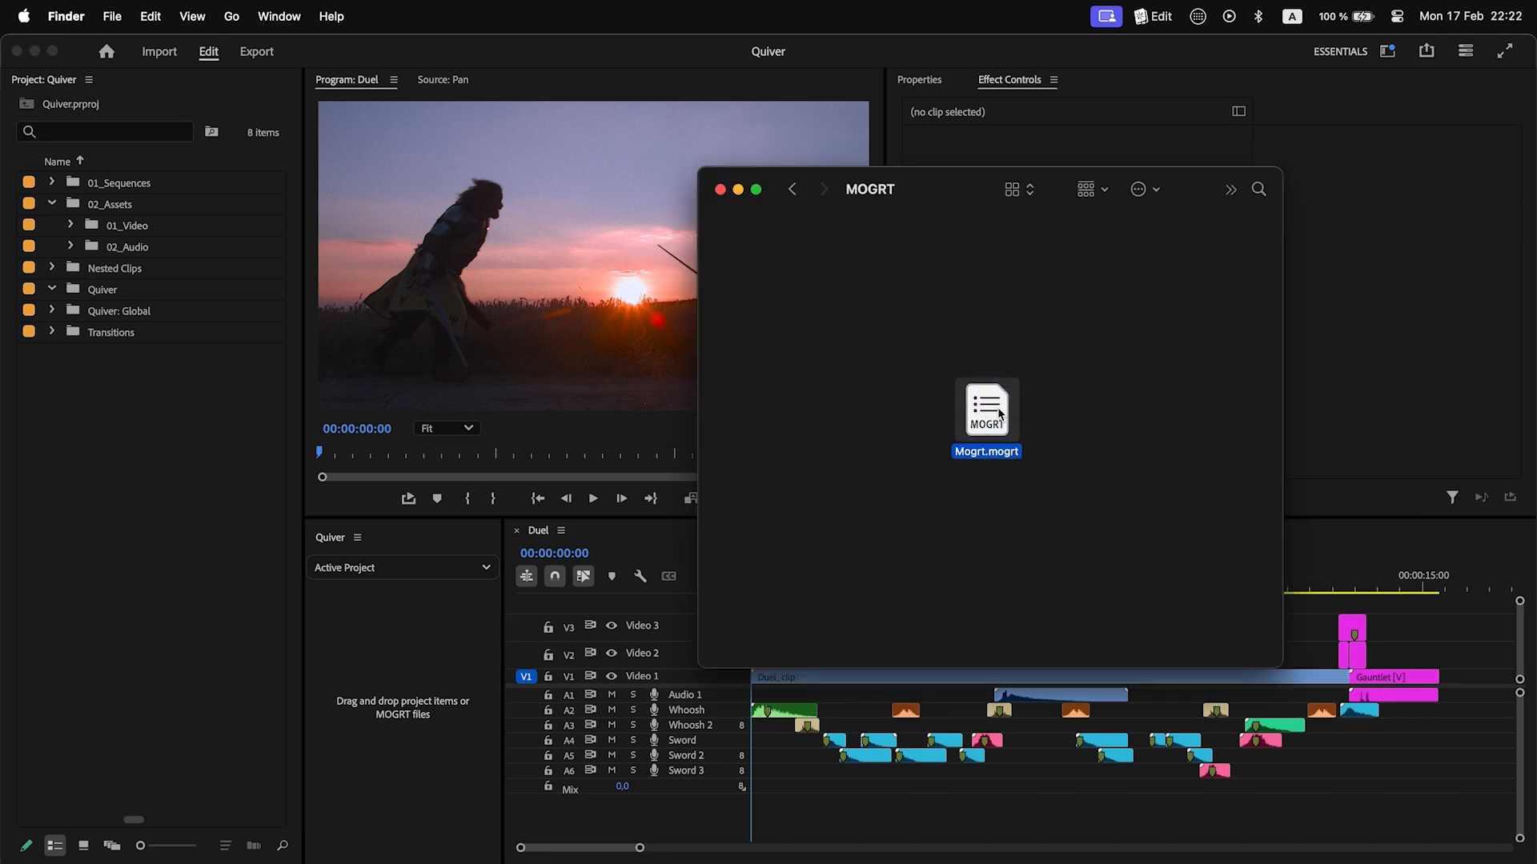
pyautogui.moveTo(986, 408); pyautogui.dragTo(453, 757)
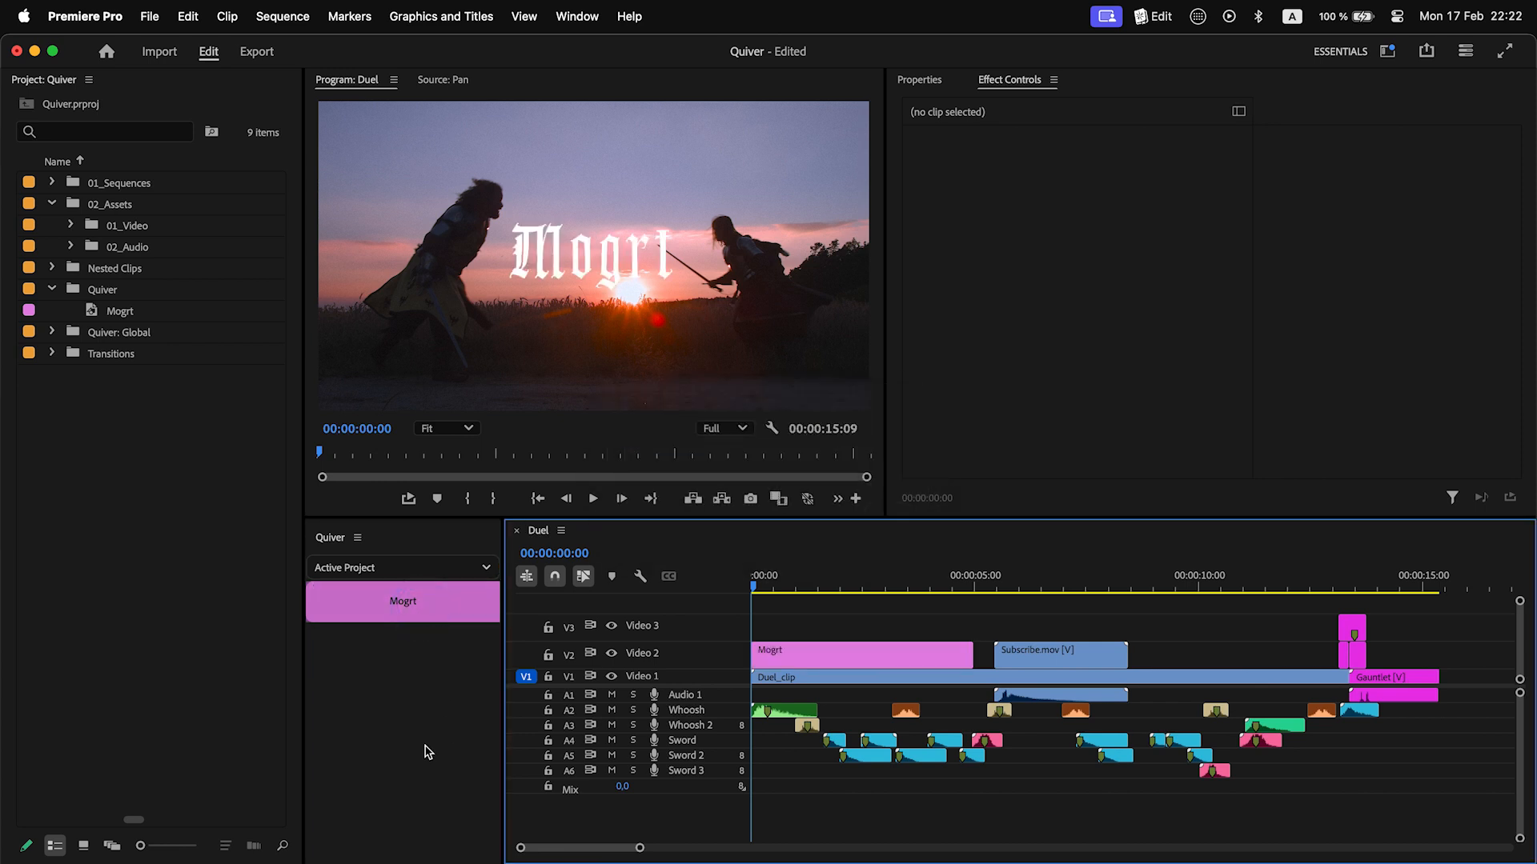
# Step: Play the Mogrt title over the duel footage, view its quiver options, then delete it from V2
pyautogui.press('space')
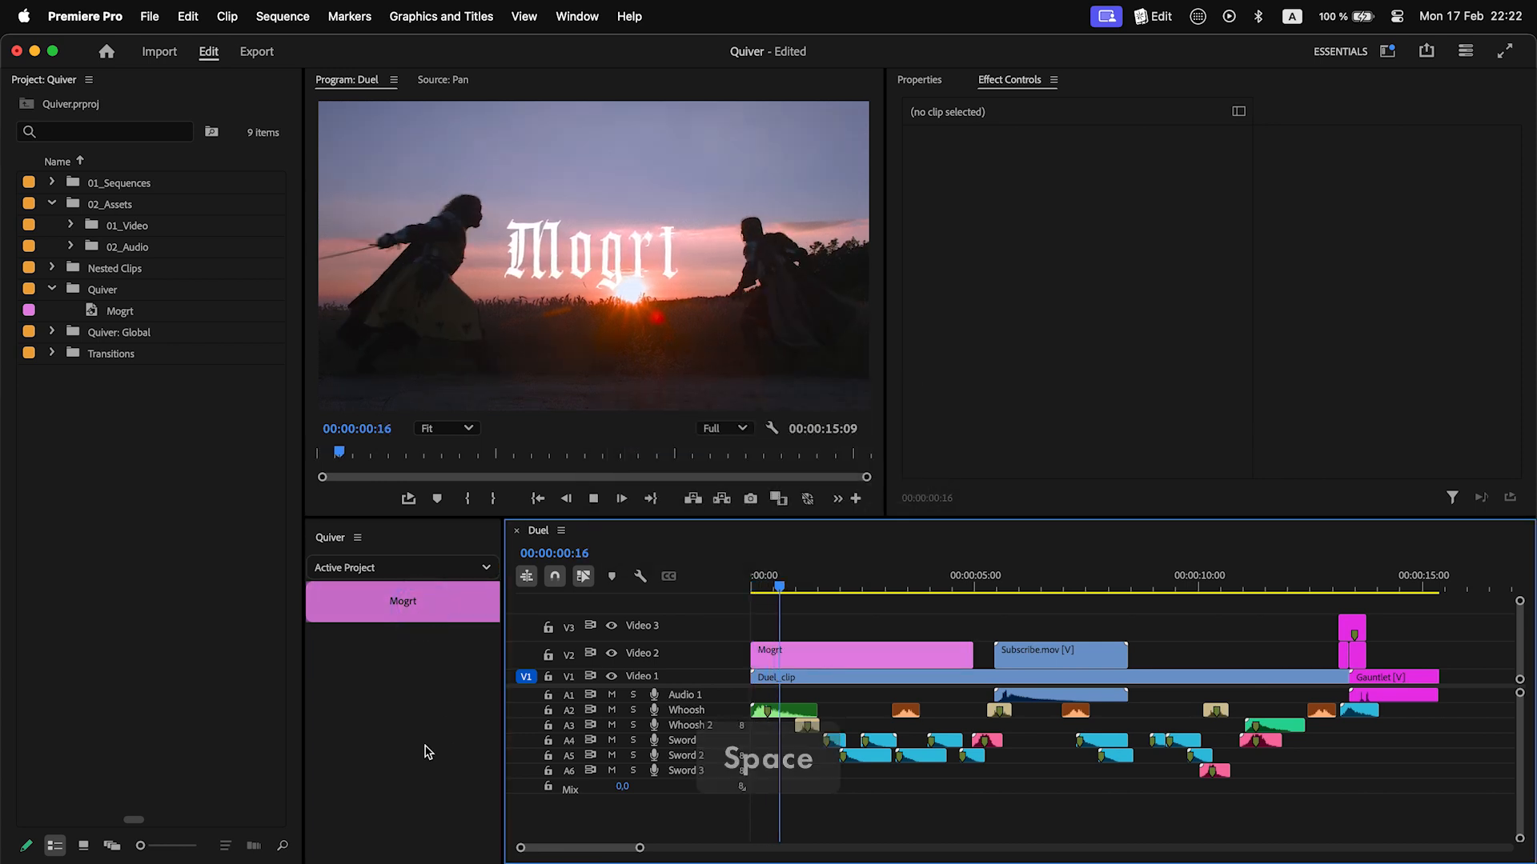
pyautogui.press('space')
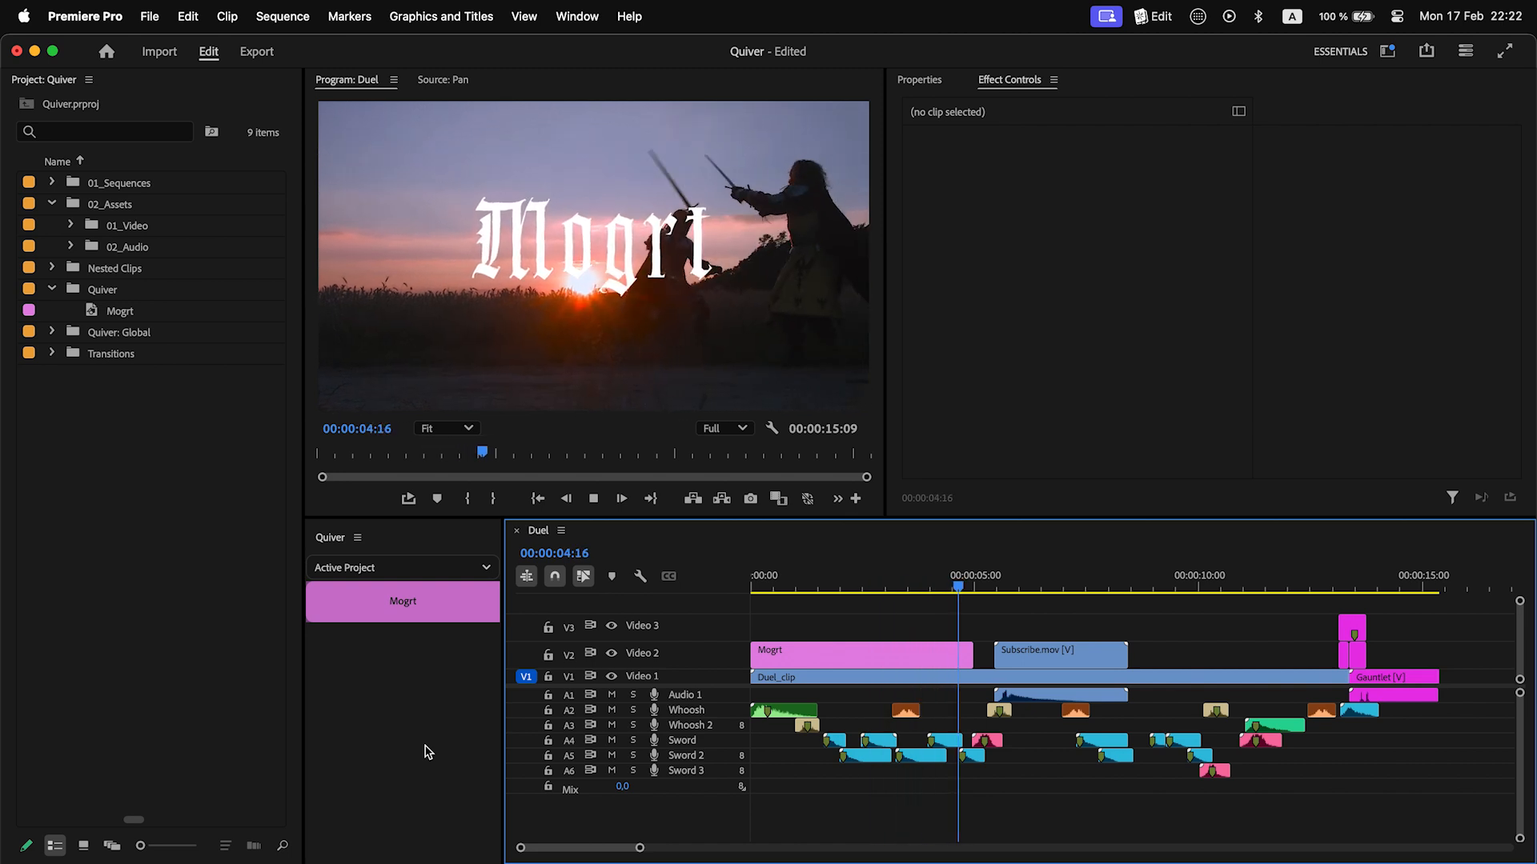
pyautogui.rightClick(401, 601)
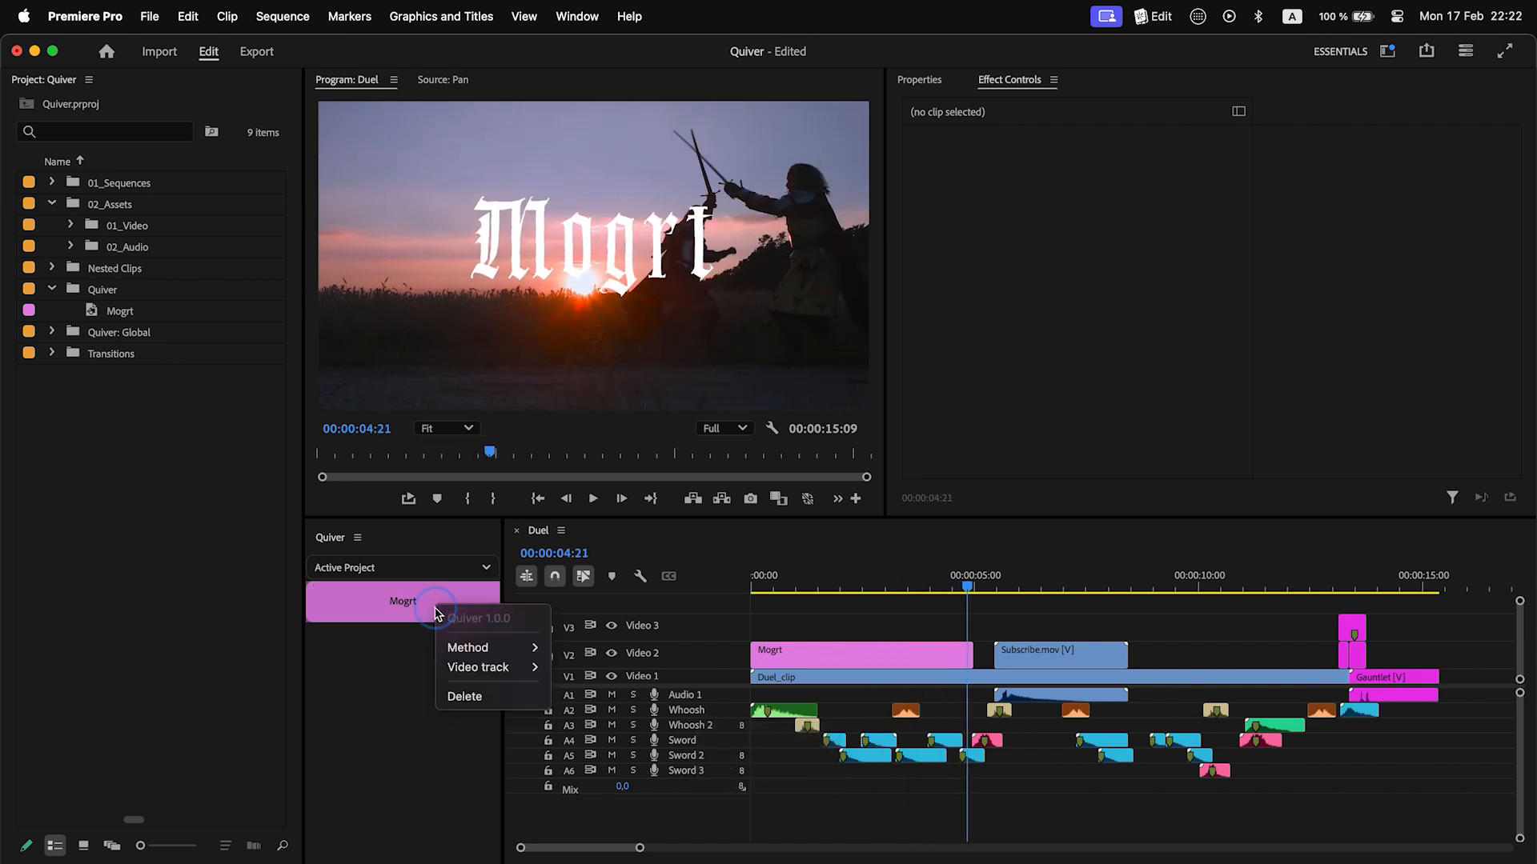
pyautogui.moveTo(469, 647)
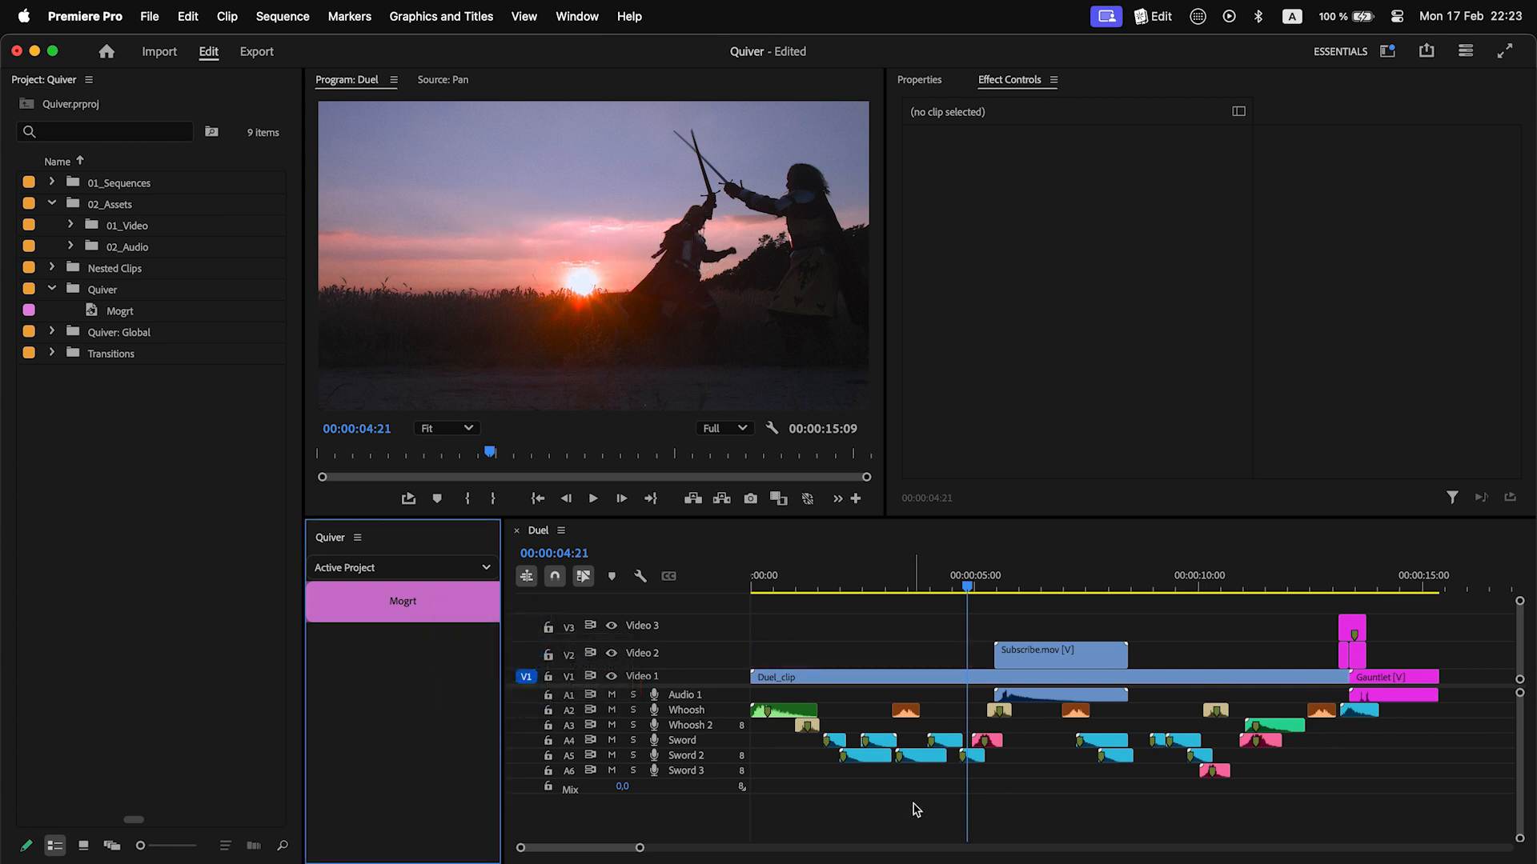
pyautogui.click(1058, 654)
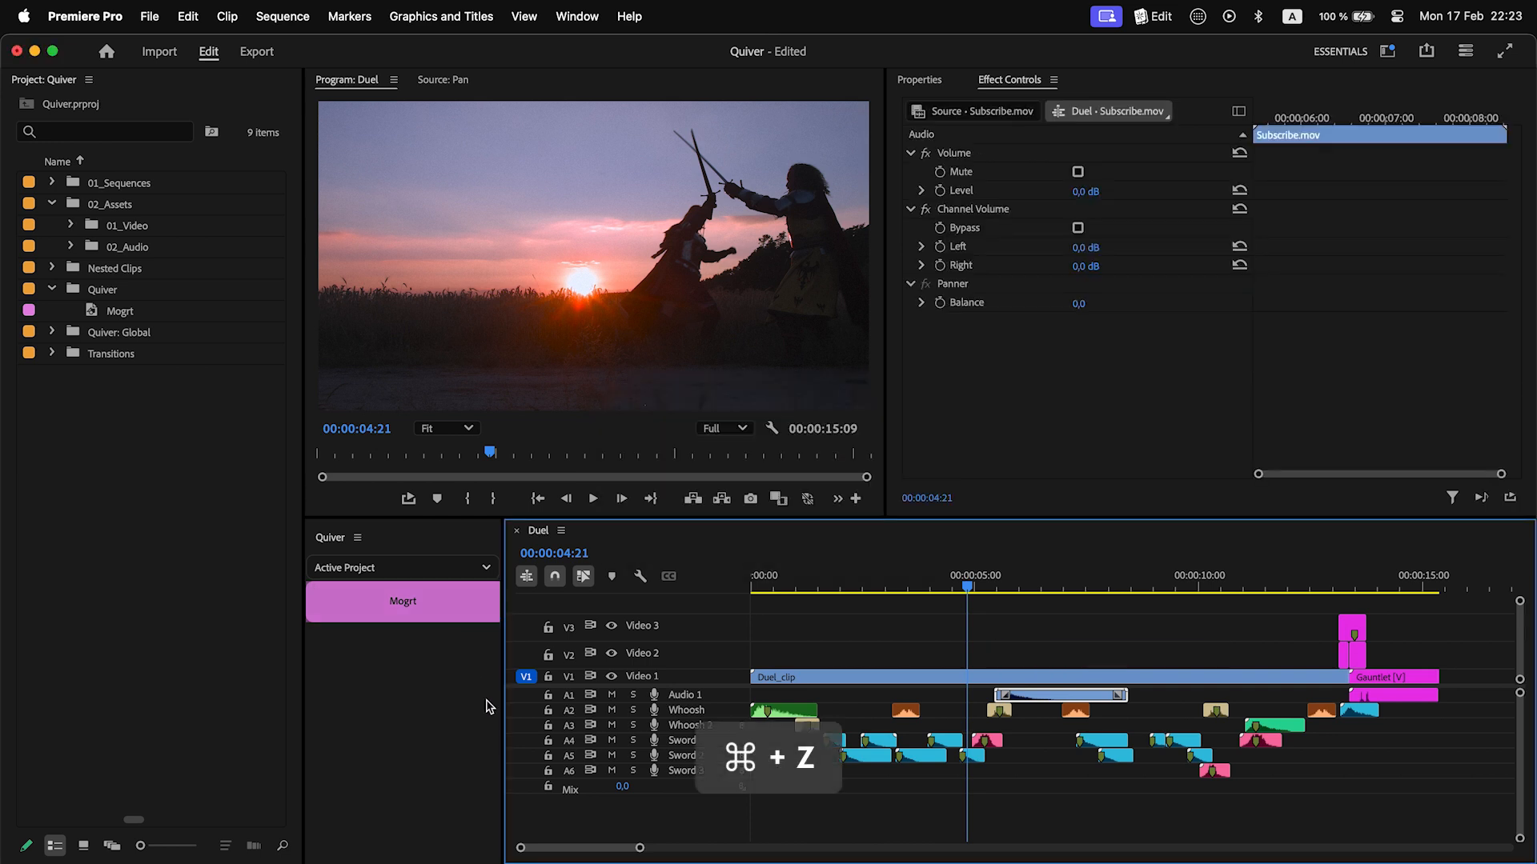
# Step: Undo the last edit in the Duel sequence with Cmd+Z
pyautogui.press('cmd+z')
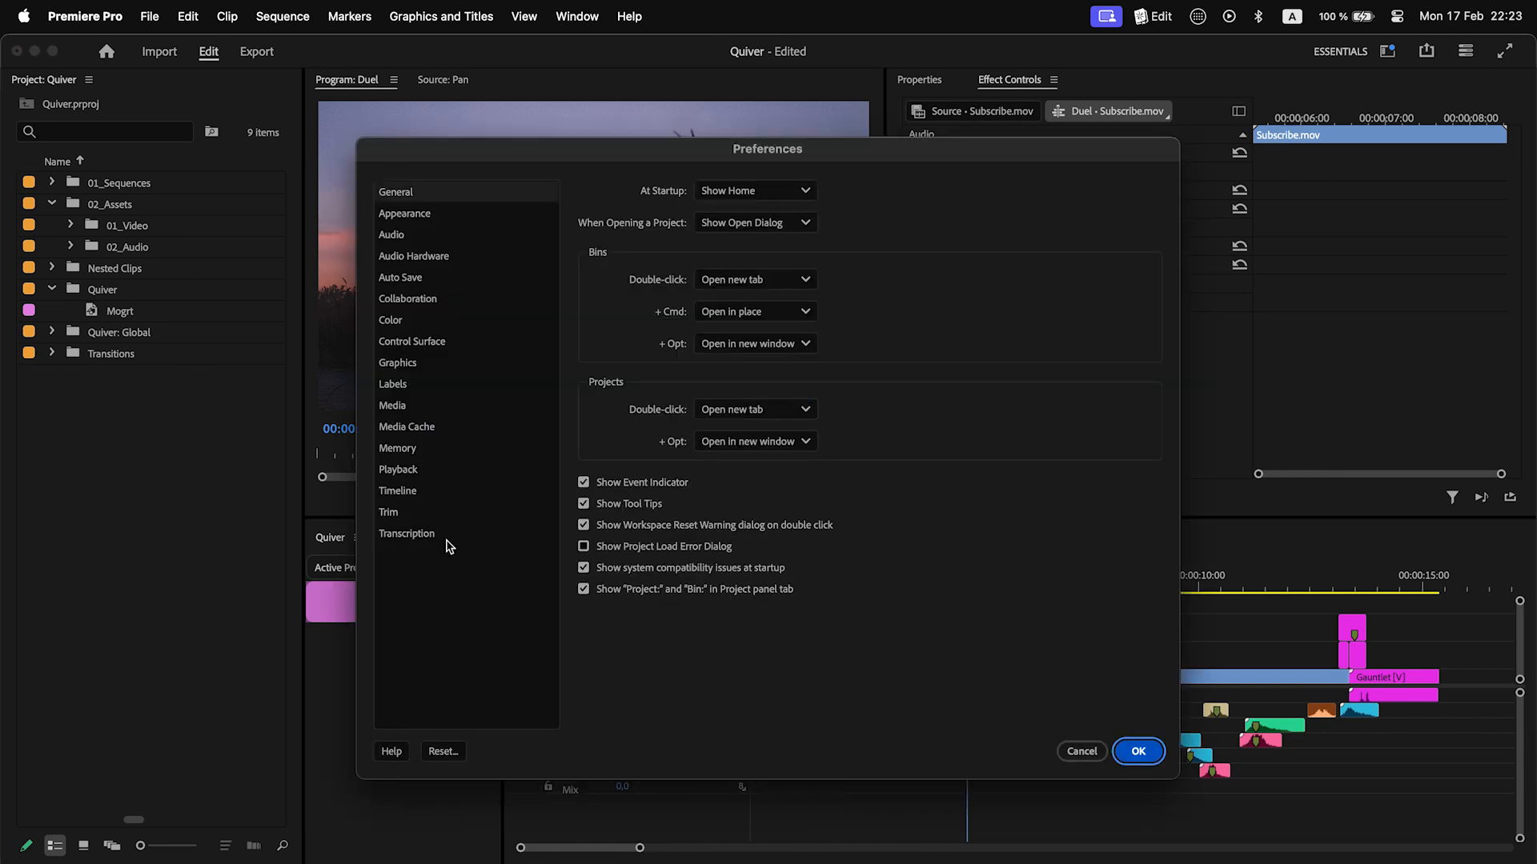
# Step: Review the Merlin device under Control Surface preferences and close with OK
pyautogui.click(411, 341)
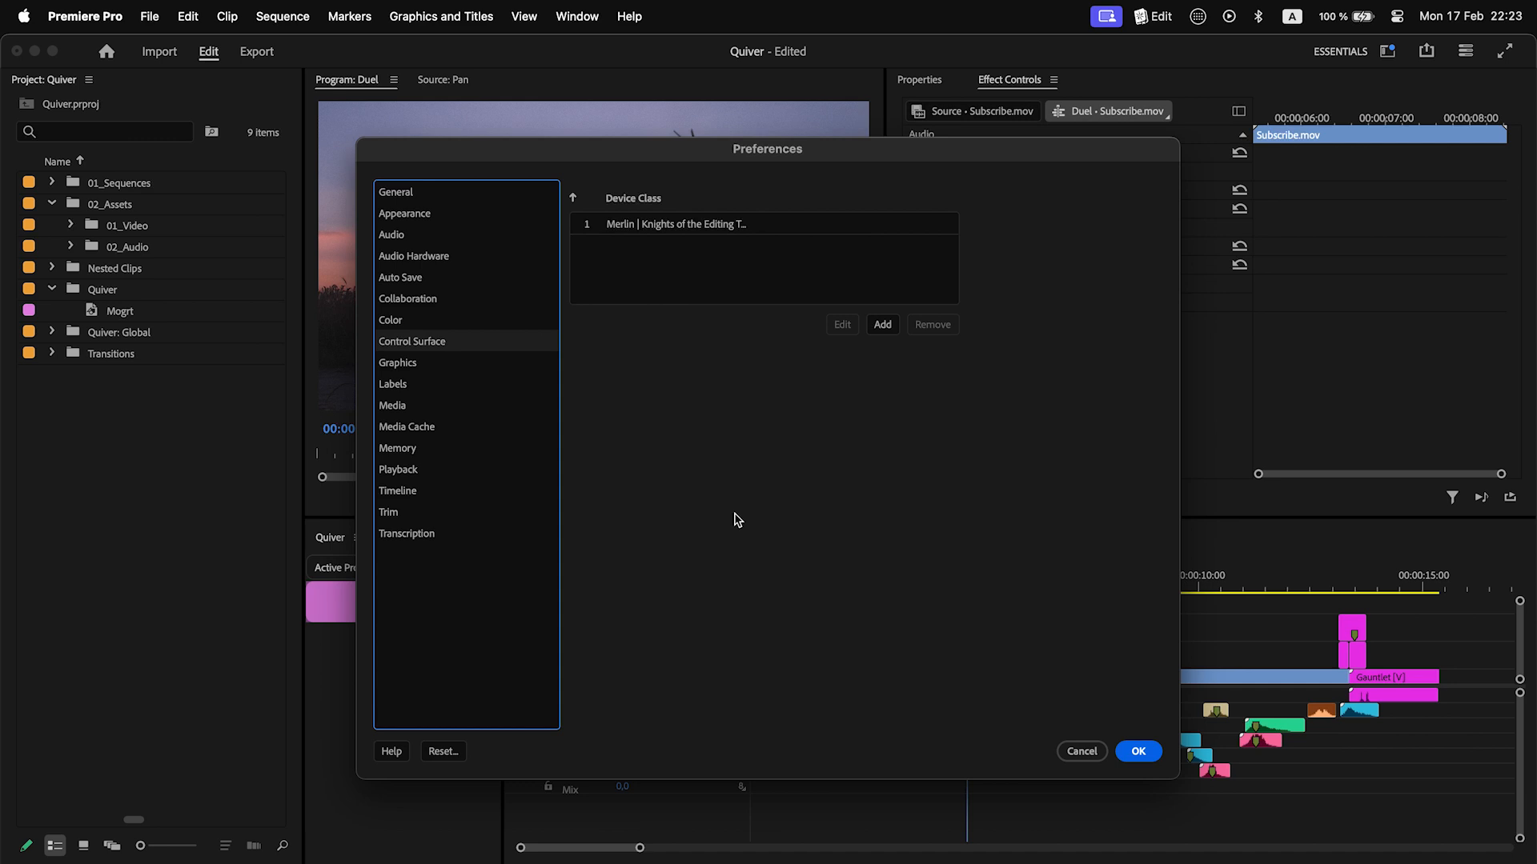
pyautogui.moveTo(1138, 750)
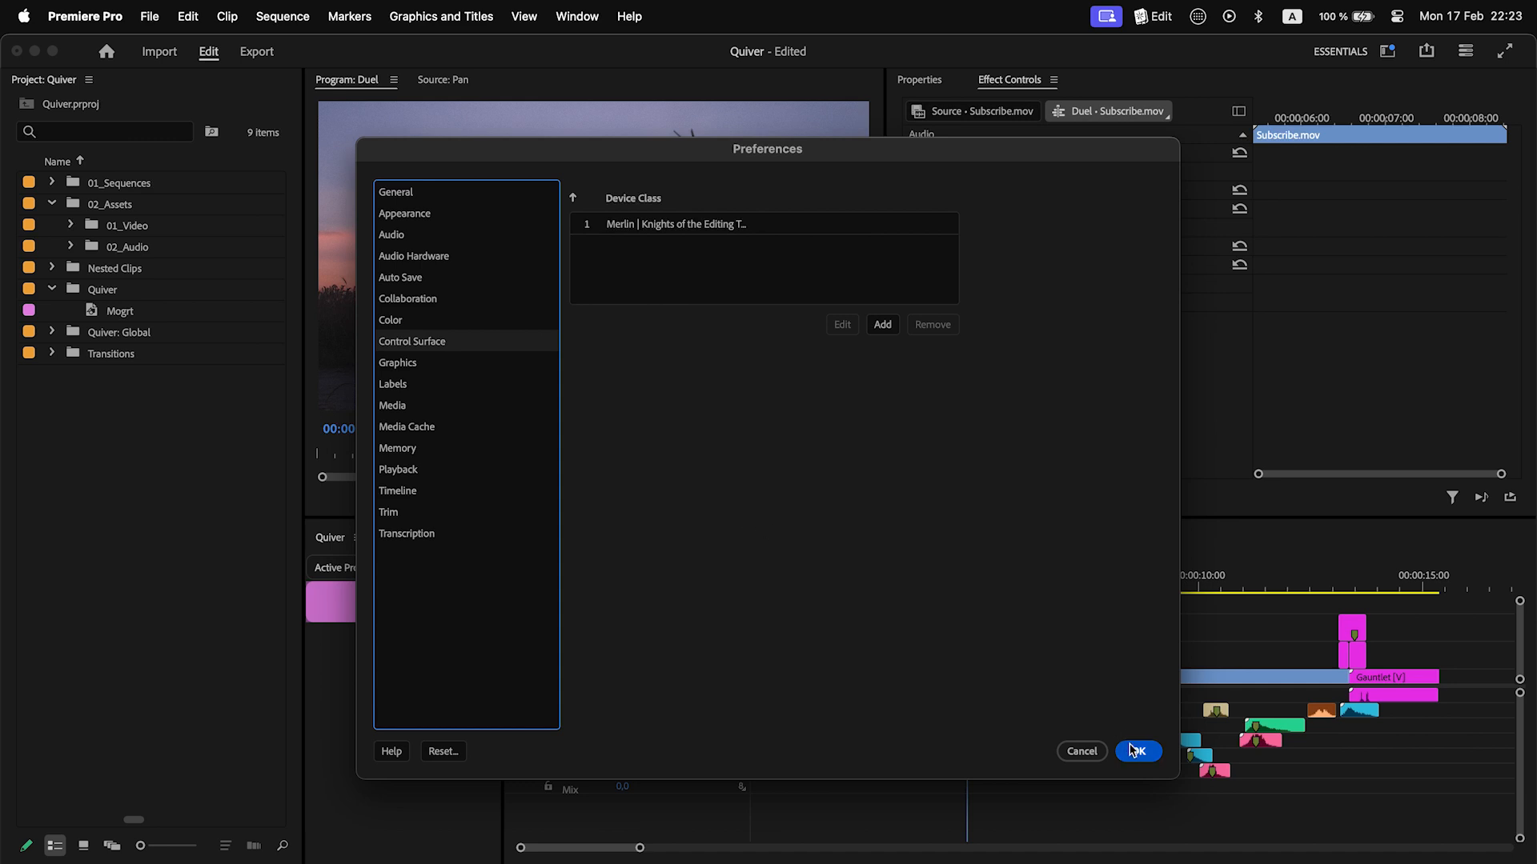
pyautogui.click(1136, 750)
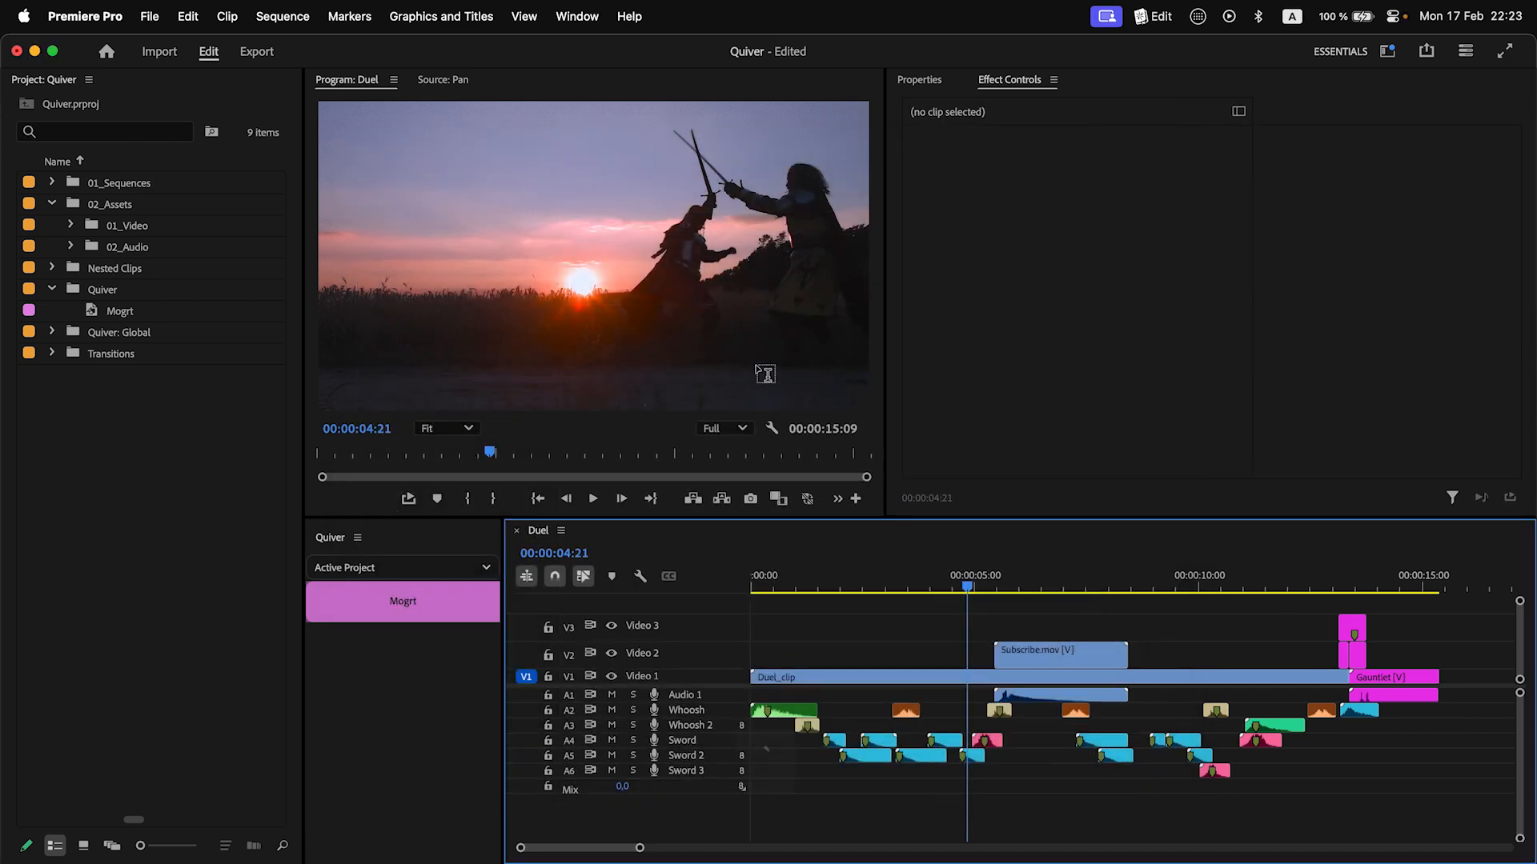